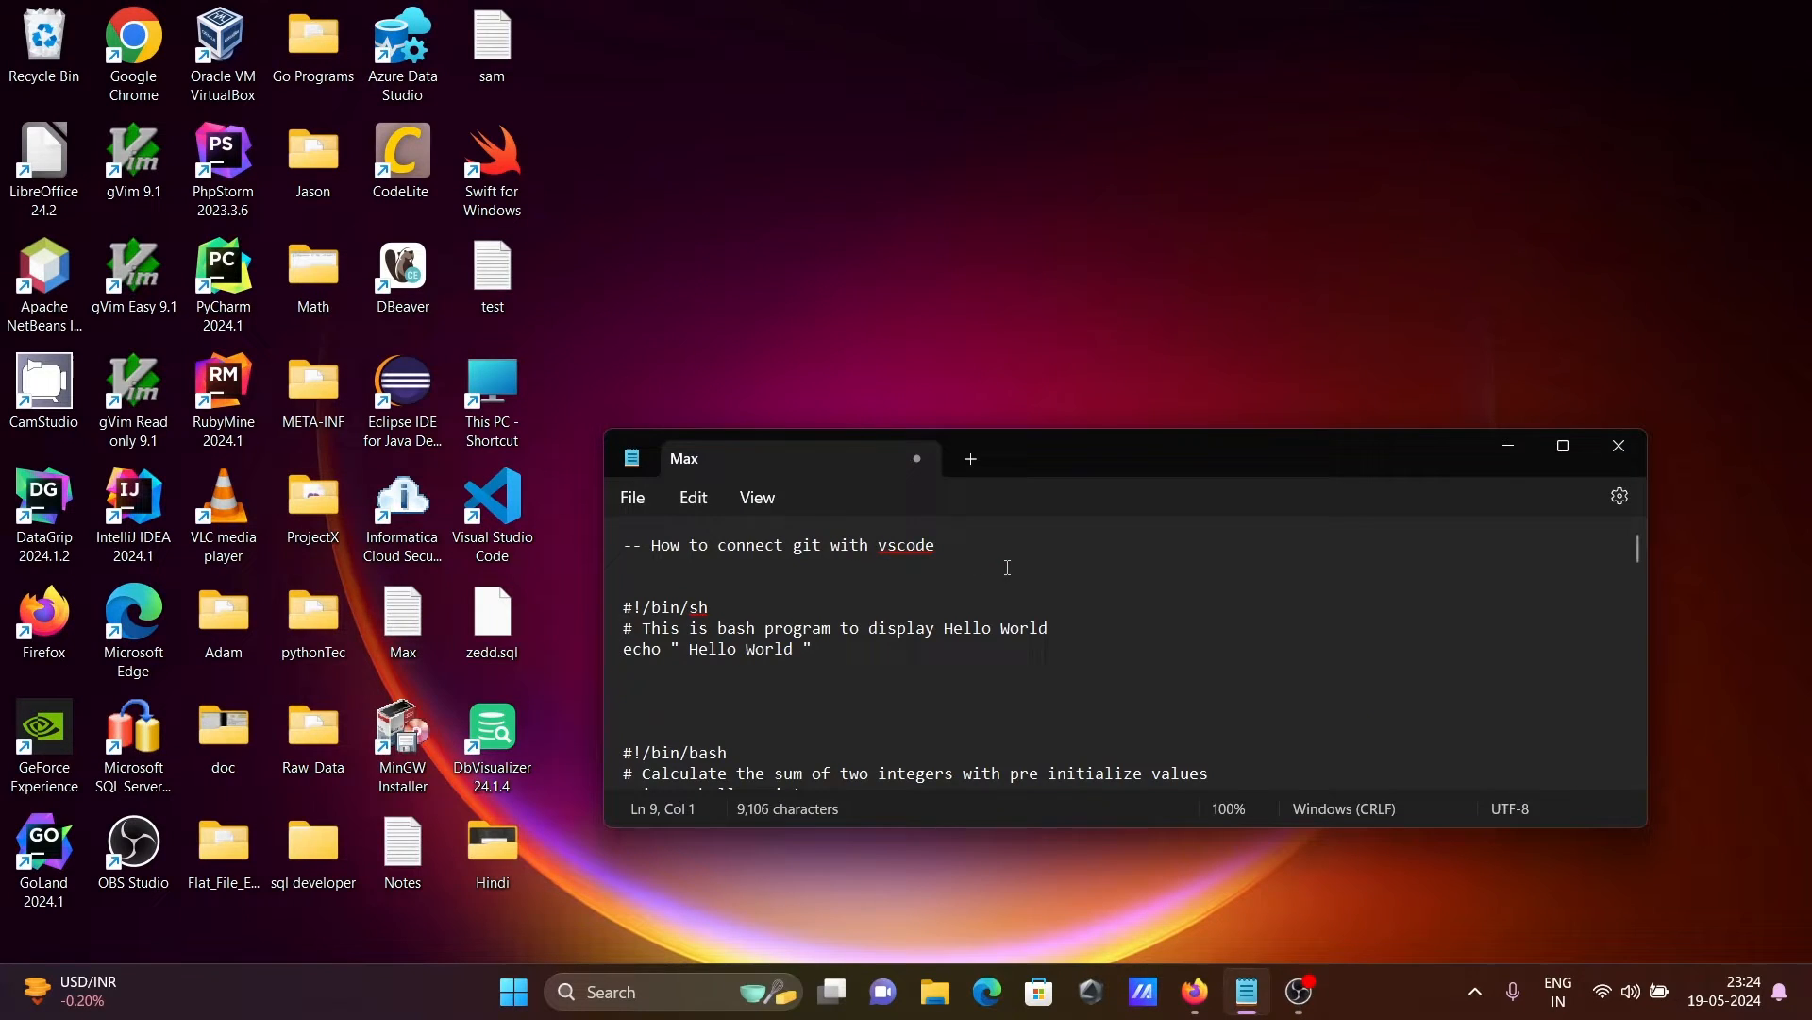
Select the Hello World bash script lines in the Notepad notes
{"action": "left_click_drag", "start_coordinate": [625, 606], "coordinate": [812, 647]}
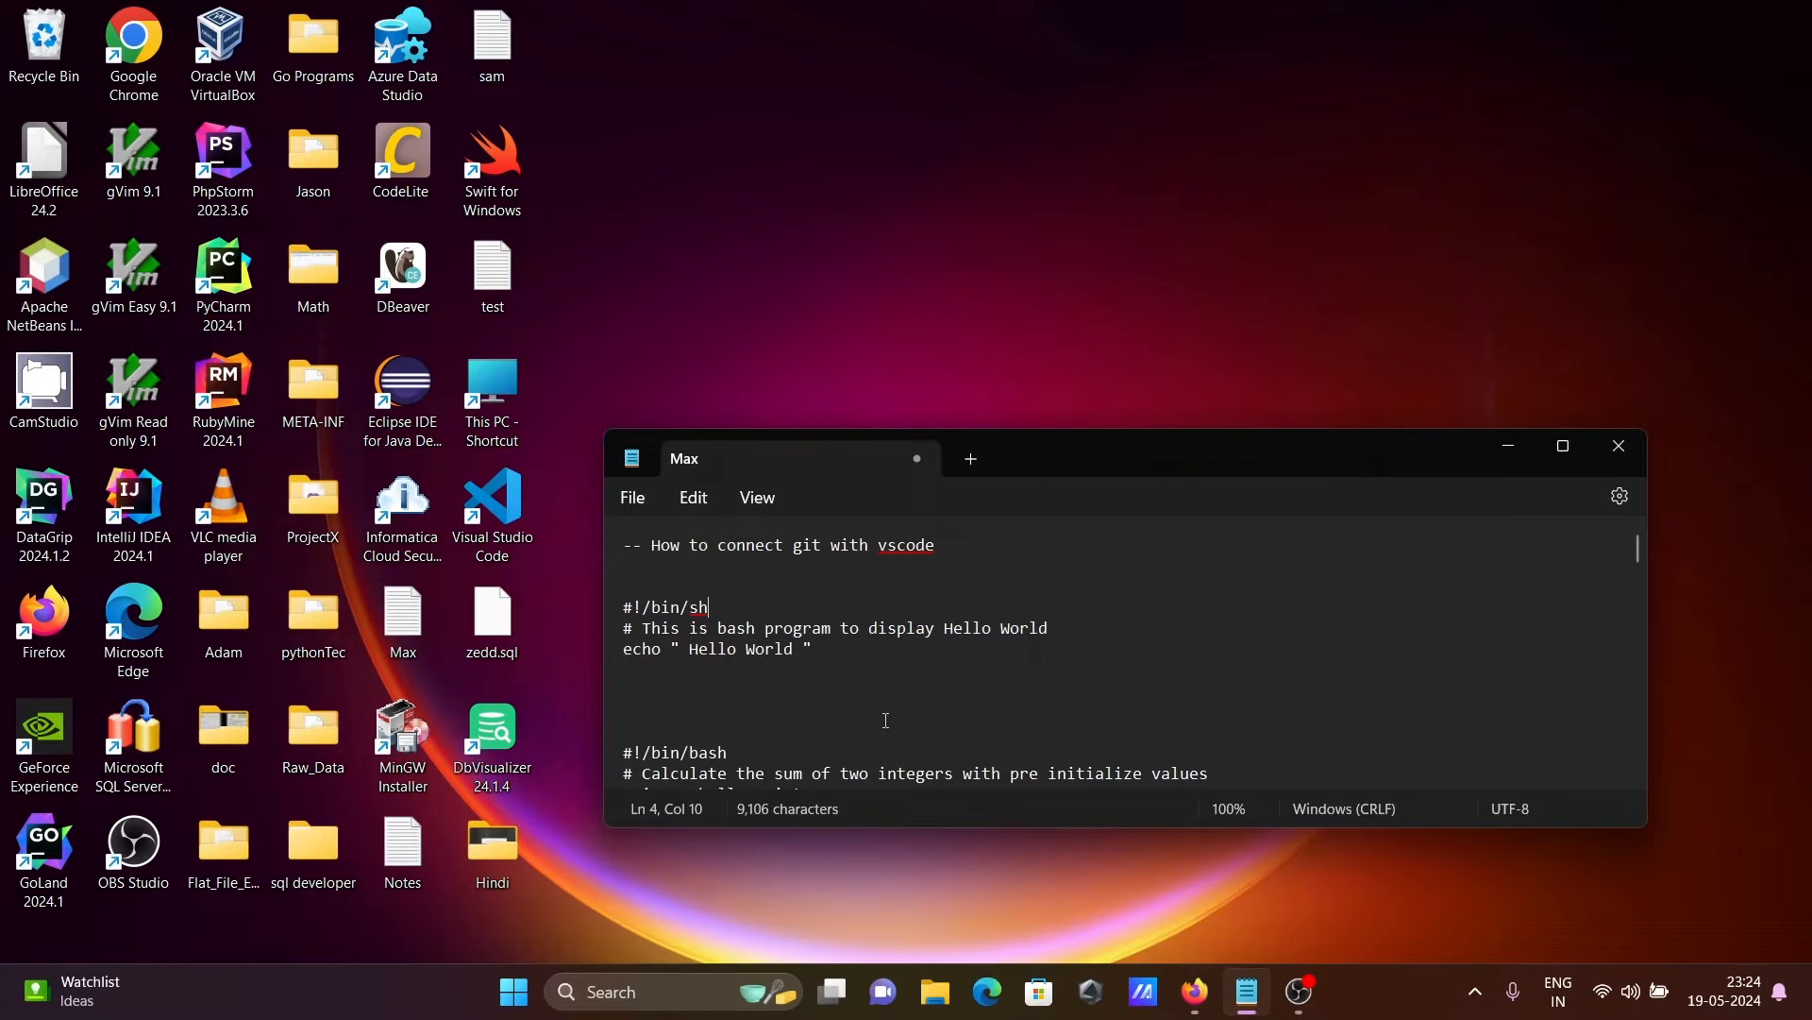
{"action": "mouse_move", "coordinate": [1131, 570]}
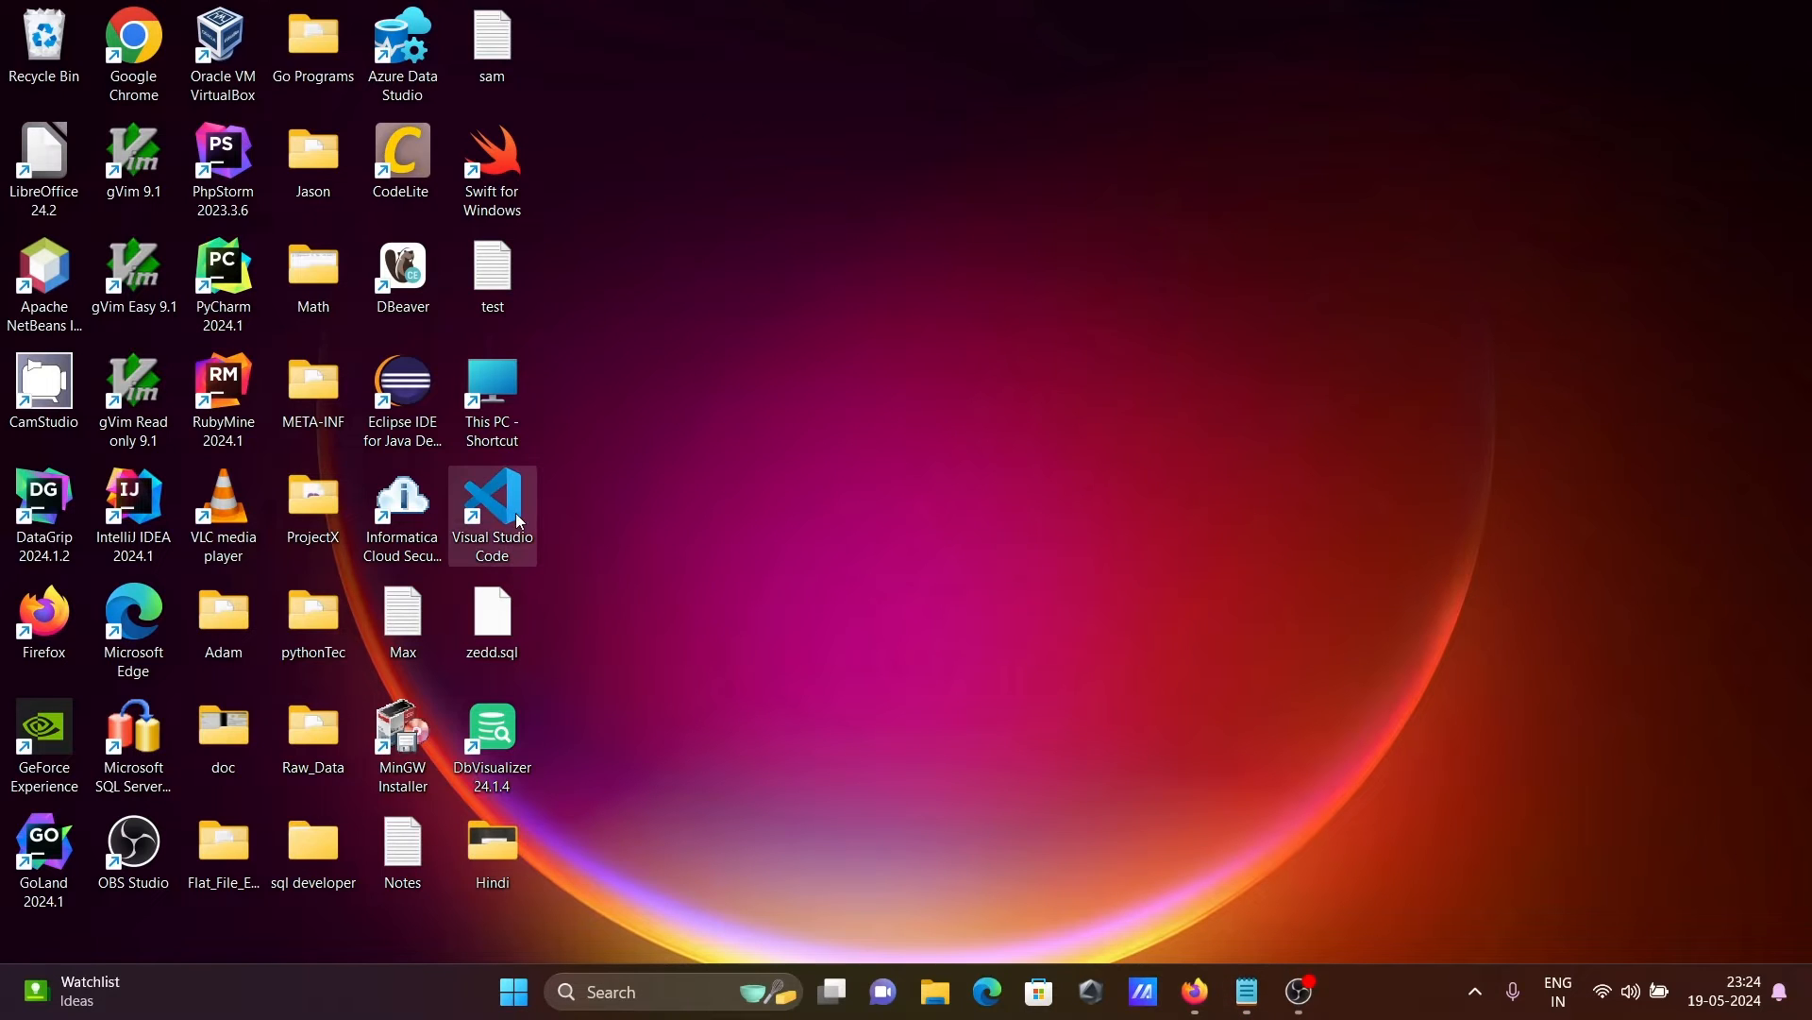
{"action": "double_click", "coordinate": [491, 514]}
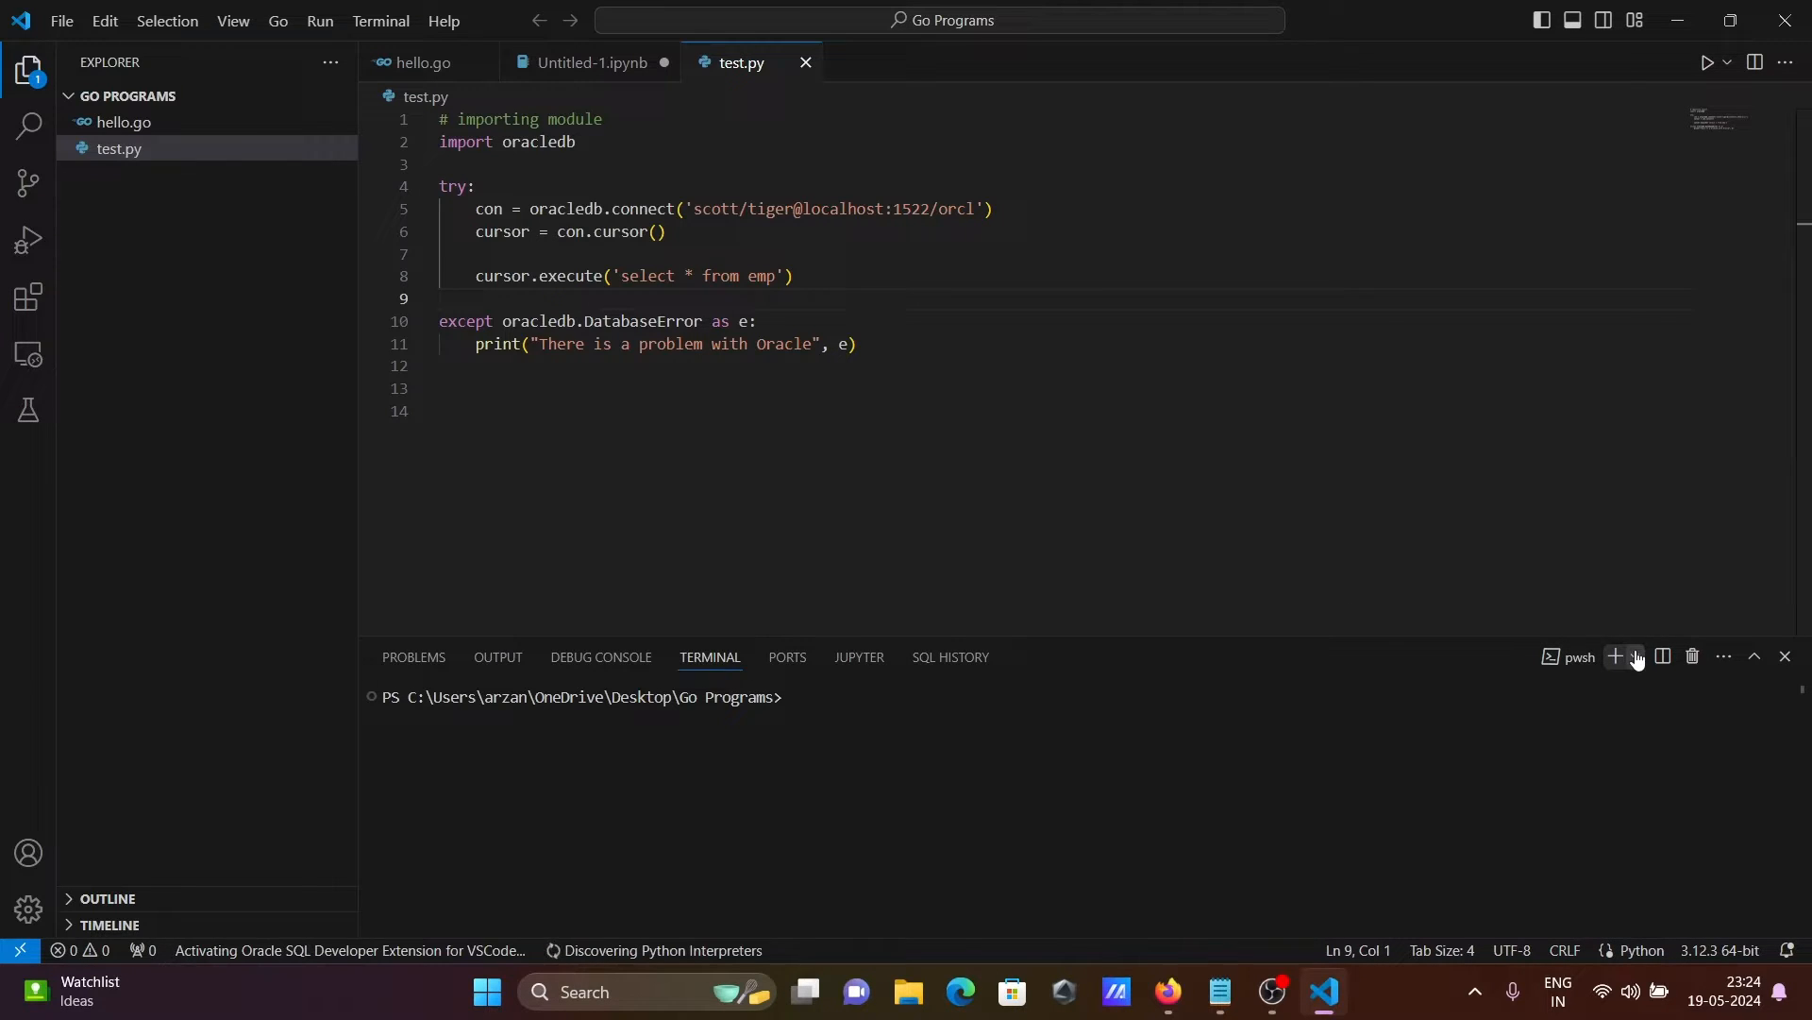
{"action": "left_click", "coordinate": [1635, 657]}
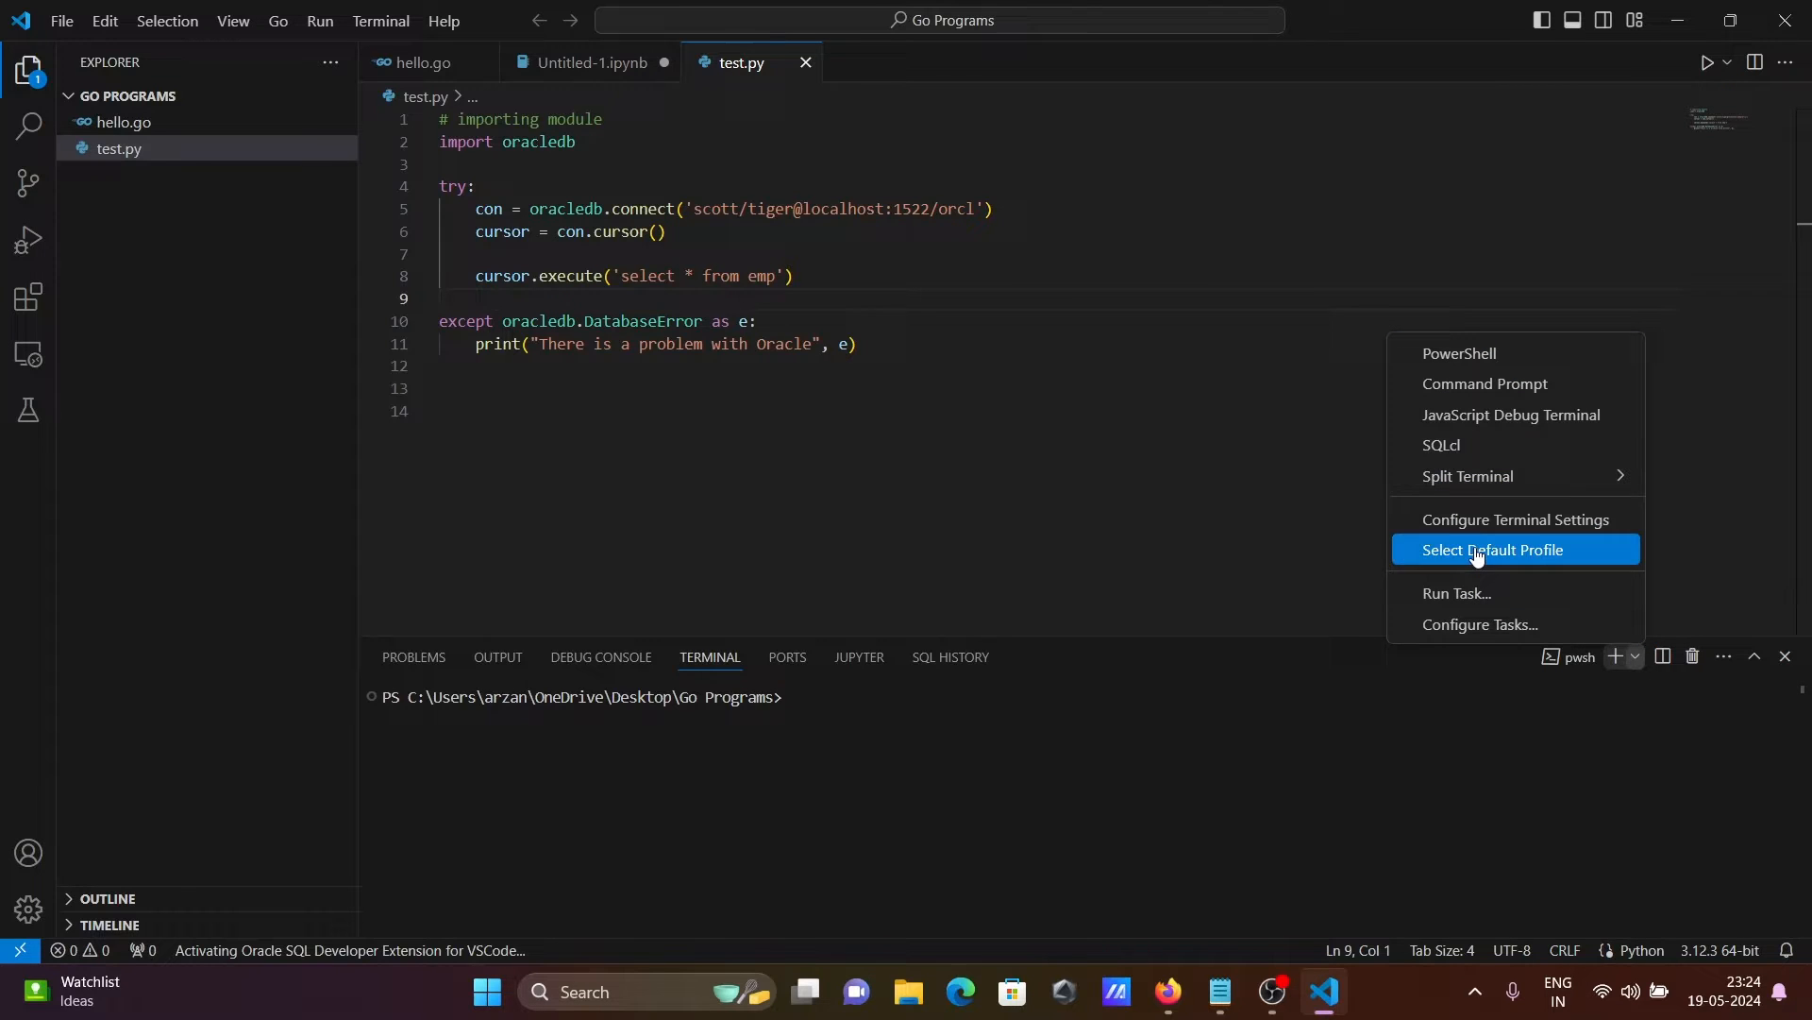
{"action": "mouse_move", "coordinate": [1513, 383]}
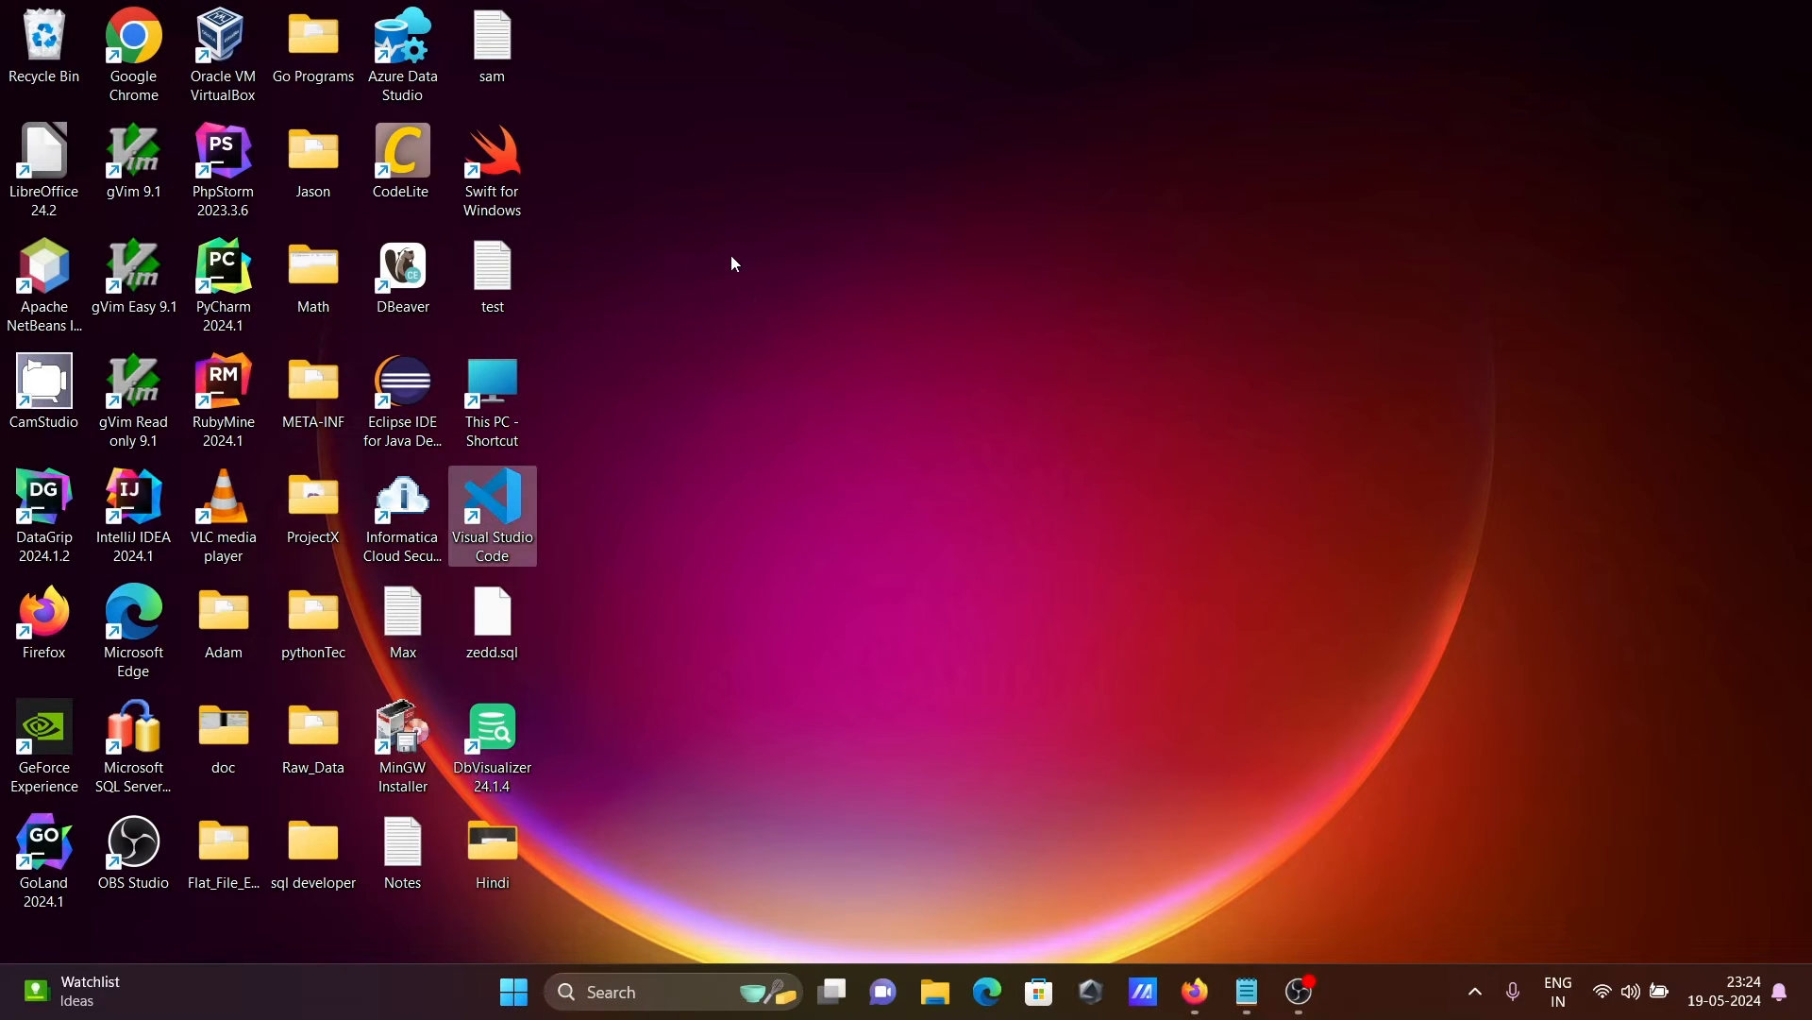
Create a new desktop folder named GitApp, then start Firefox to search for git
{"action": "right_click", "coordinate": [731, 264]}
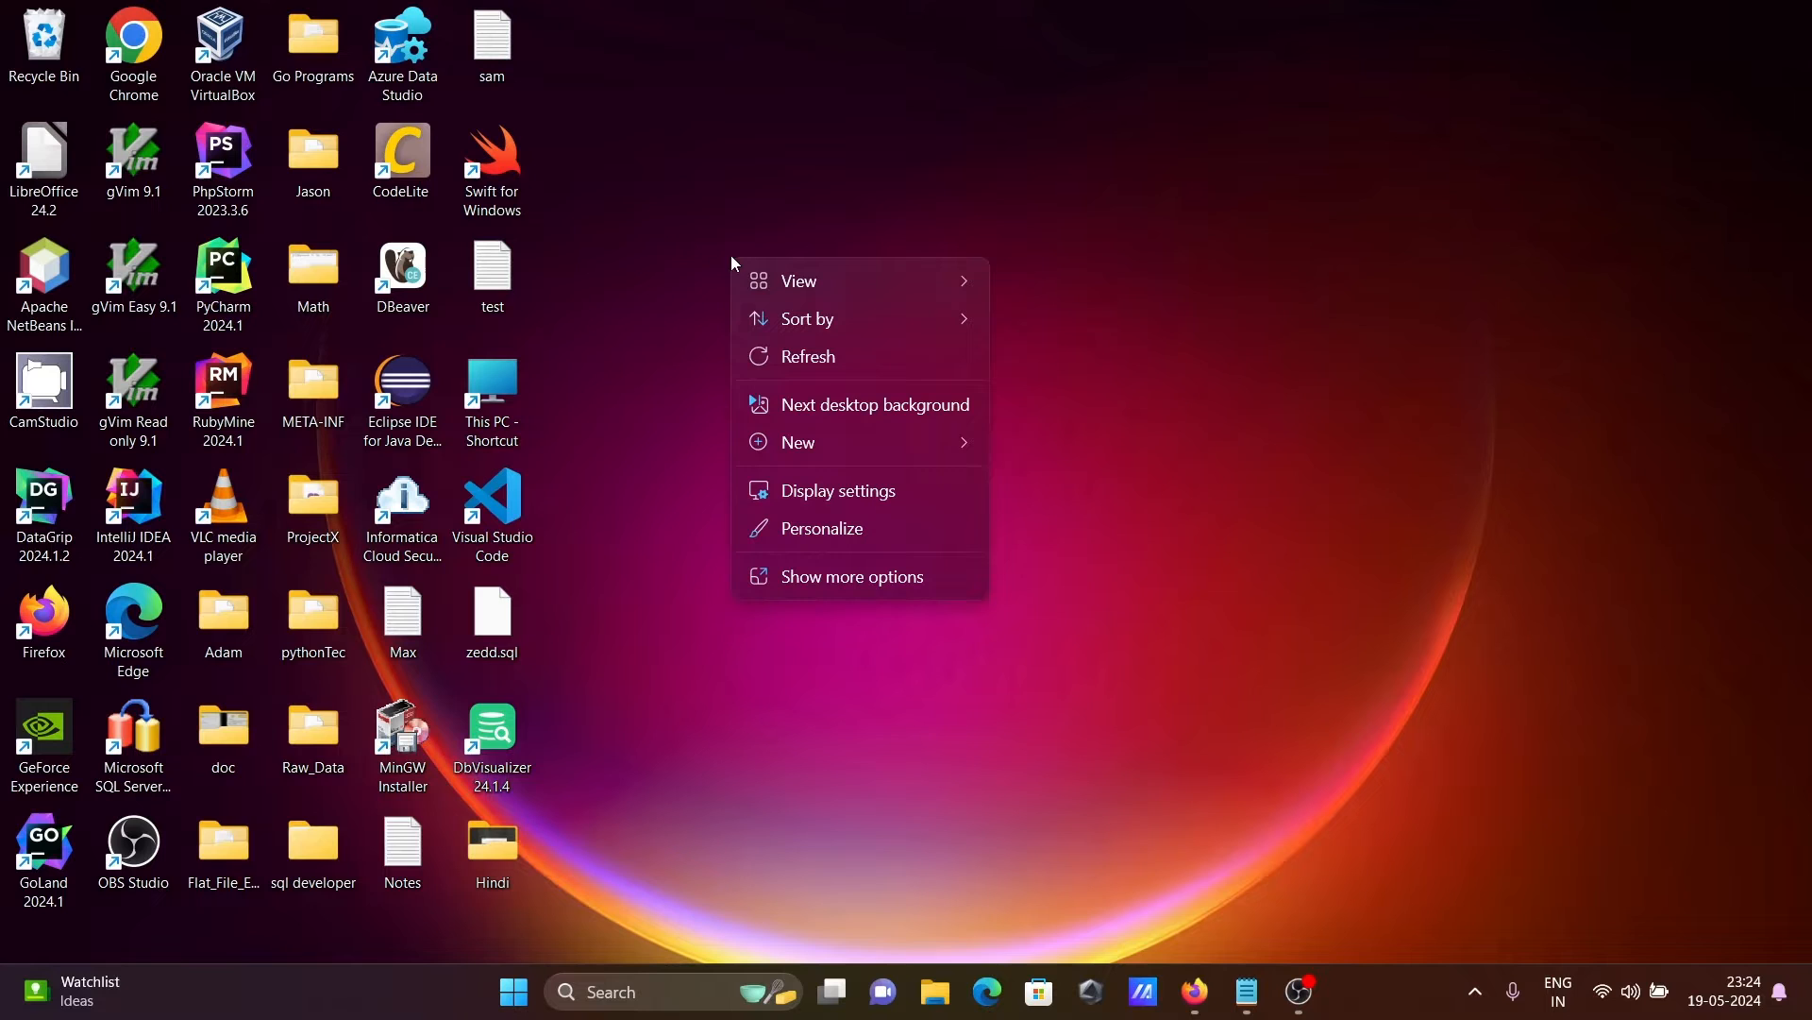
{"action": "left_click", "coordinate": [796, 442]}
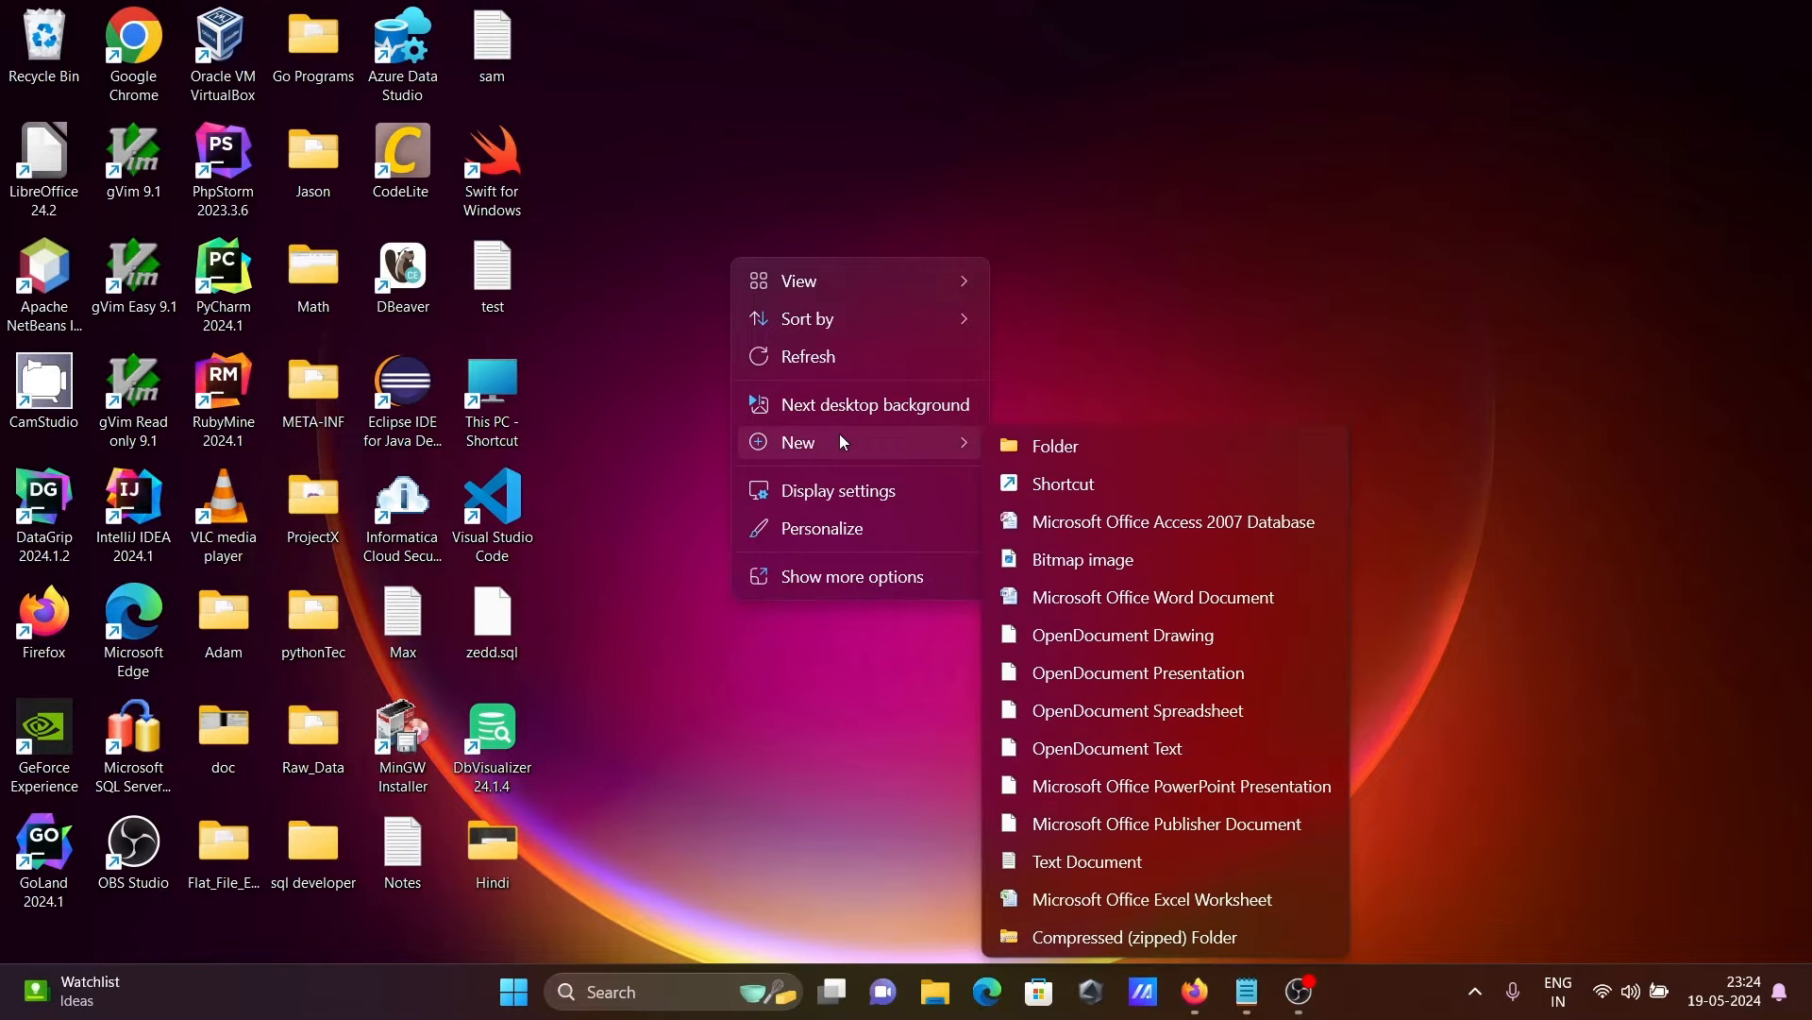
{"action": "left_click", "coordinate": [1053, 446]}
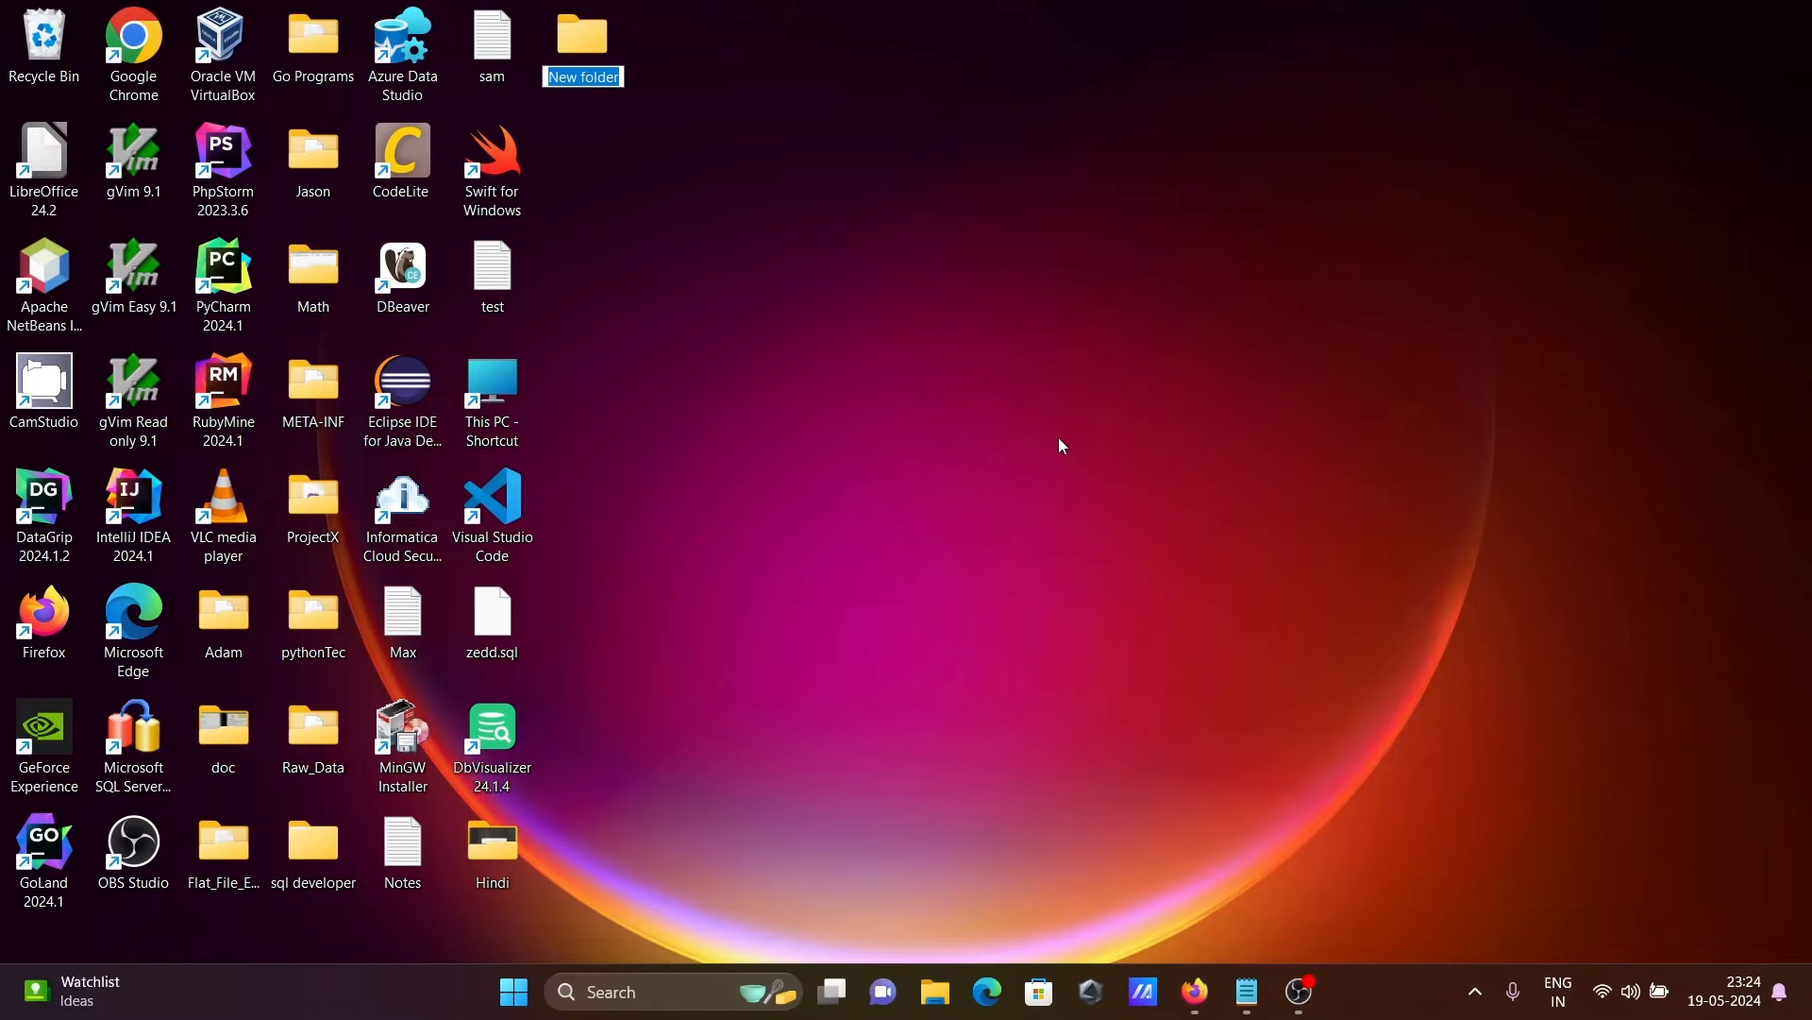
{"action": "type", "text": "Girl"}
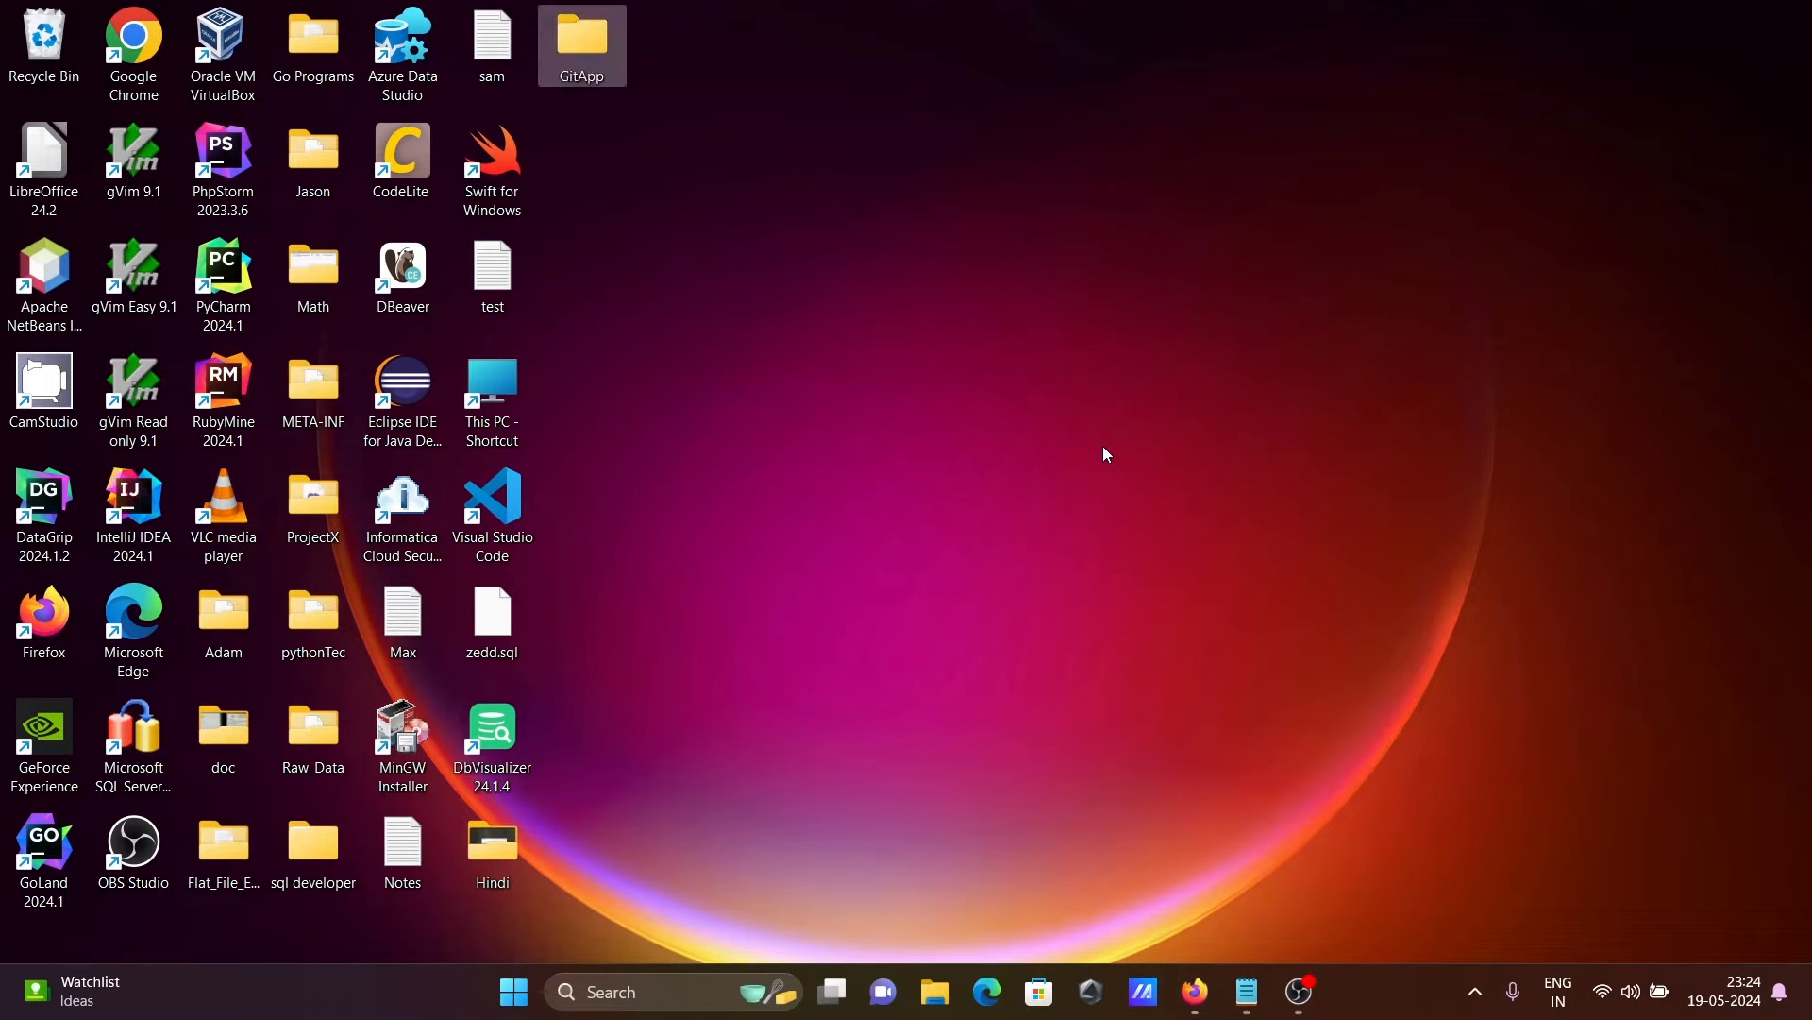
{"action": "left_click", "coordinate": [1193, 1000]}
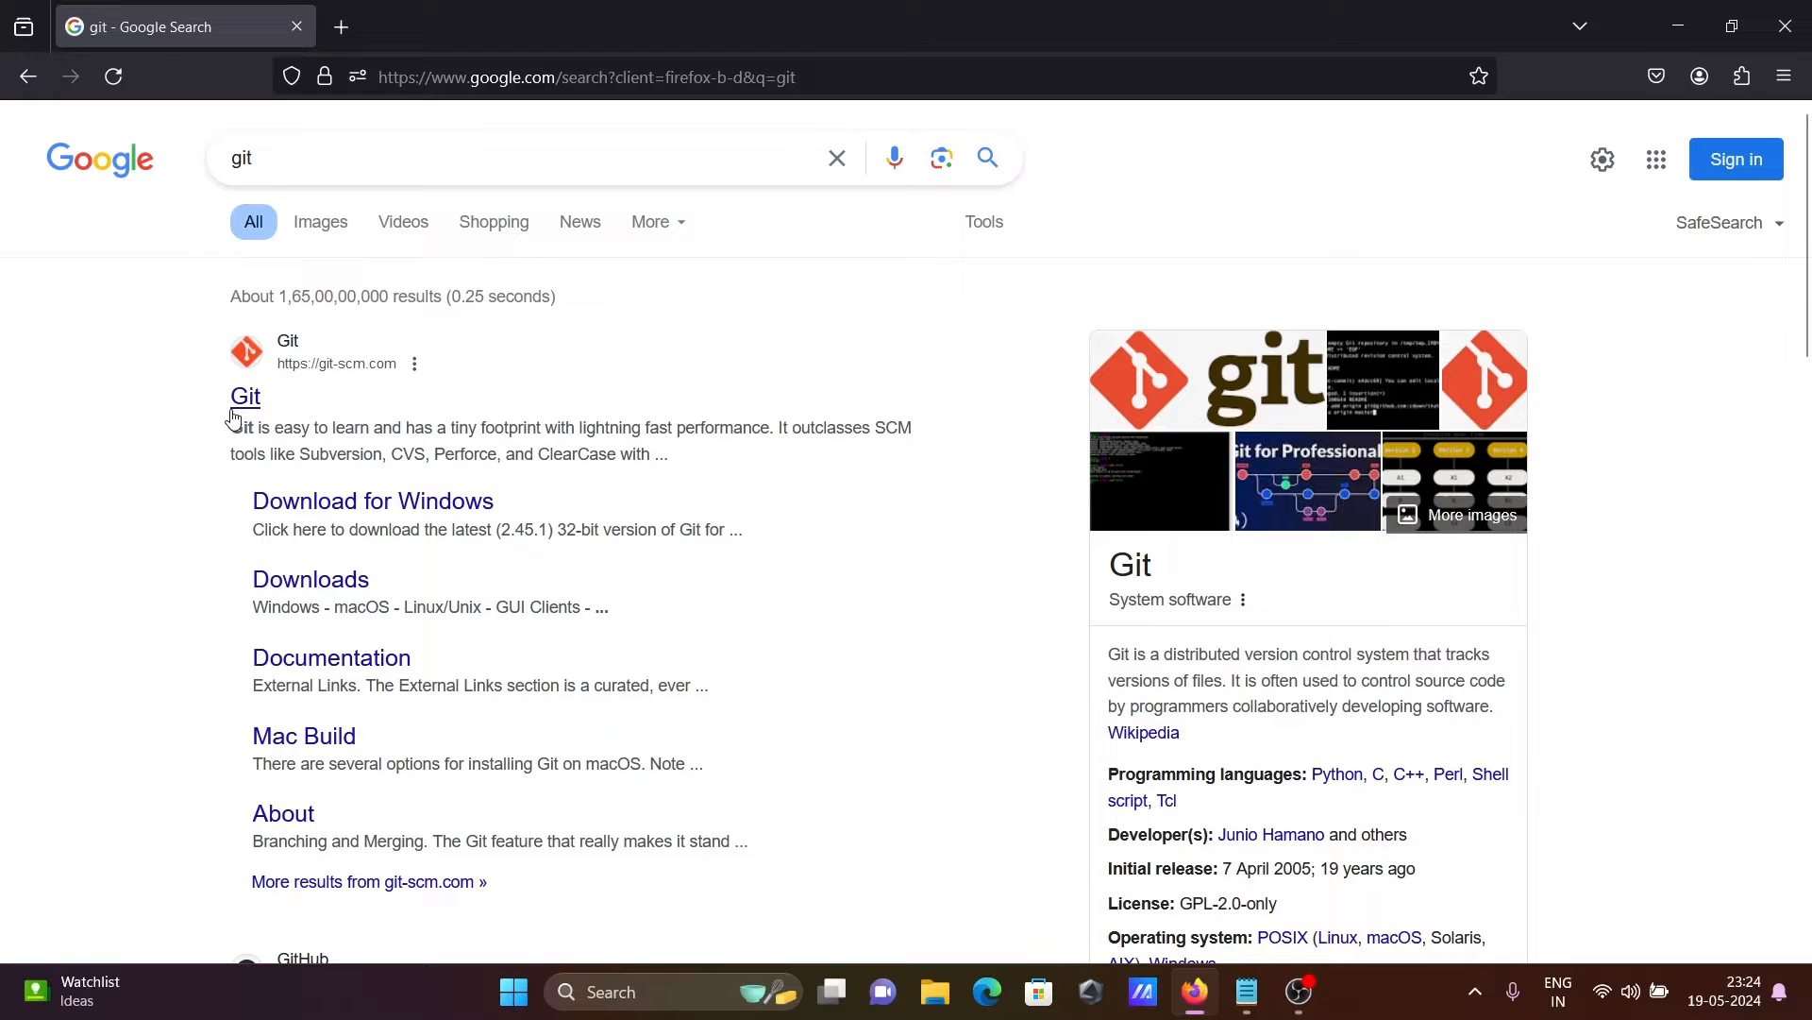
Download the 64-bit Git 2.45.1 Windows installer from git-scm.com and show it in Downloads
{"action": "left_click", "coordinate": [245, 397]}
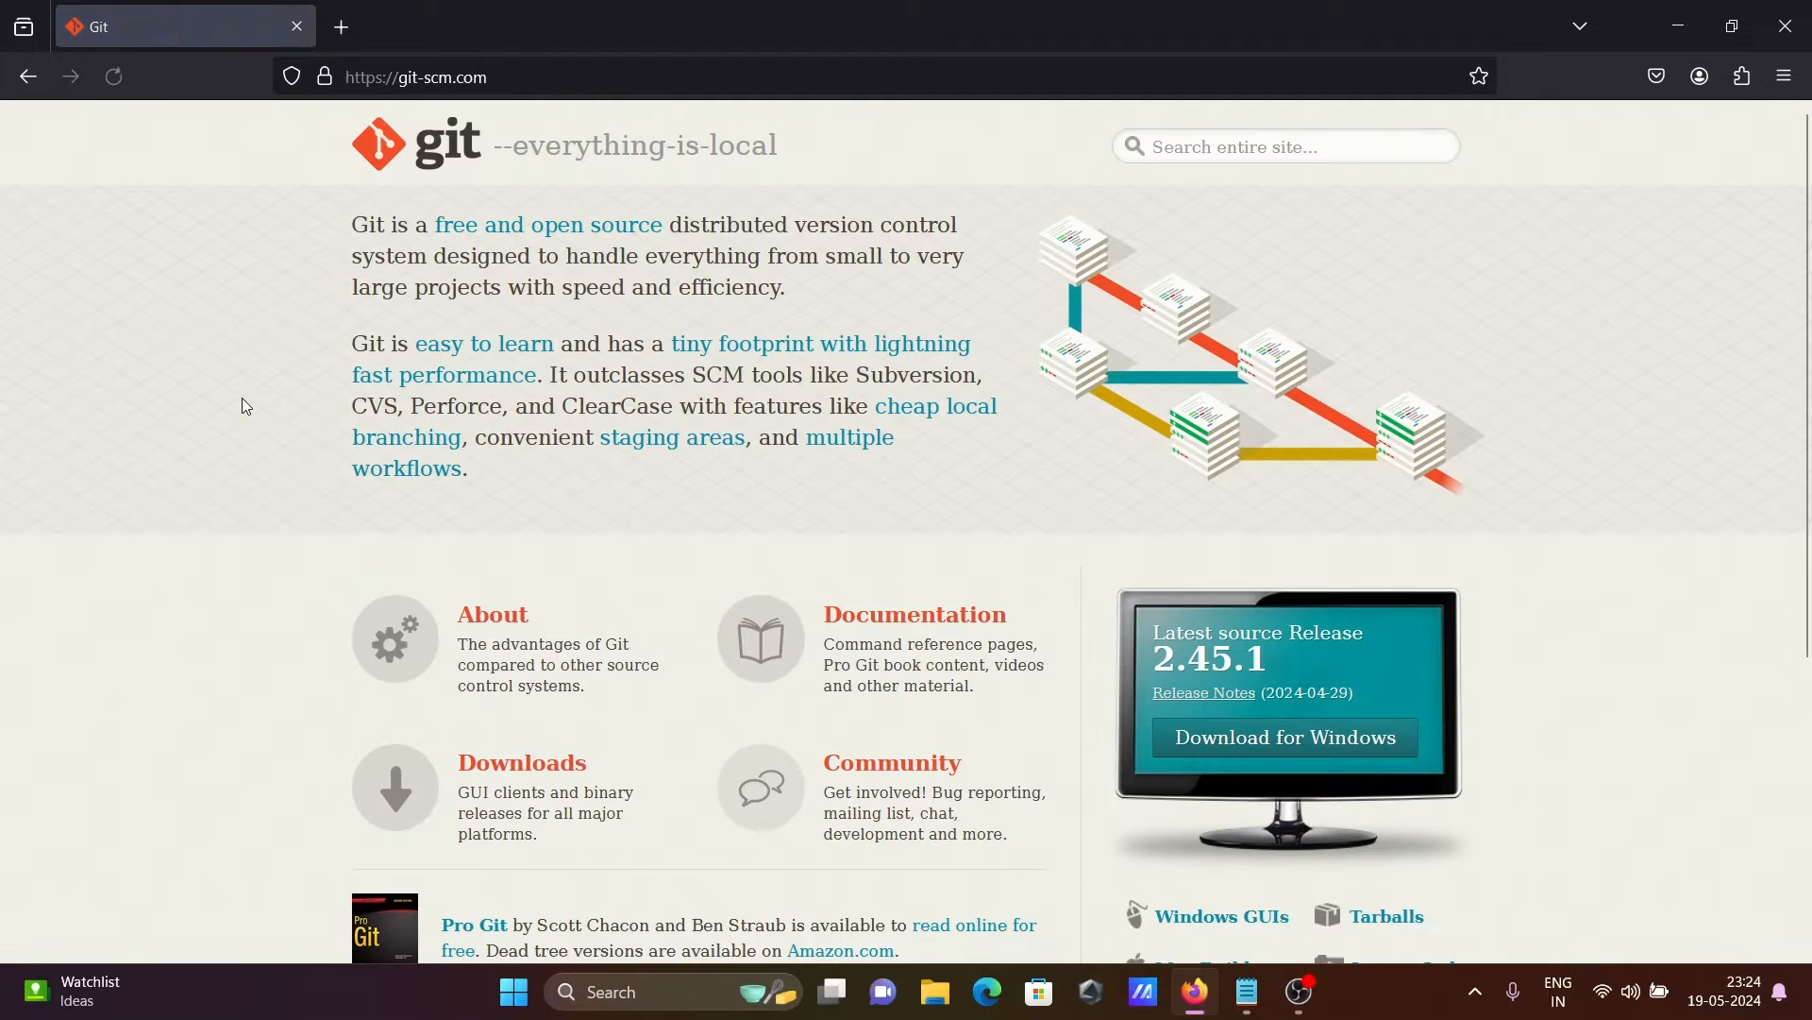
{"action": "mouse_move", "coordinate": [1284, 739]}
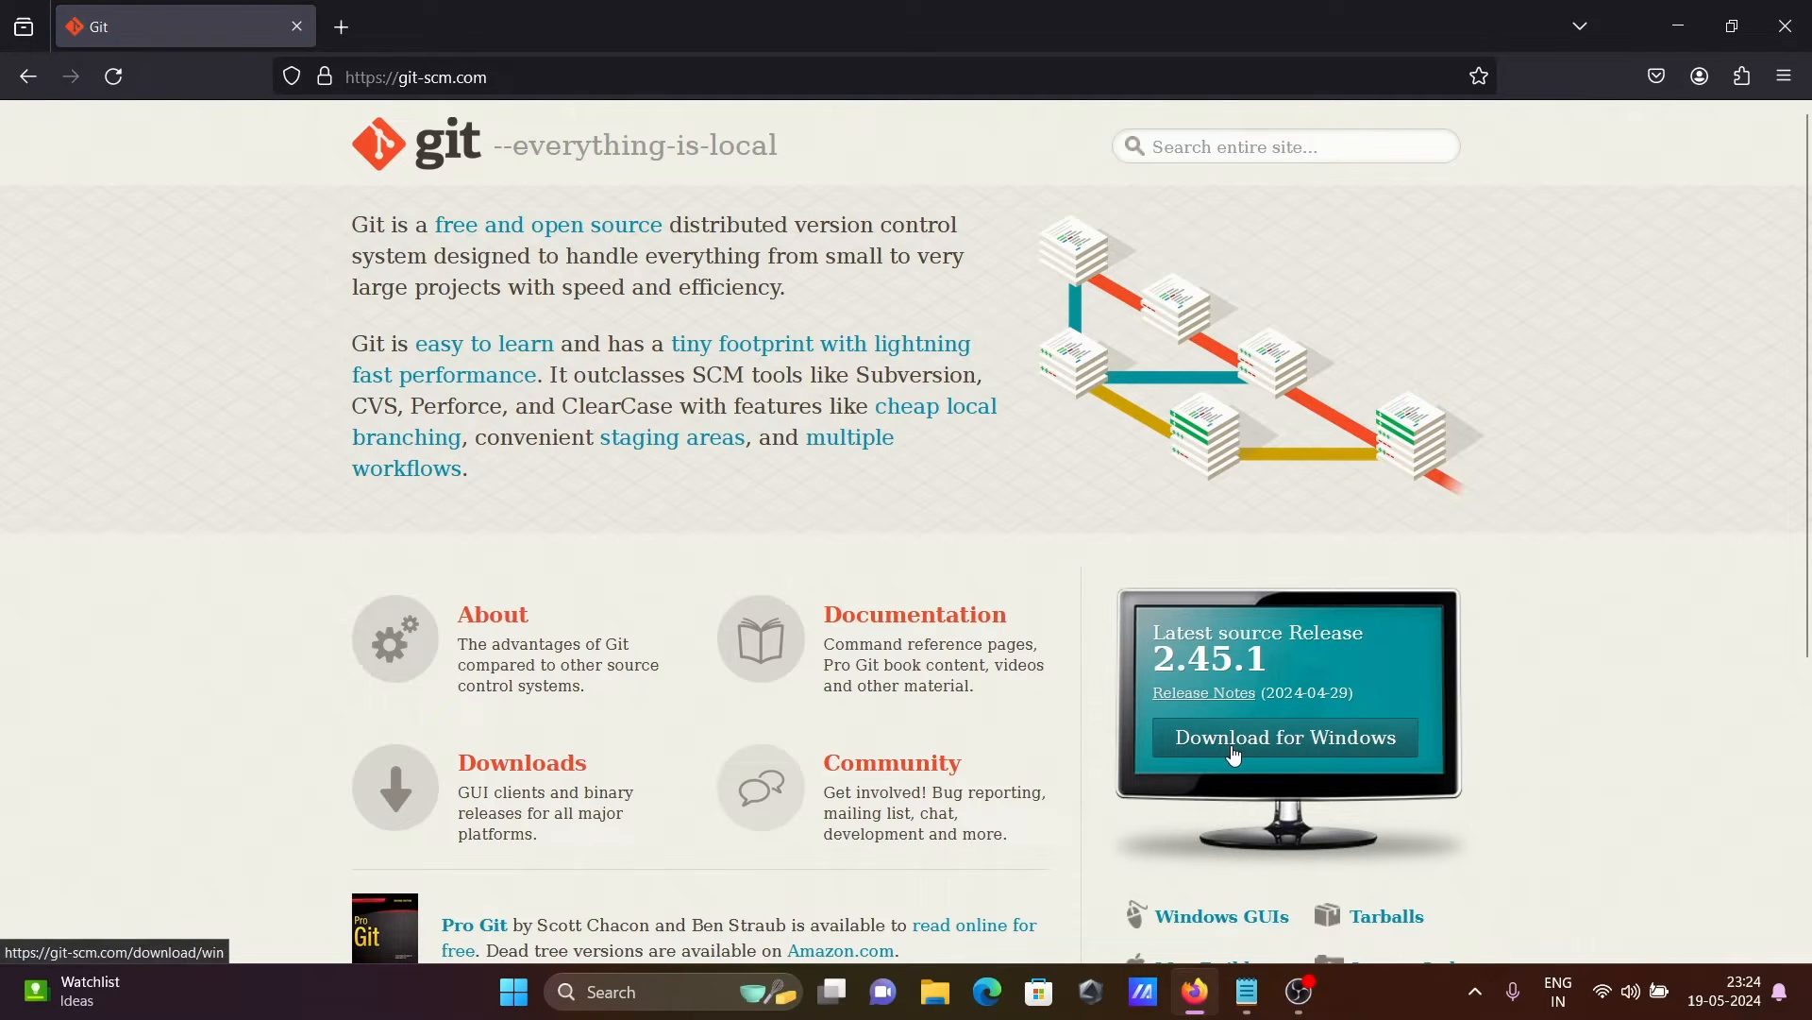
{"action": "left_click", "coordinate": [1283, 738]}
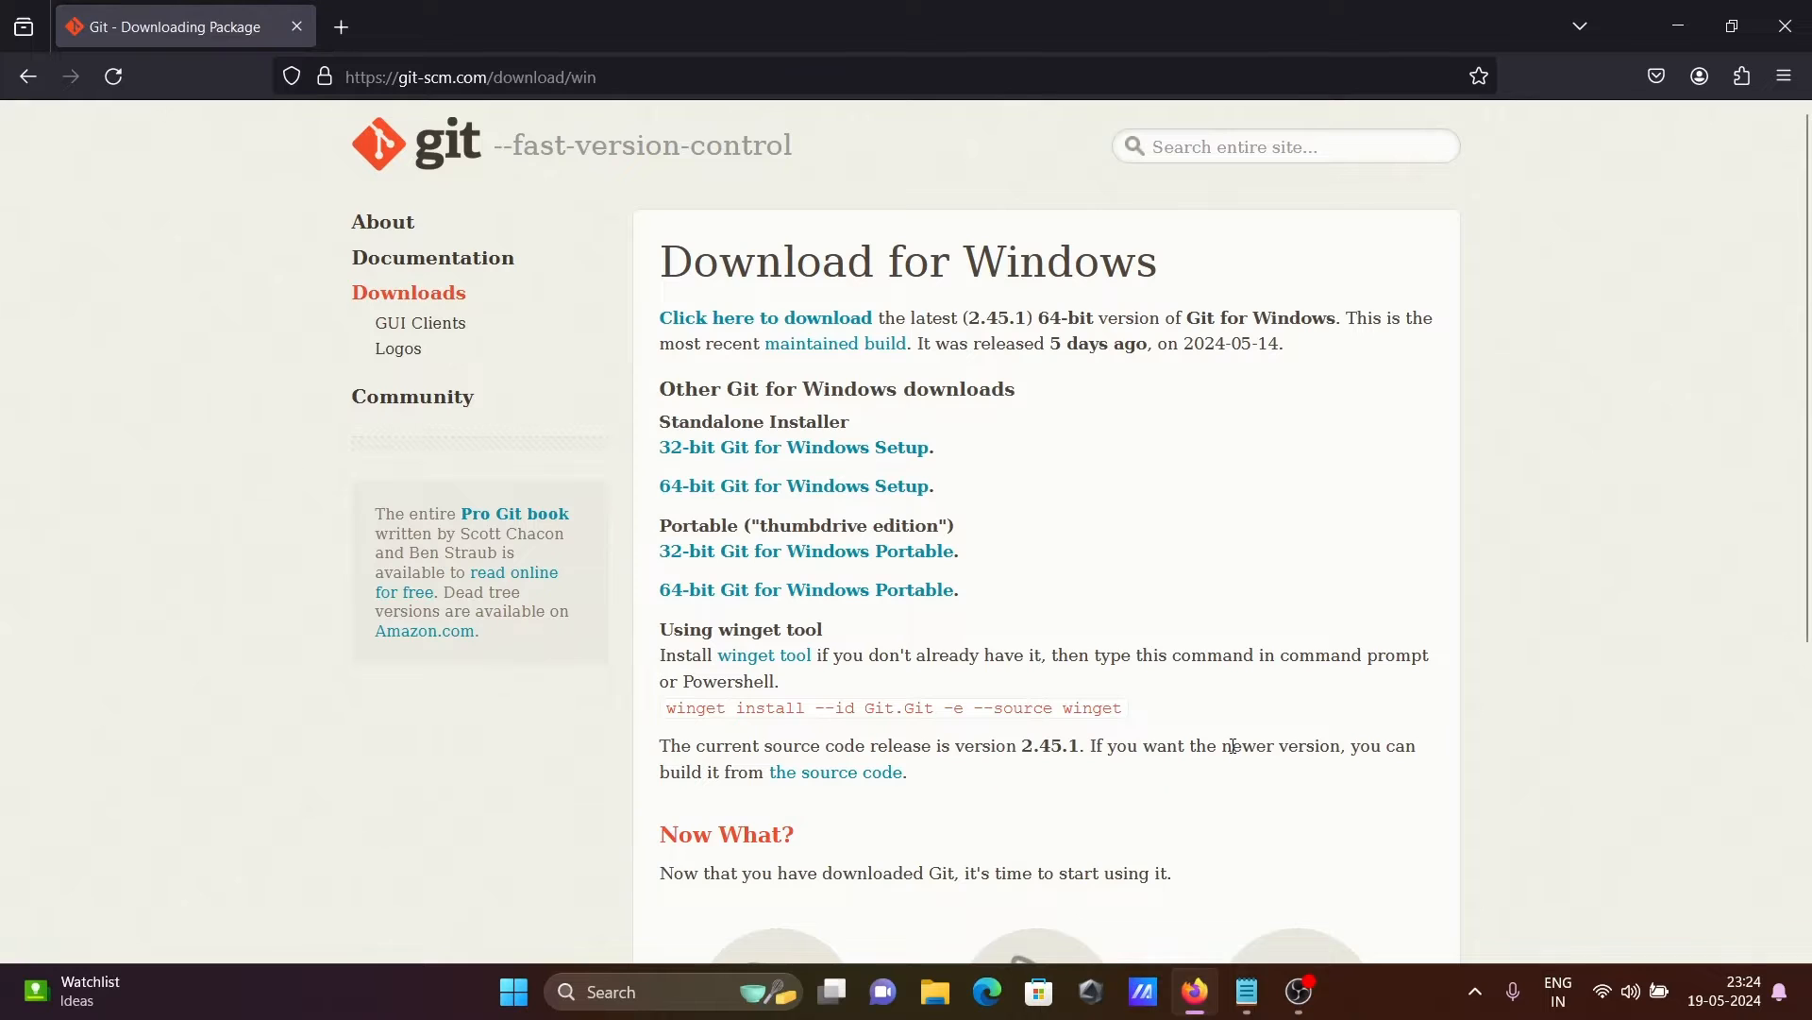
{"action": "mouse_move", "coordinate": [795, 485]}
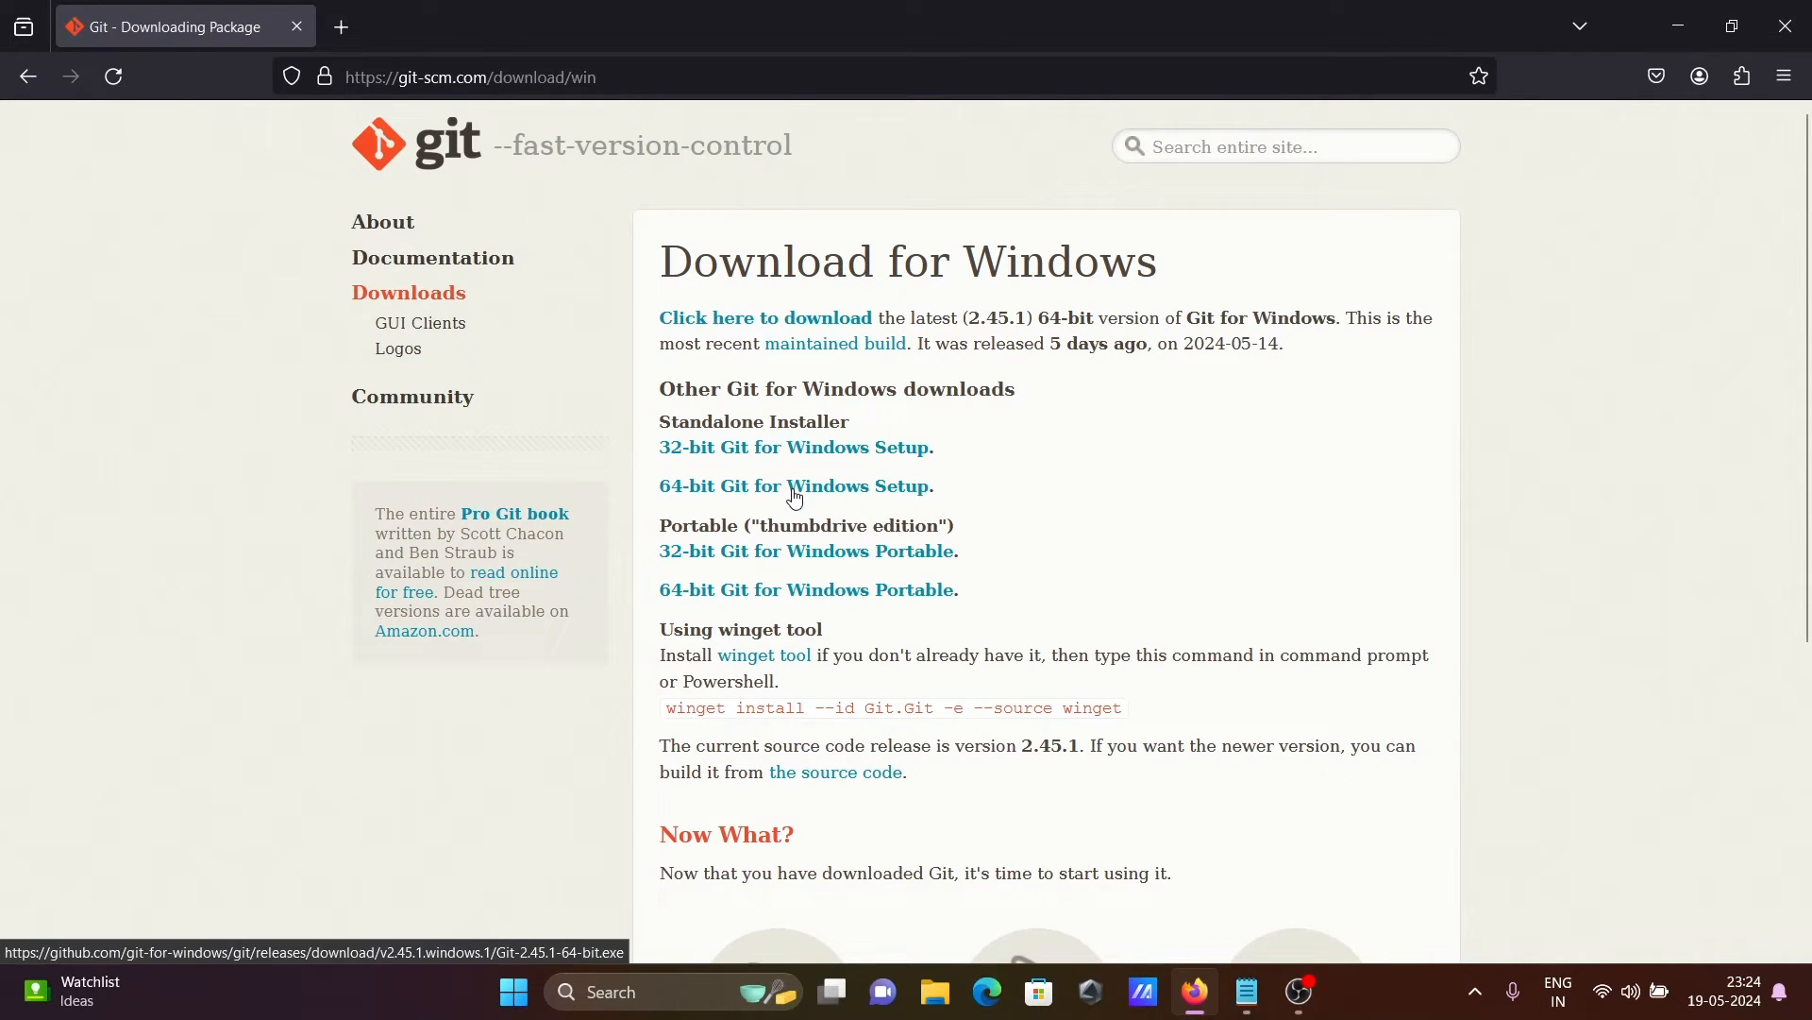
{"action": "left_click", "coordinate": [795, 485]}
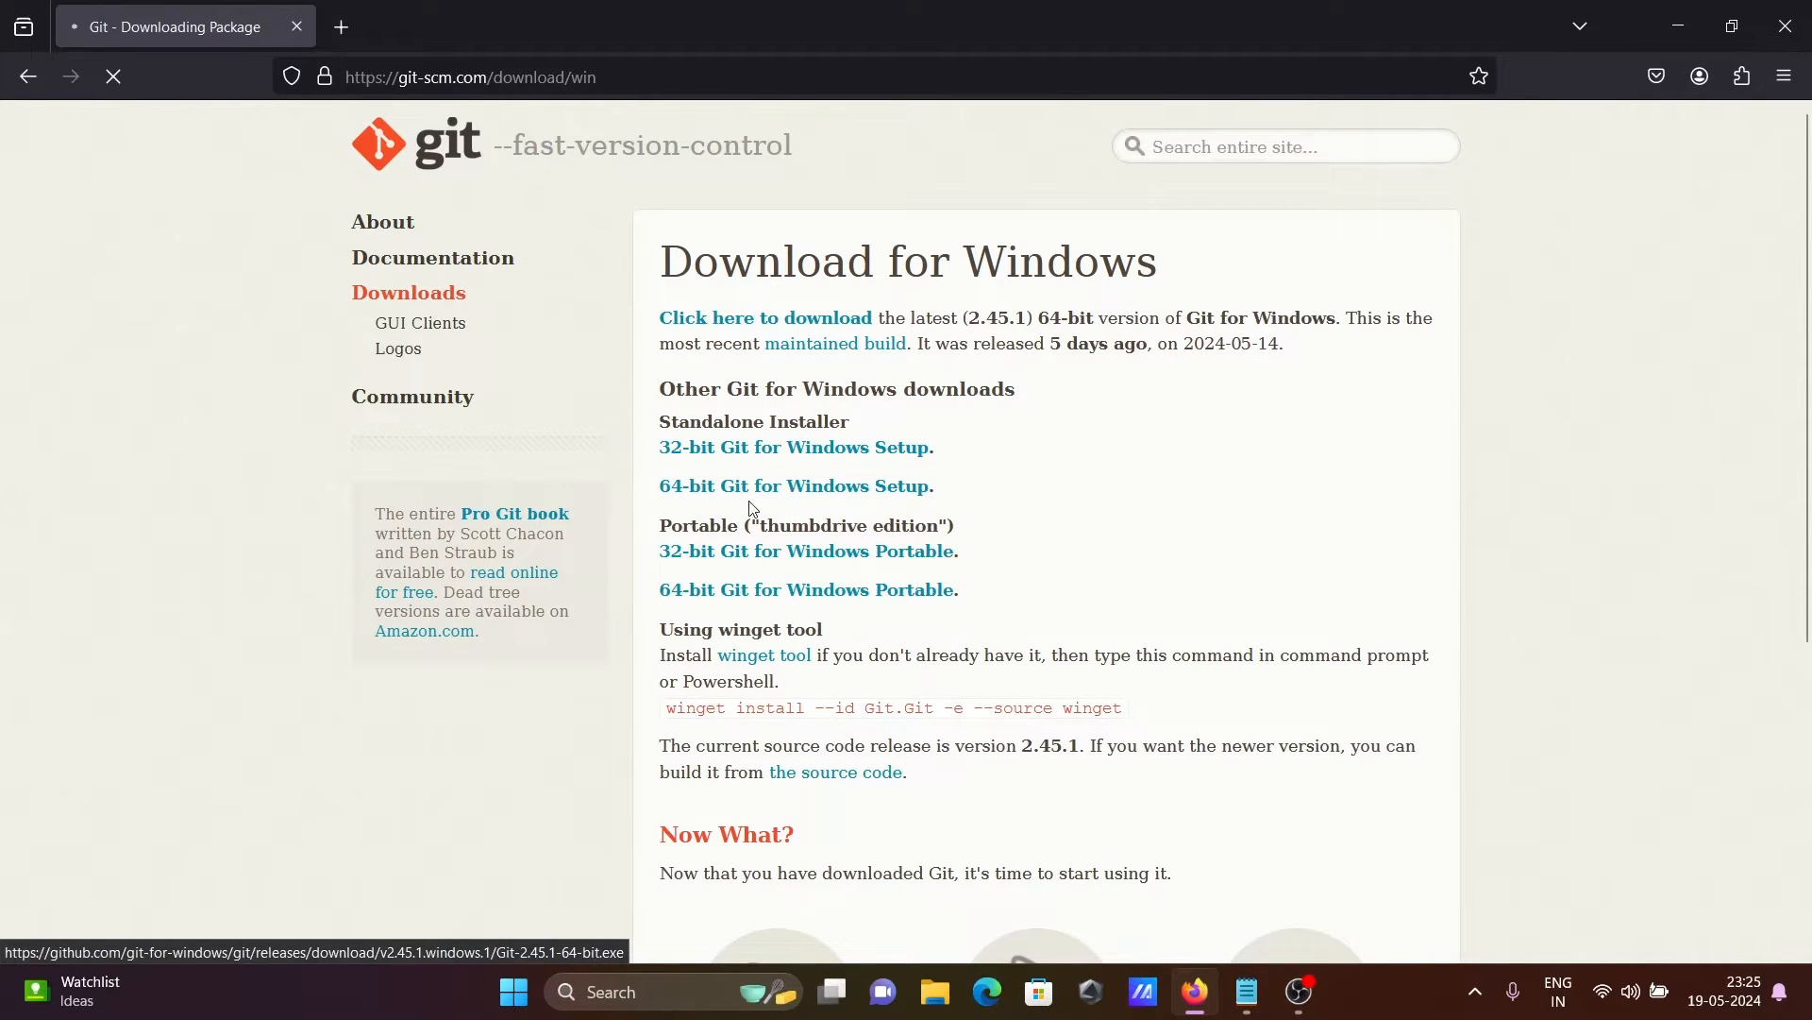
{"action": "left_click", "coordinate": [795, 485]}
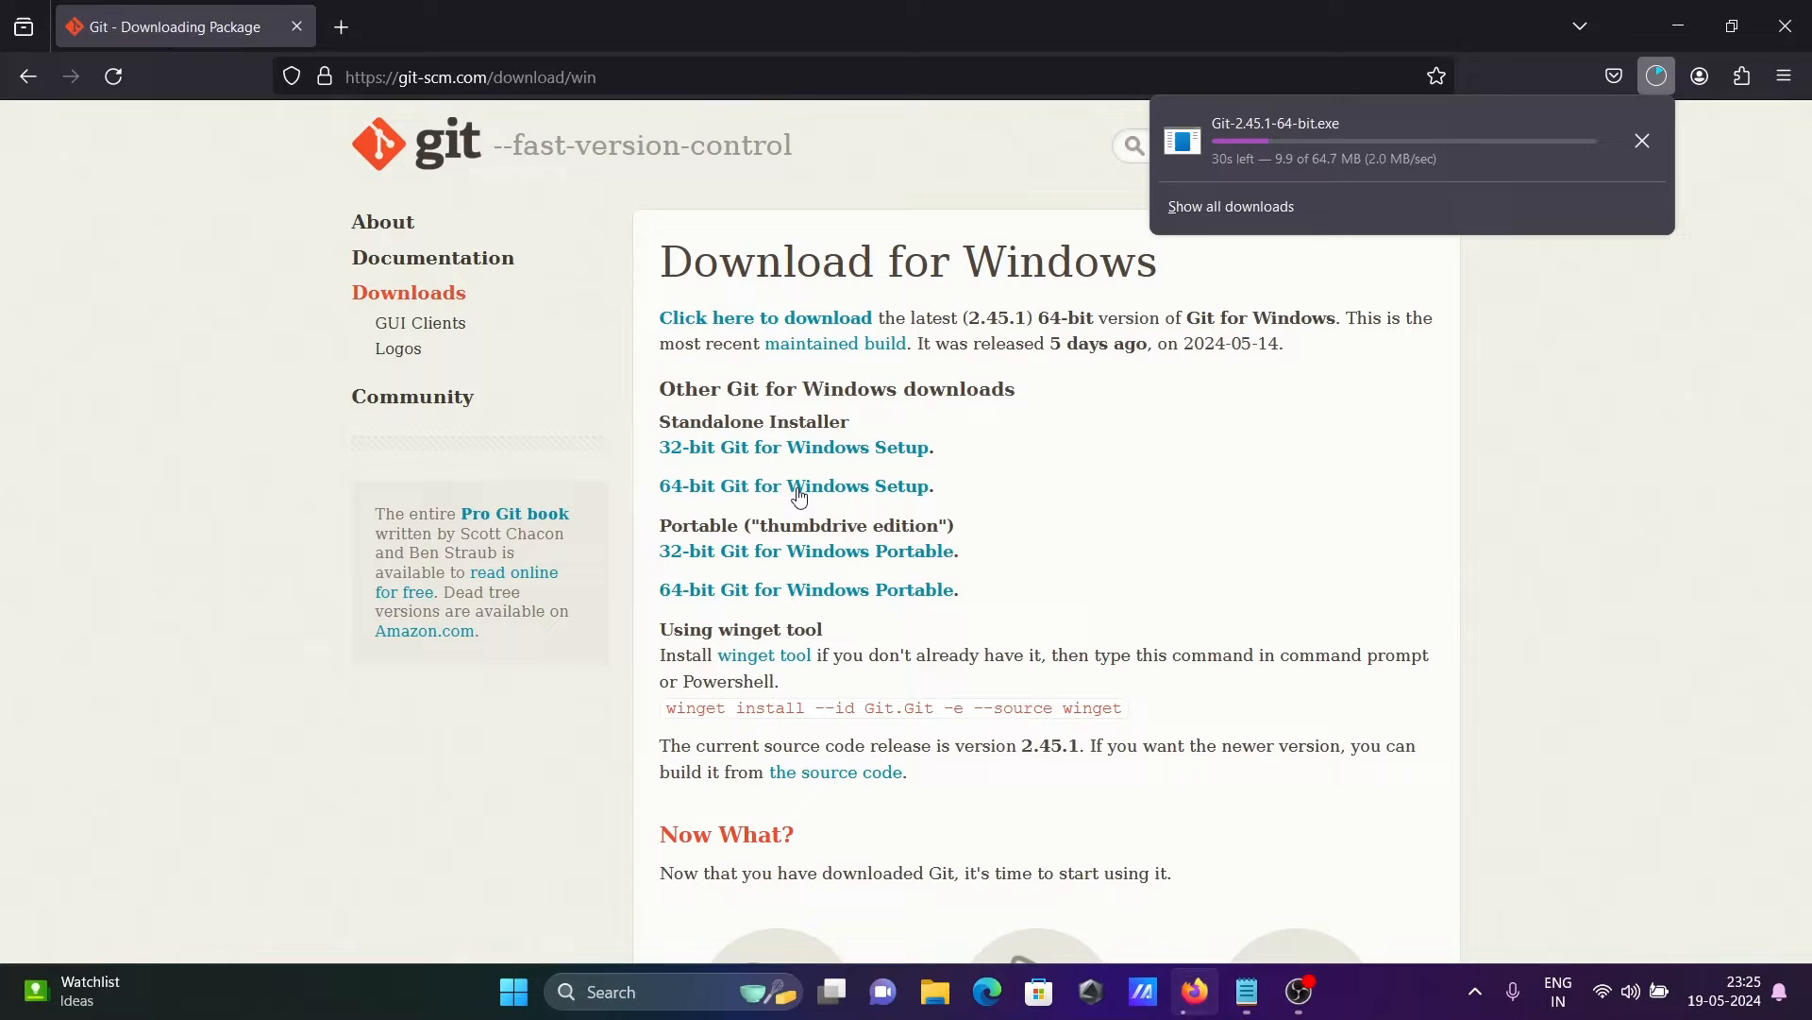
{"action": "mouse_move", "coordinate": [1305, 382]}
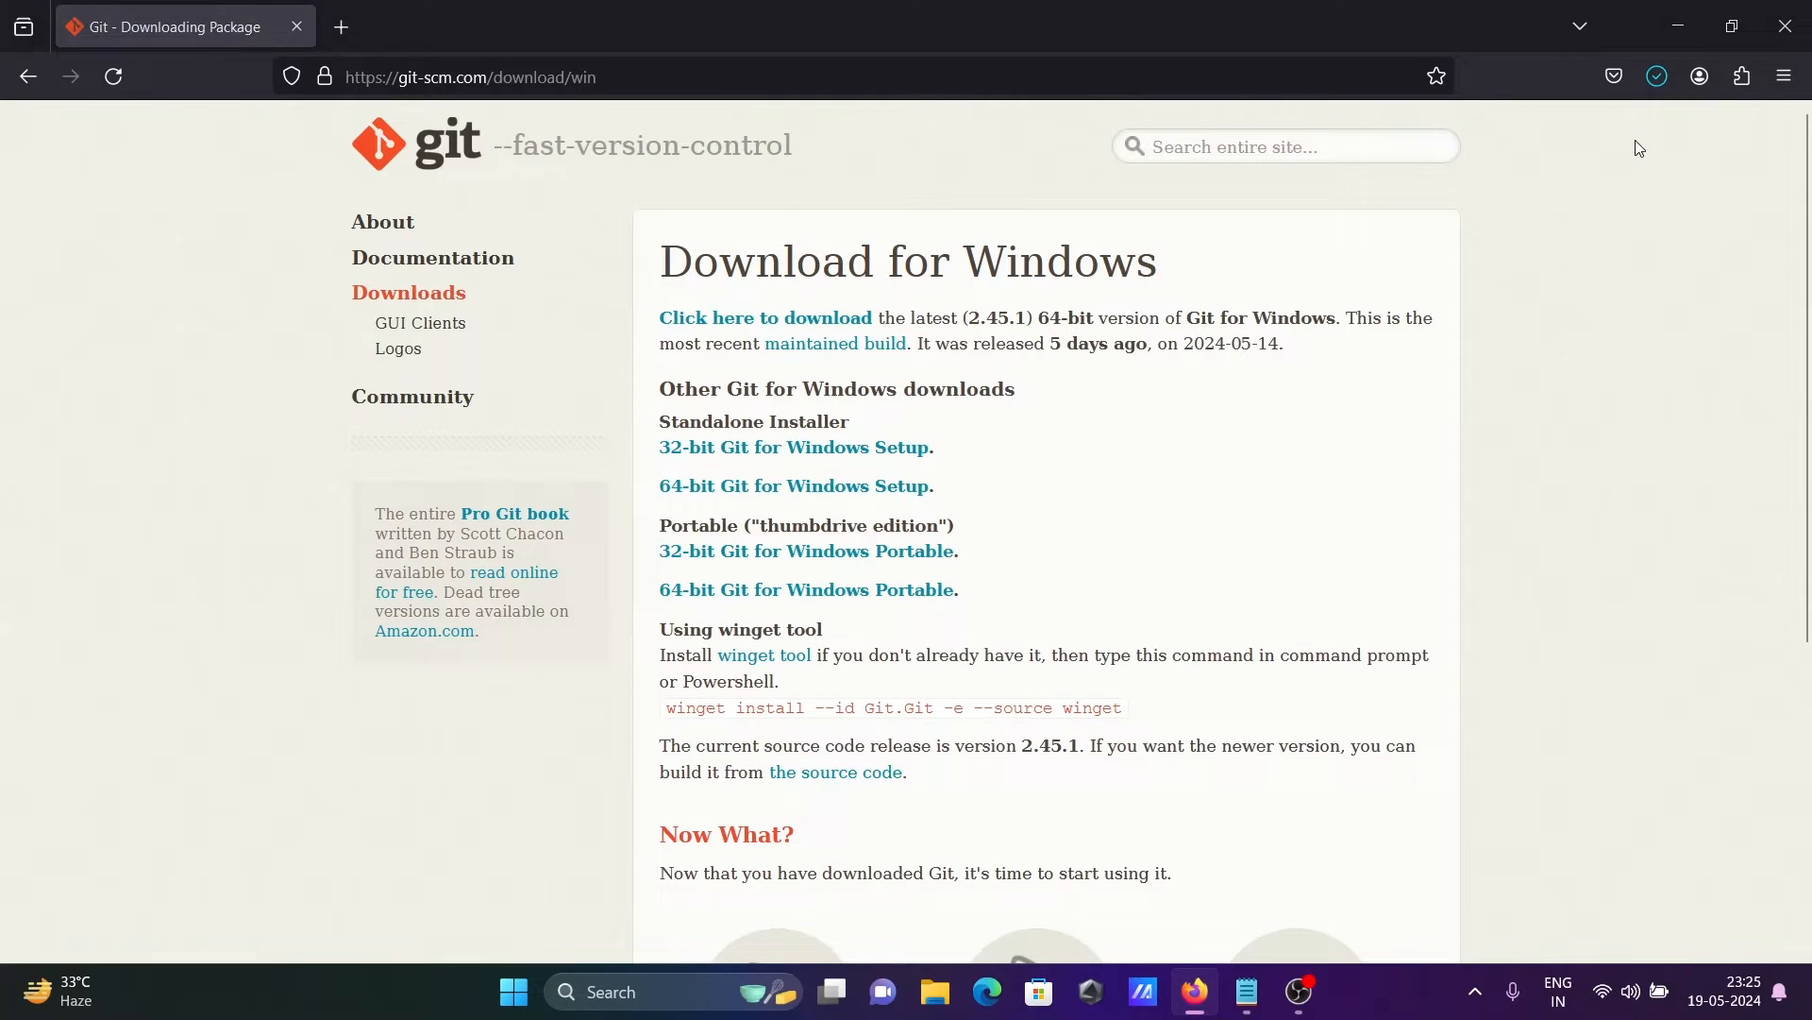
{"action": "left_click", "coordinate": [934, 991]}
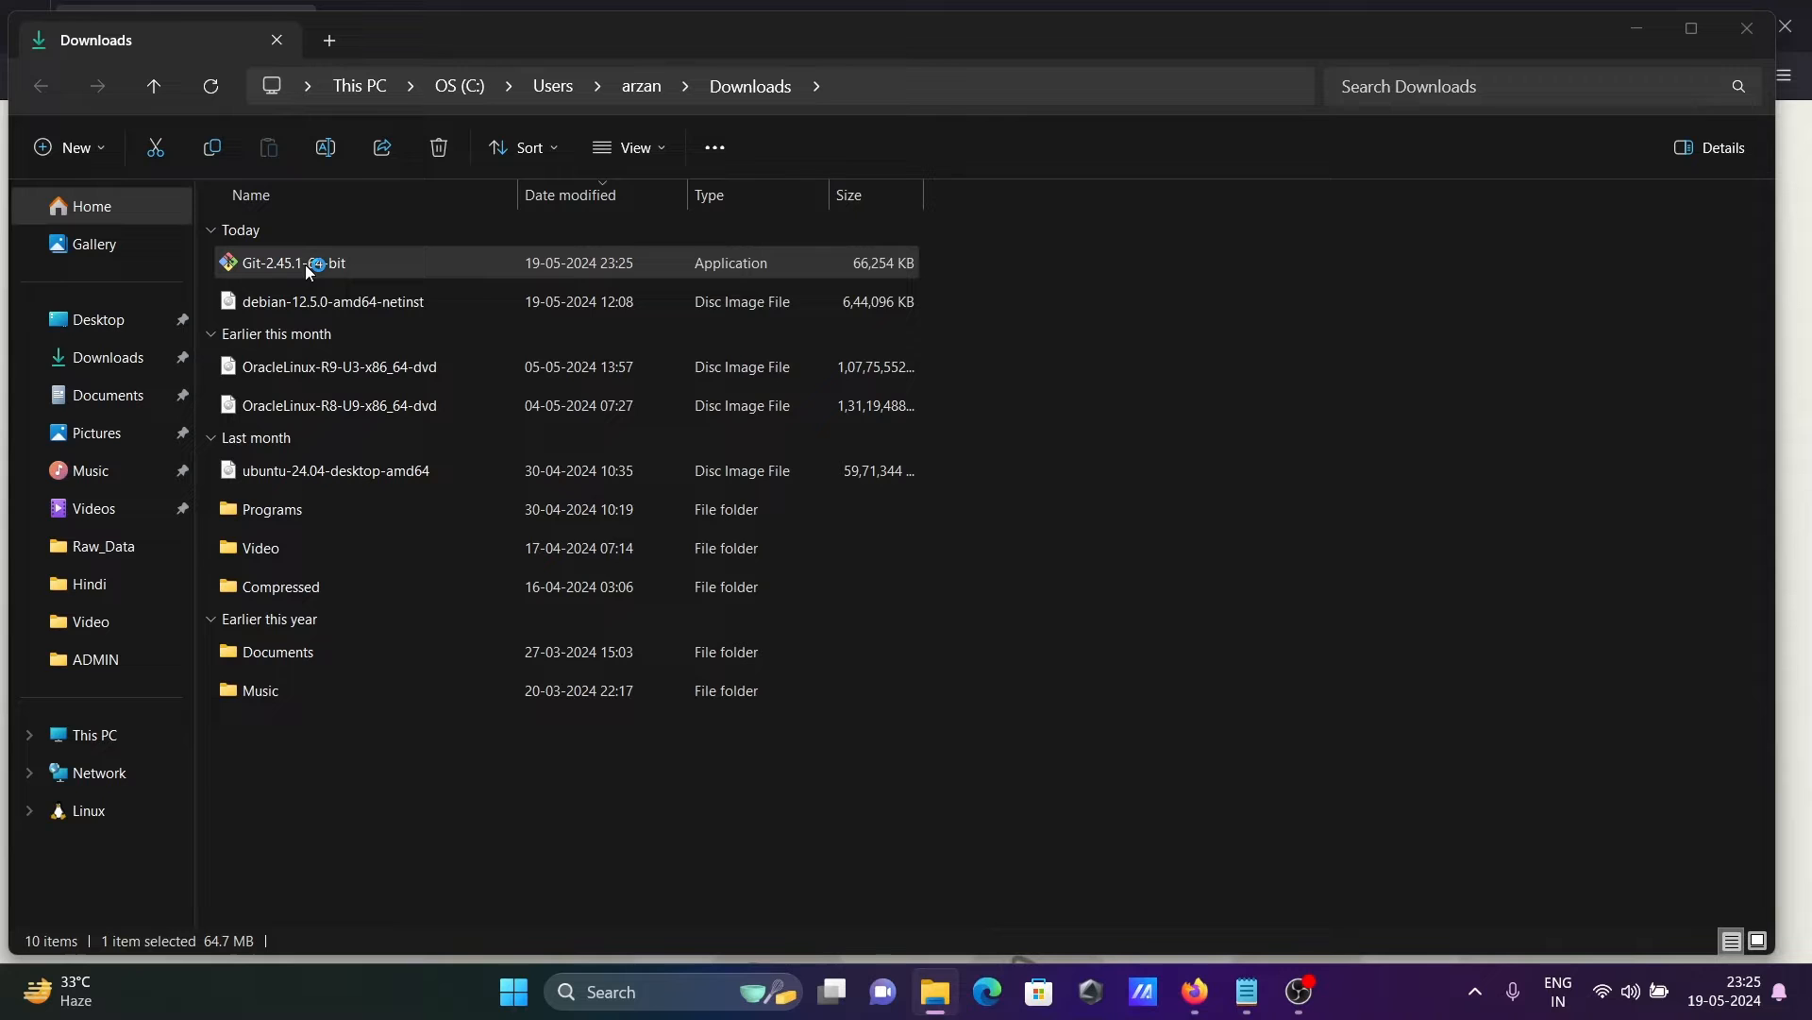
Run Git-2.45.1-64-bit.exe from Downloads to start the Git Setup wizard
{"action": "double_click", "coordinate": [293, 262]}
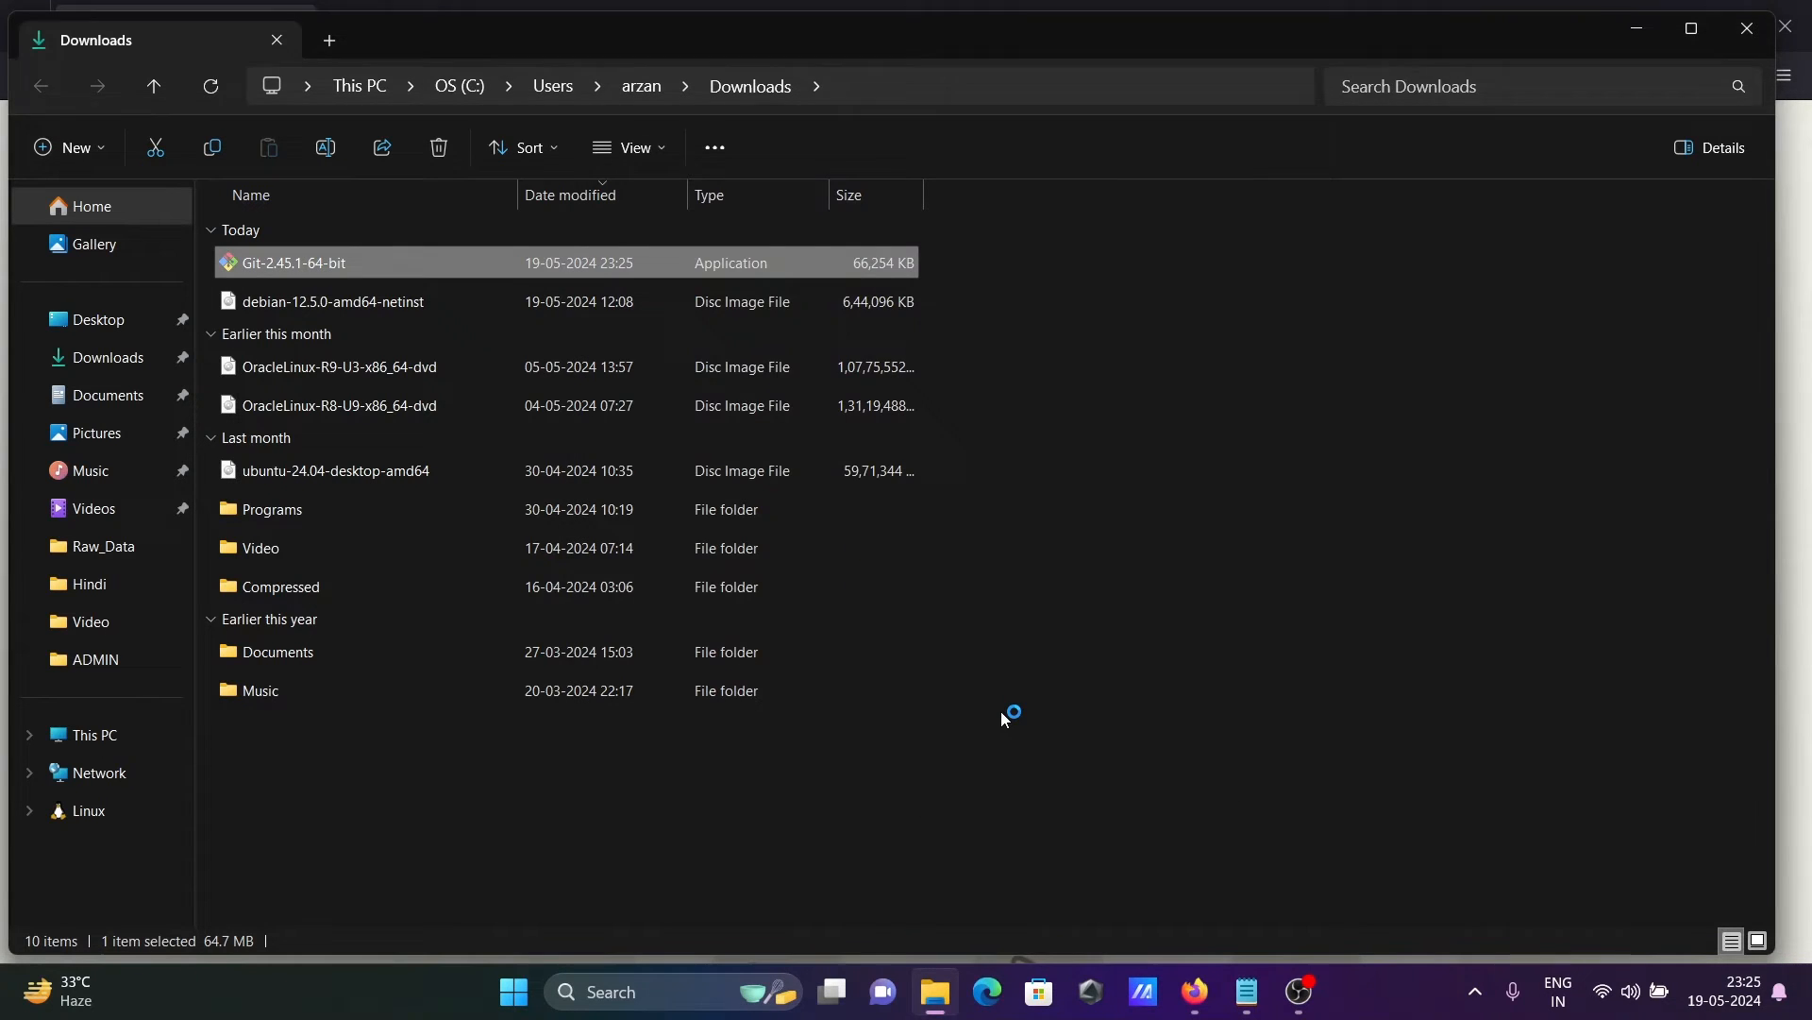
{"action": "double_click", "coordinate": [292, 263]}
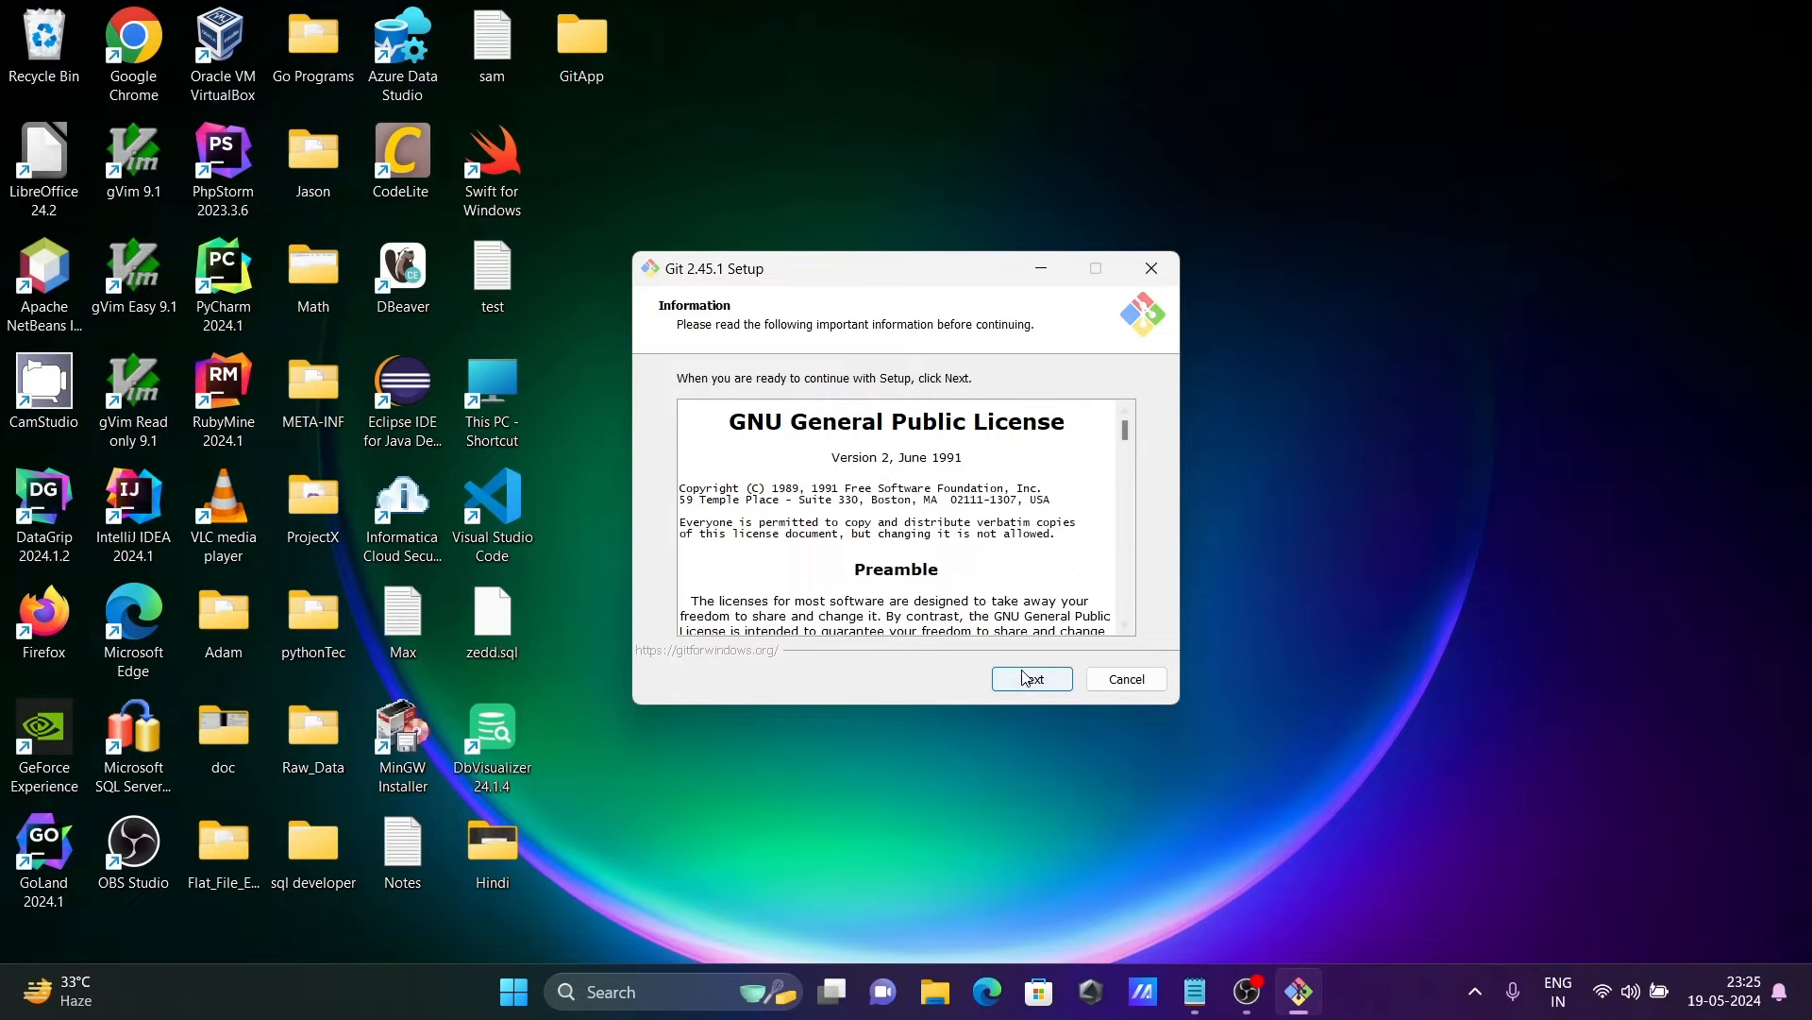
Accept the license and all default options (Vim editor, PATH, OpenSSL, pull, caching), install Git and finish
{"action": "left_click", "coordinate": [1030, 678]}
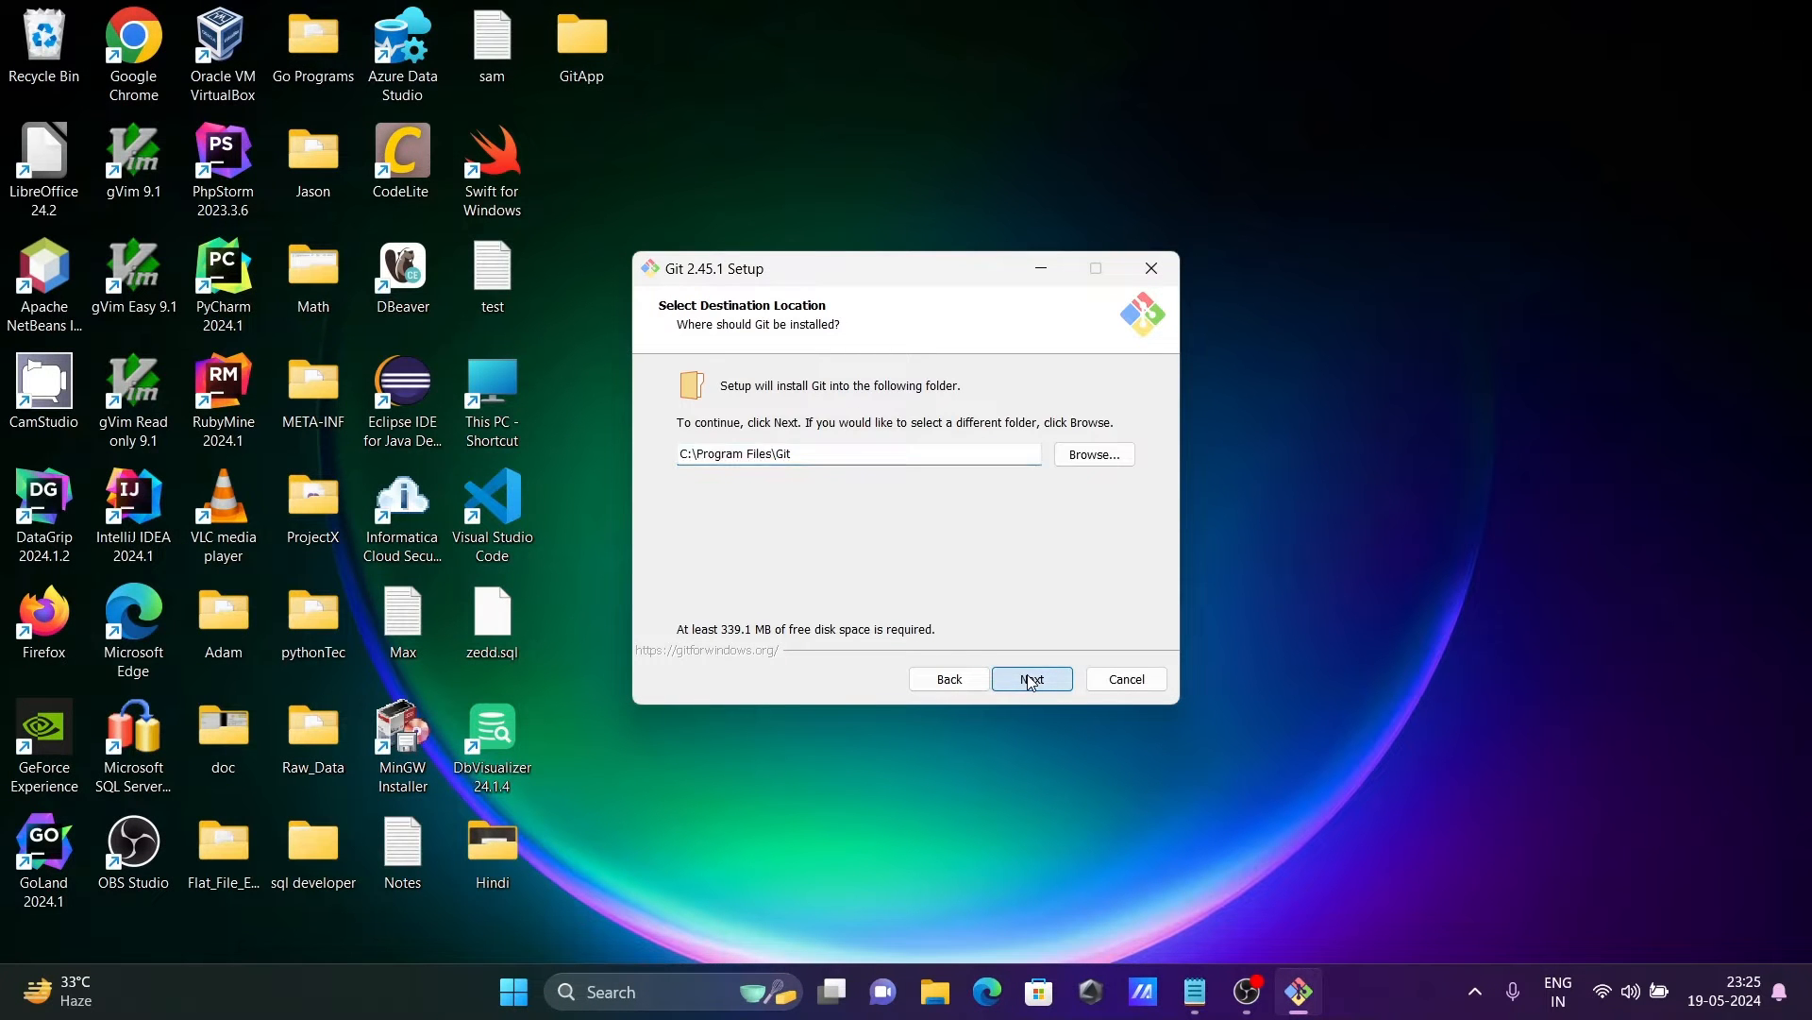
{"action": "left_click", "coordinate": [1031, 678]}
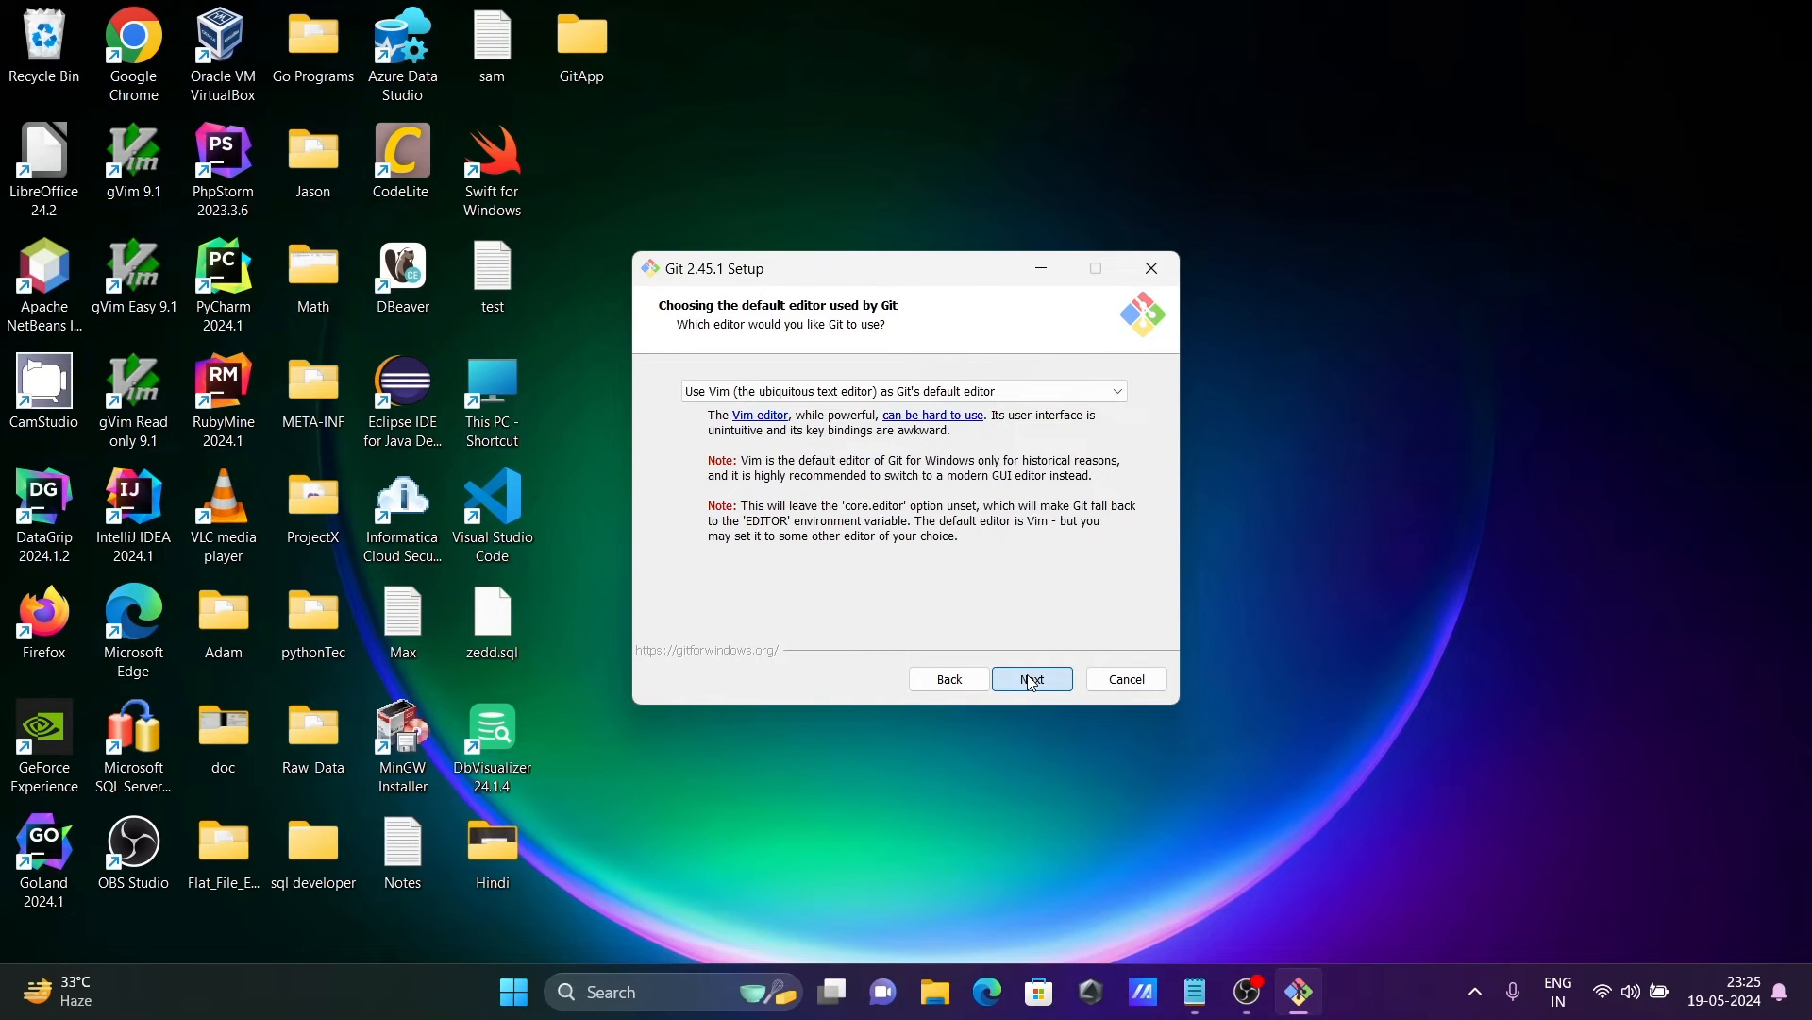
{"action": "left_click", "coordinate": [1029, 678]}
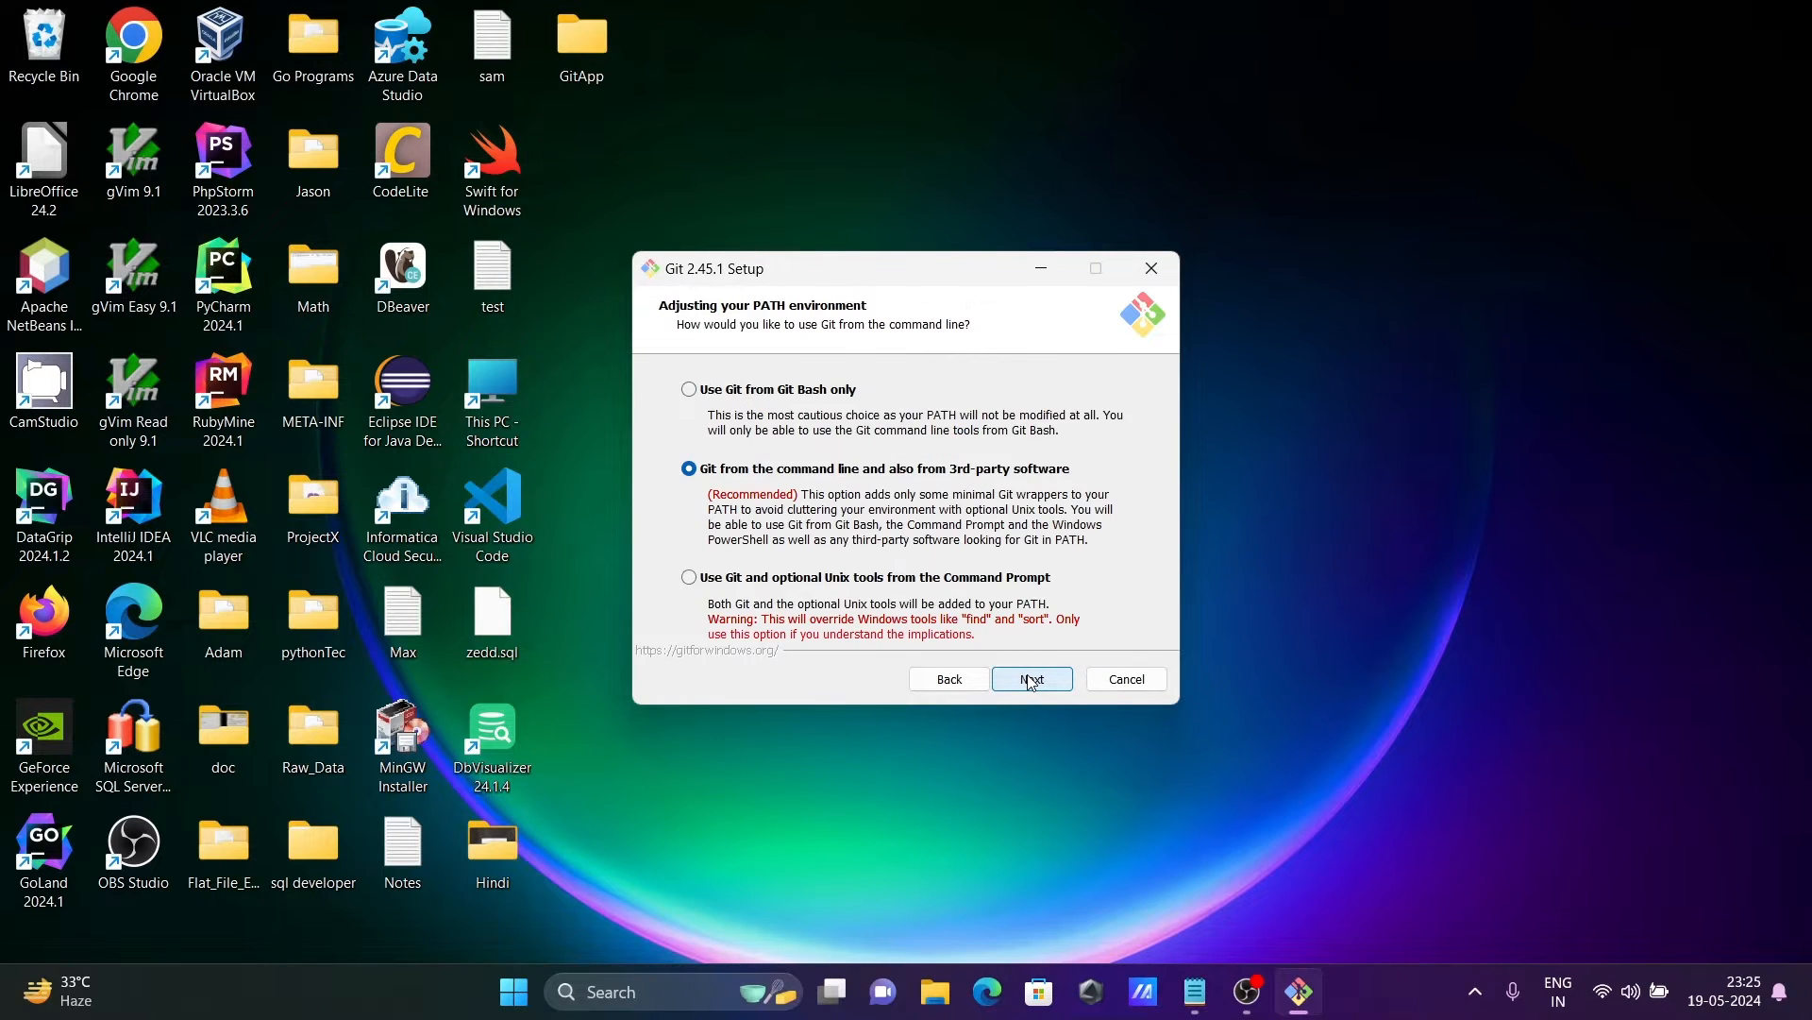
{"action": "left_click", "coordinate": [1031, 678]}
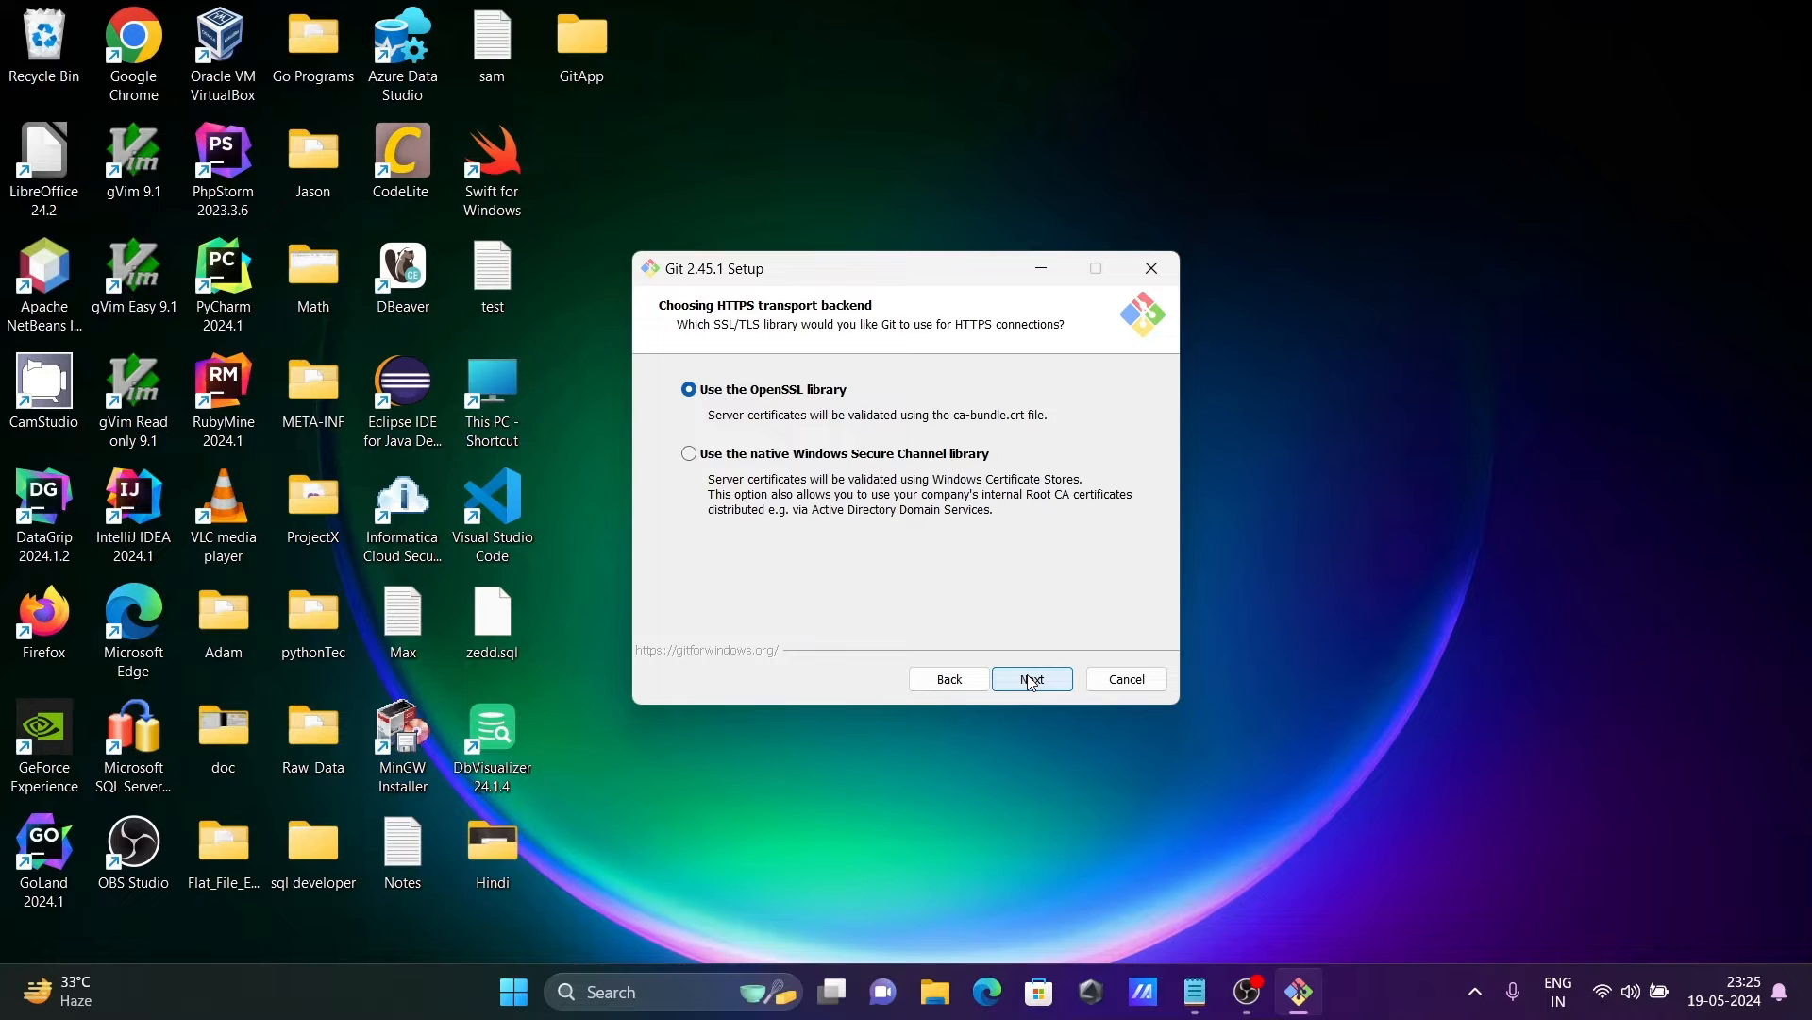
{"action": "left_click", "coordinate": [1029, 678]}
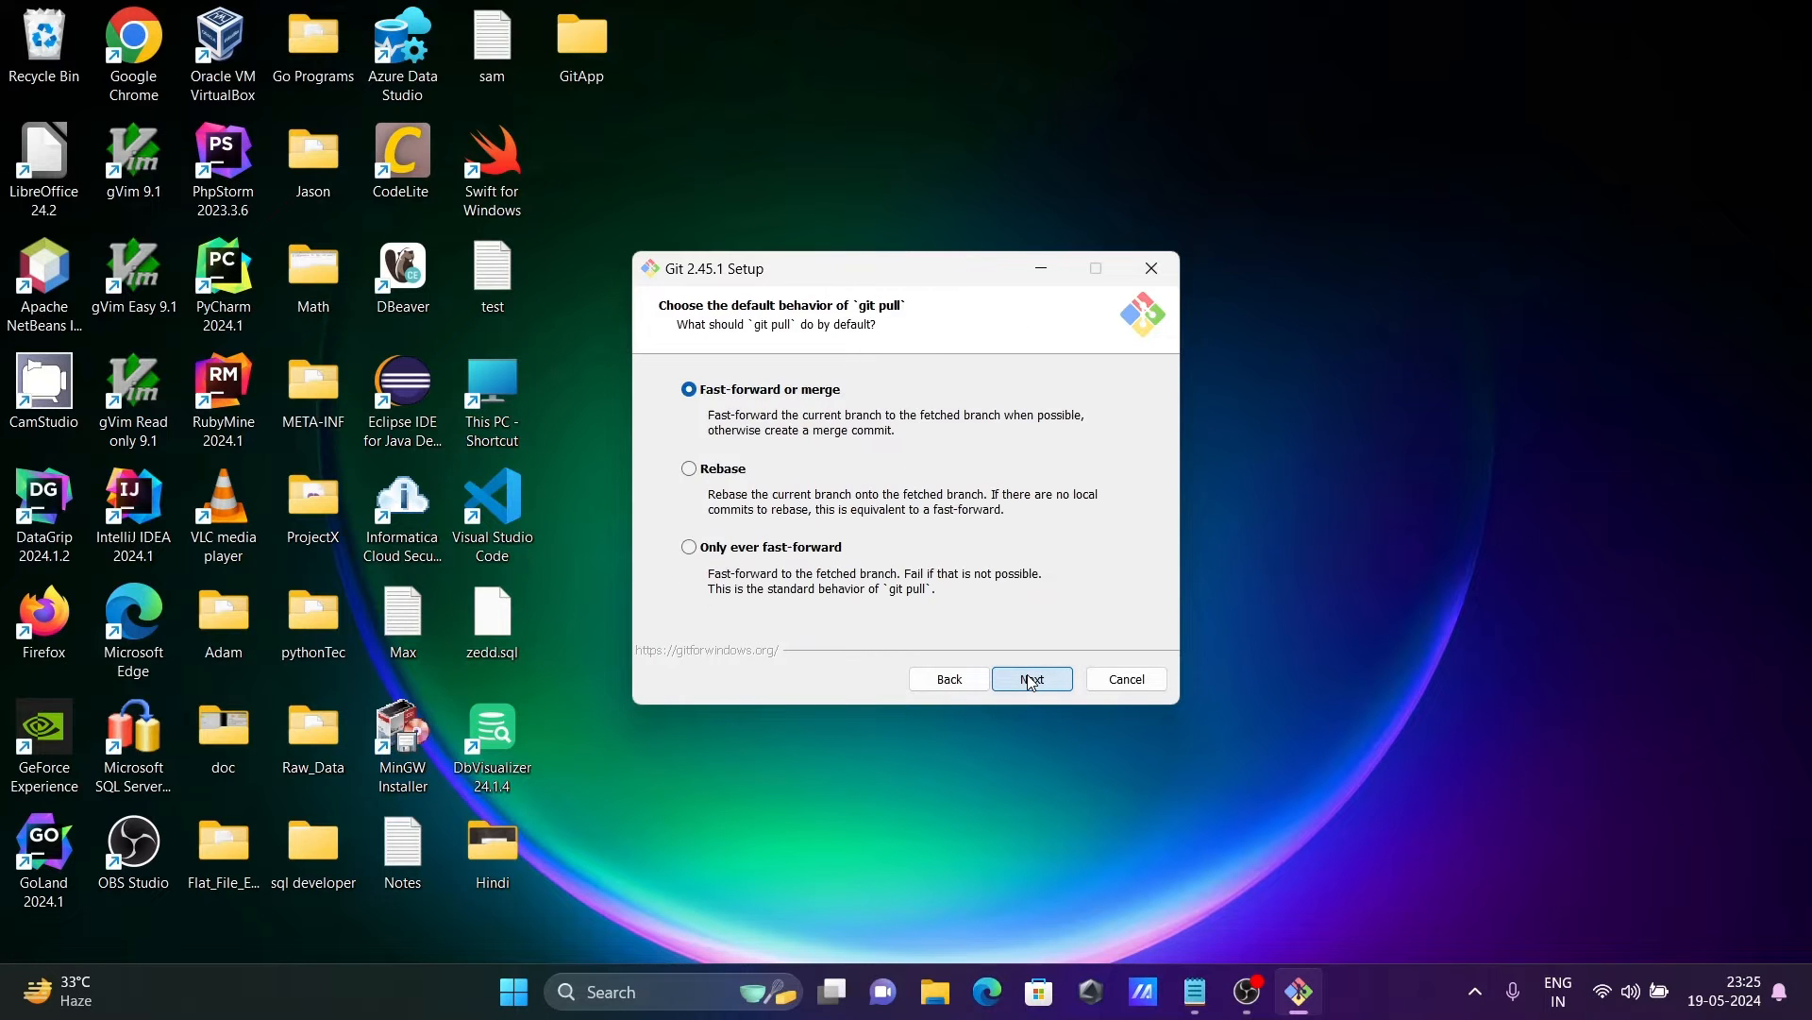
{"action": "left_click", "coordinate": [1031, 678]}
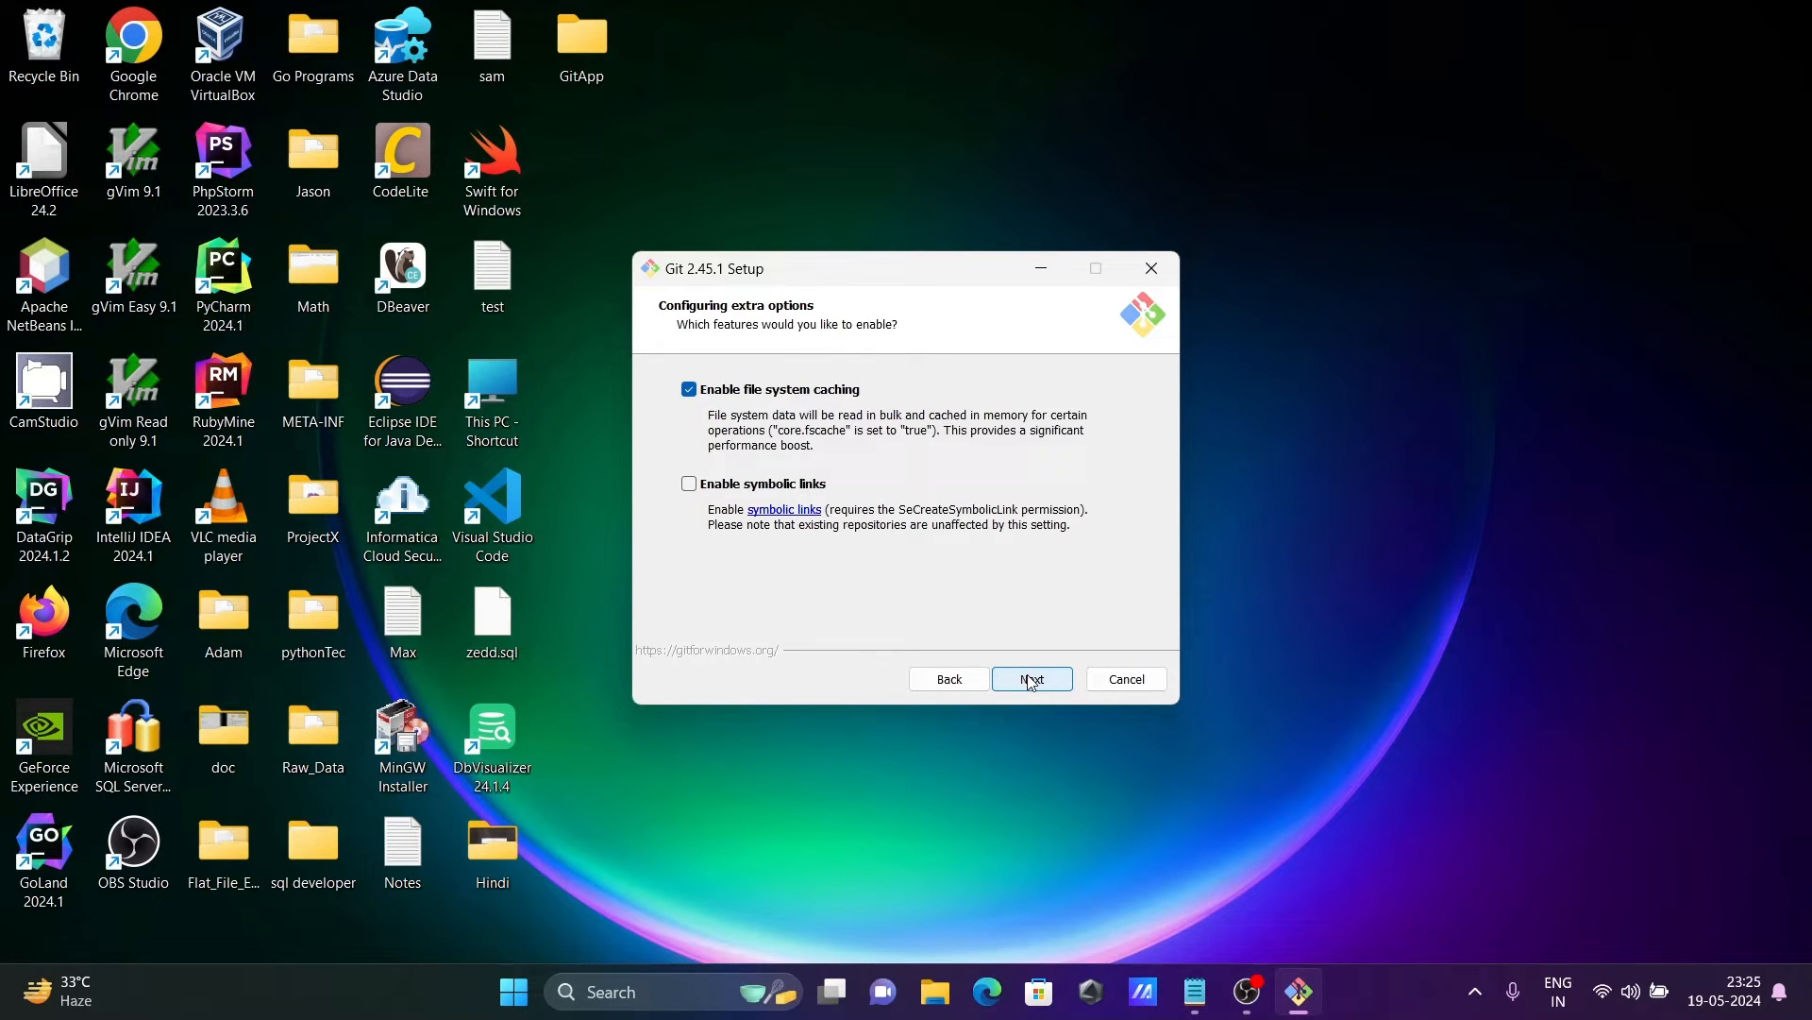
{"action": "left_click", "coordinate": [1031, 678]}
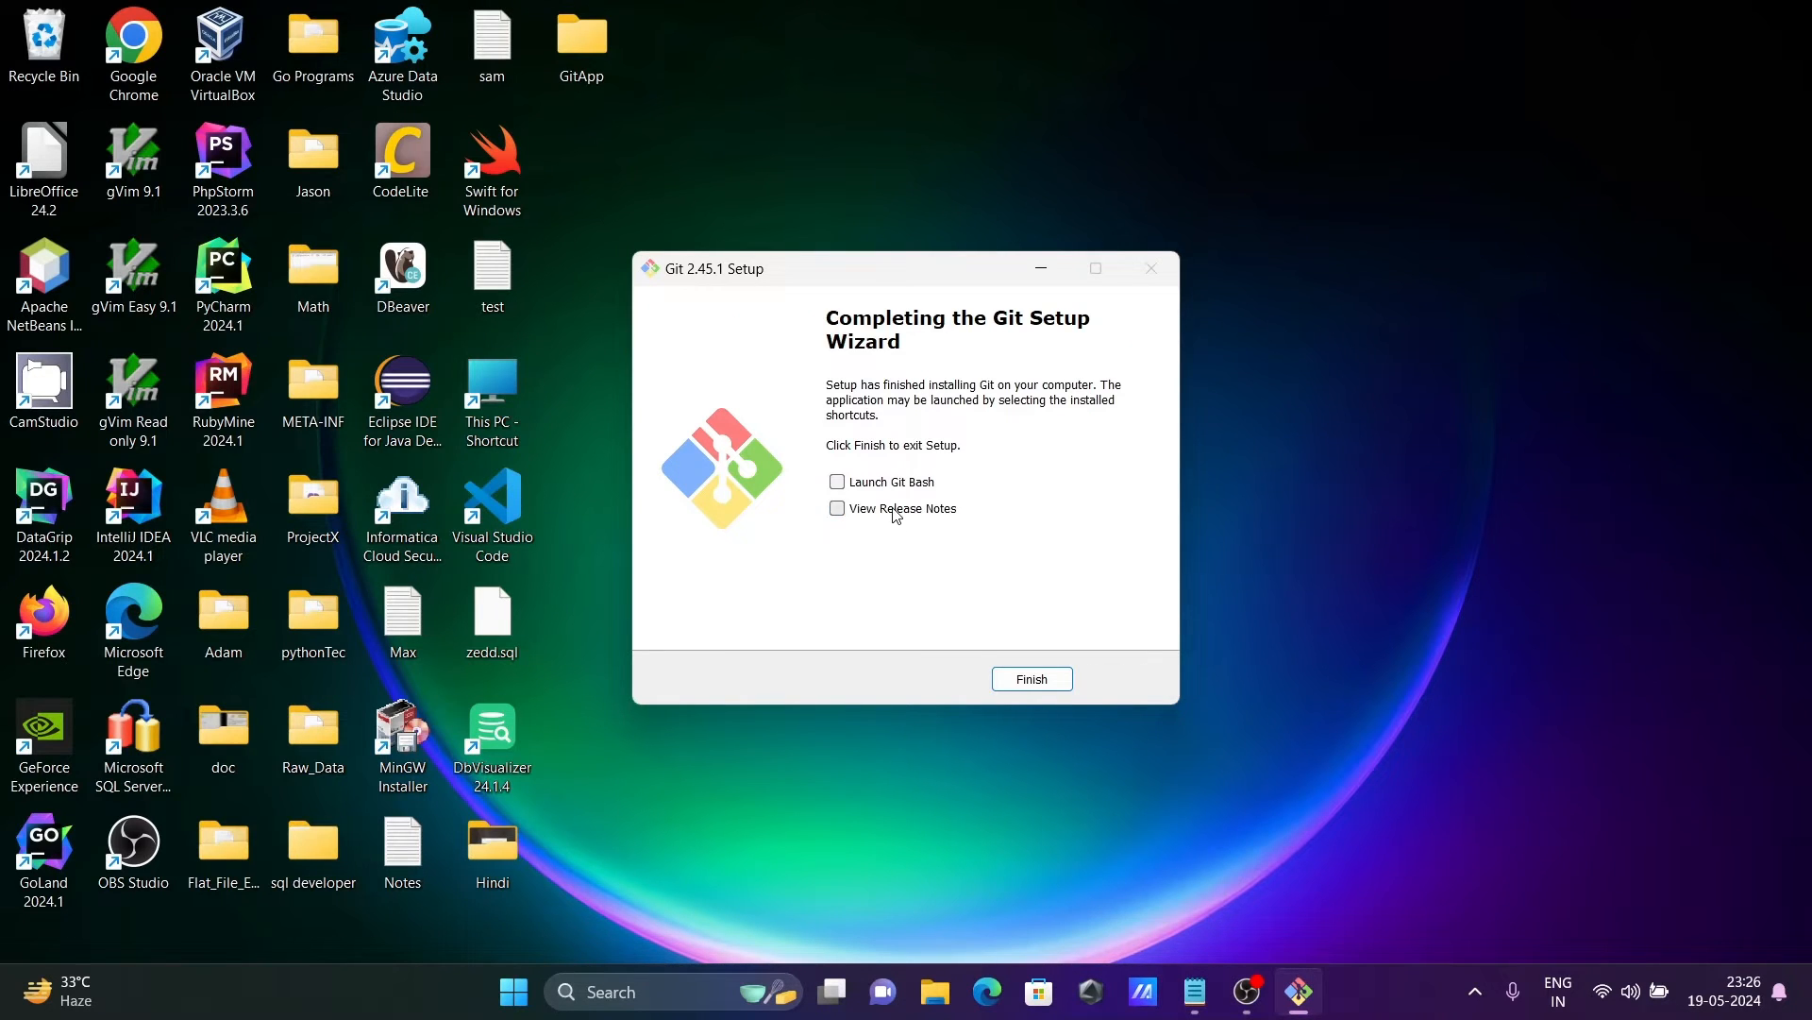
{"action": "left_click", "coordinate": [1031, 678]}
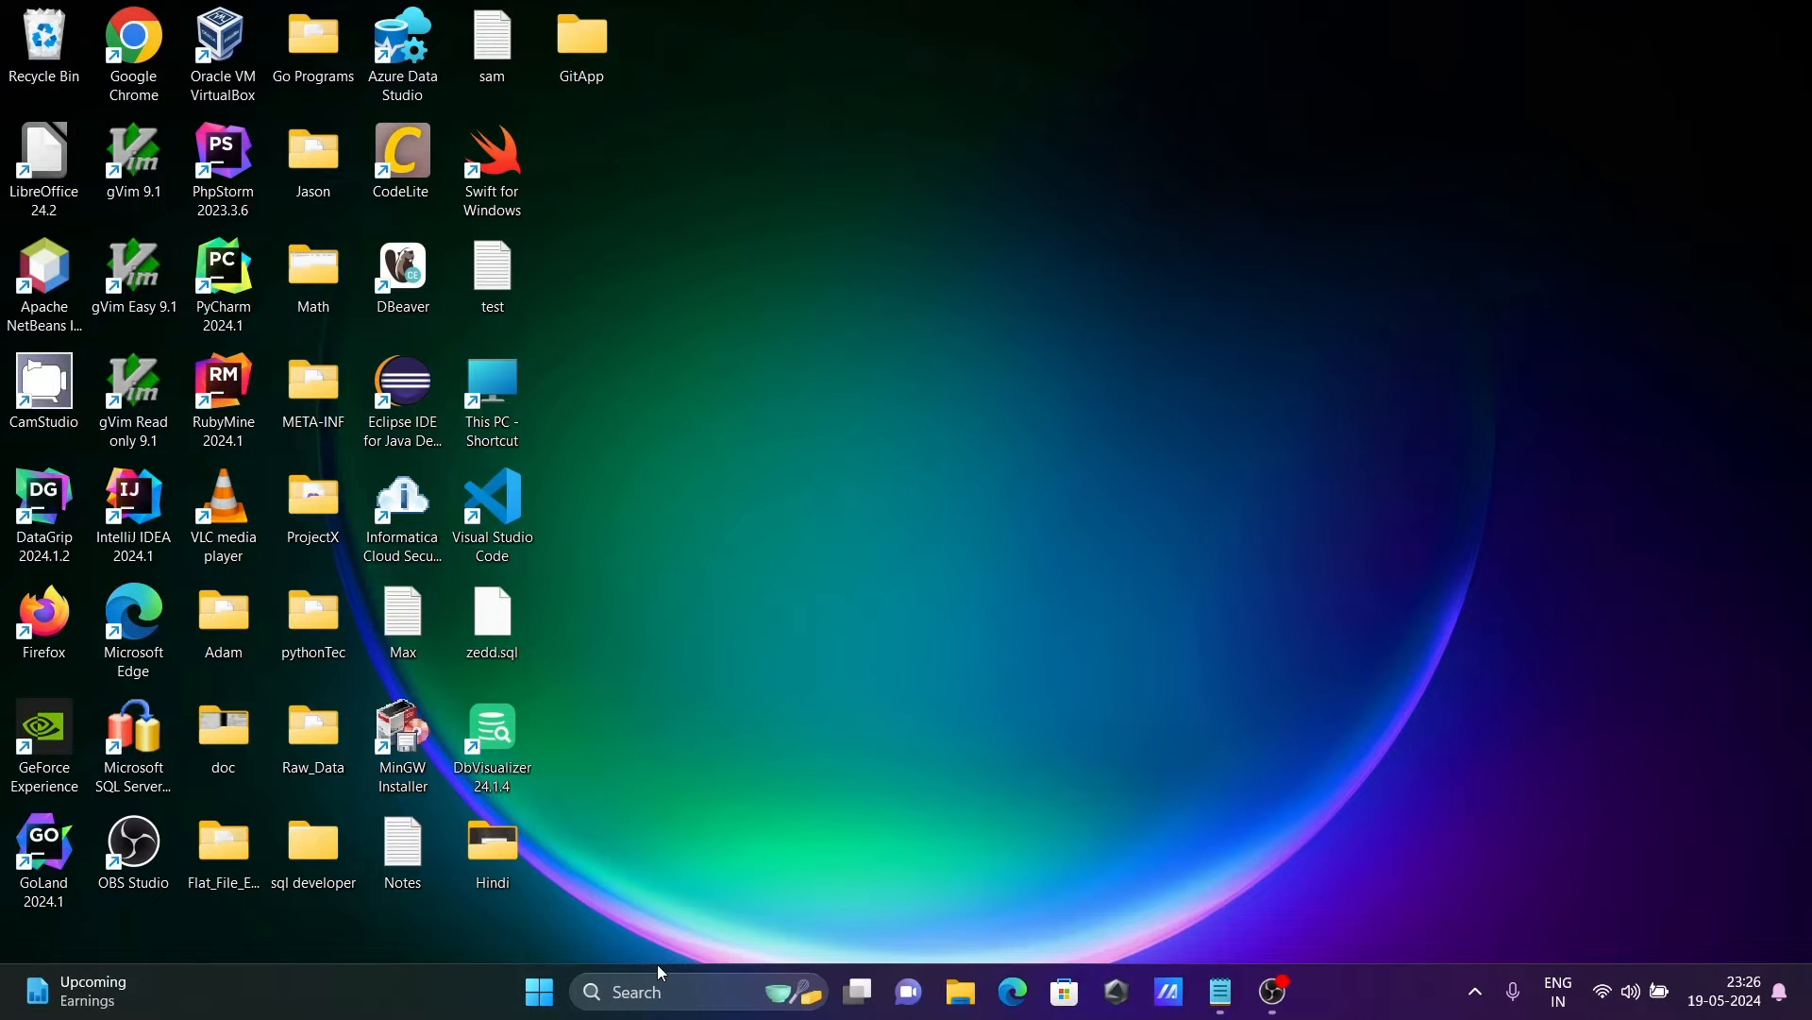
Run git in Command Prompt to confirm version 2.45.1.windows.1, close it, and search for Git Bash
{"action": "type", "text": "cm"}
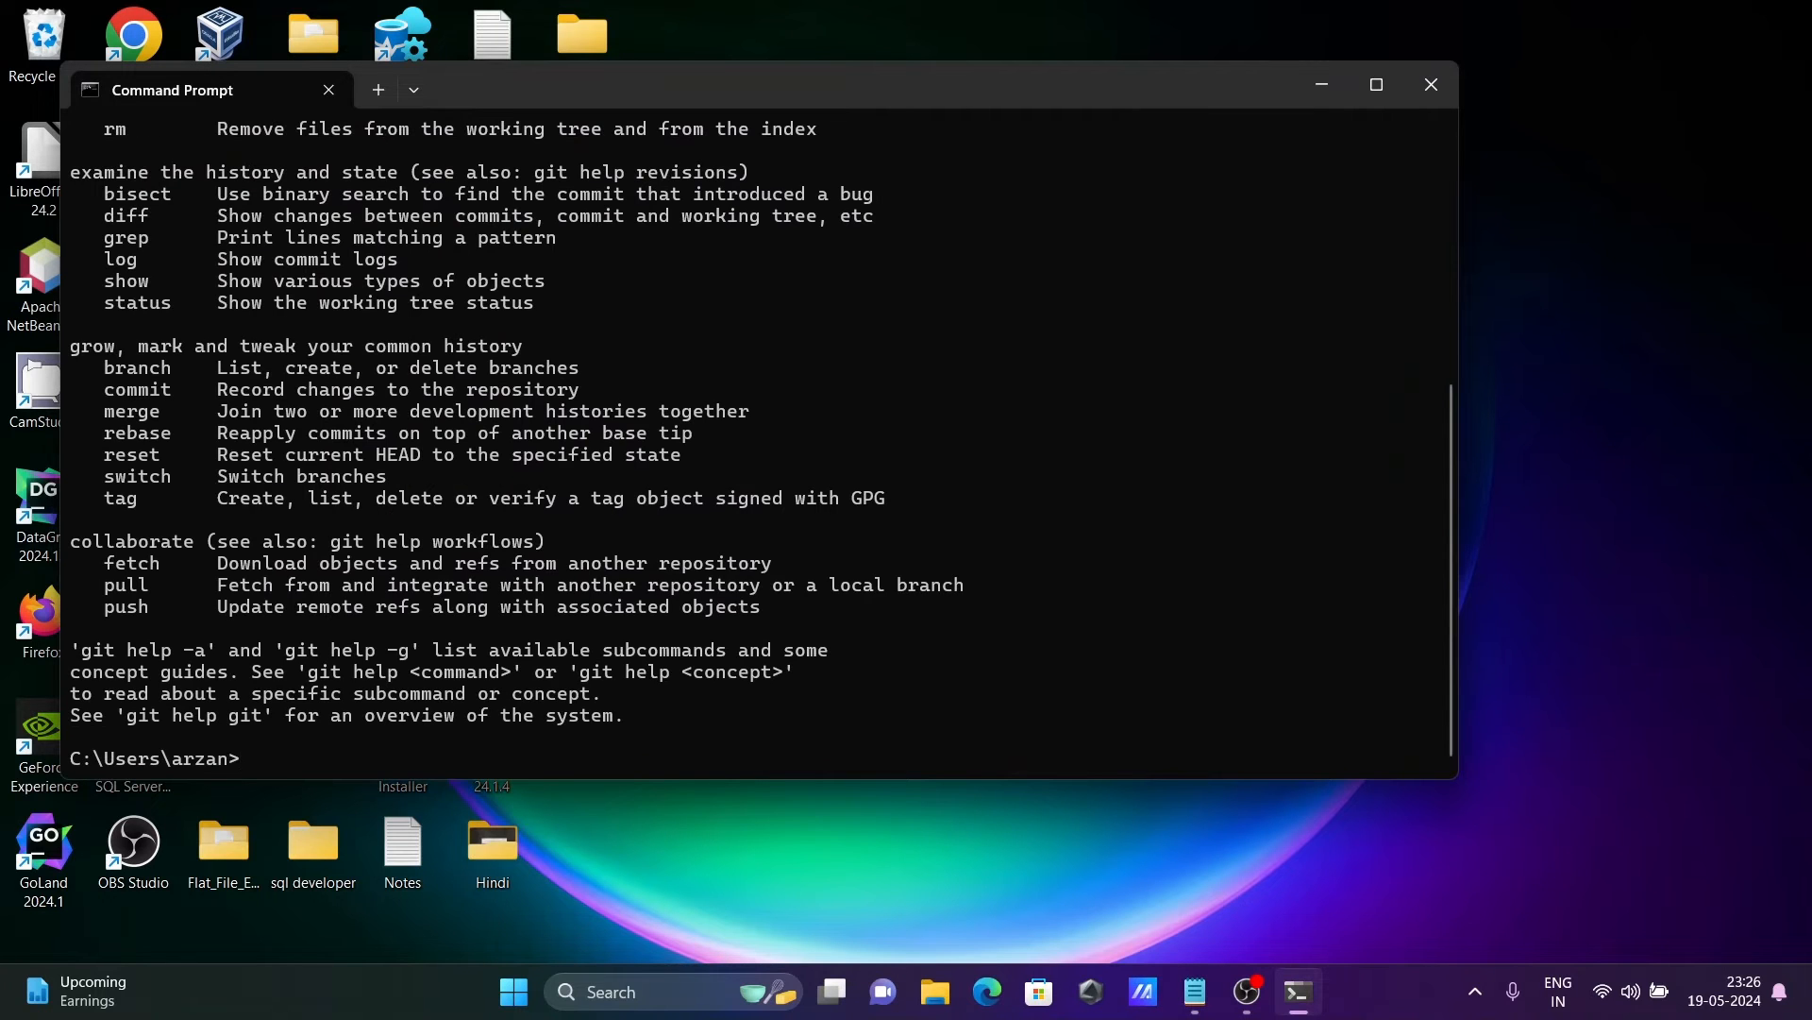
{"action": "type", "text": "git --version"}
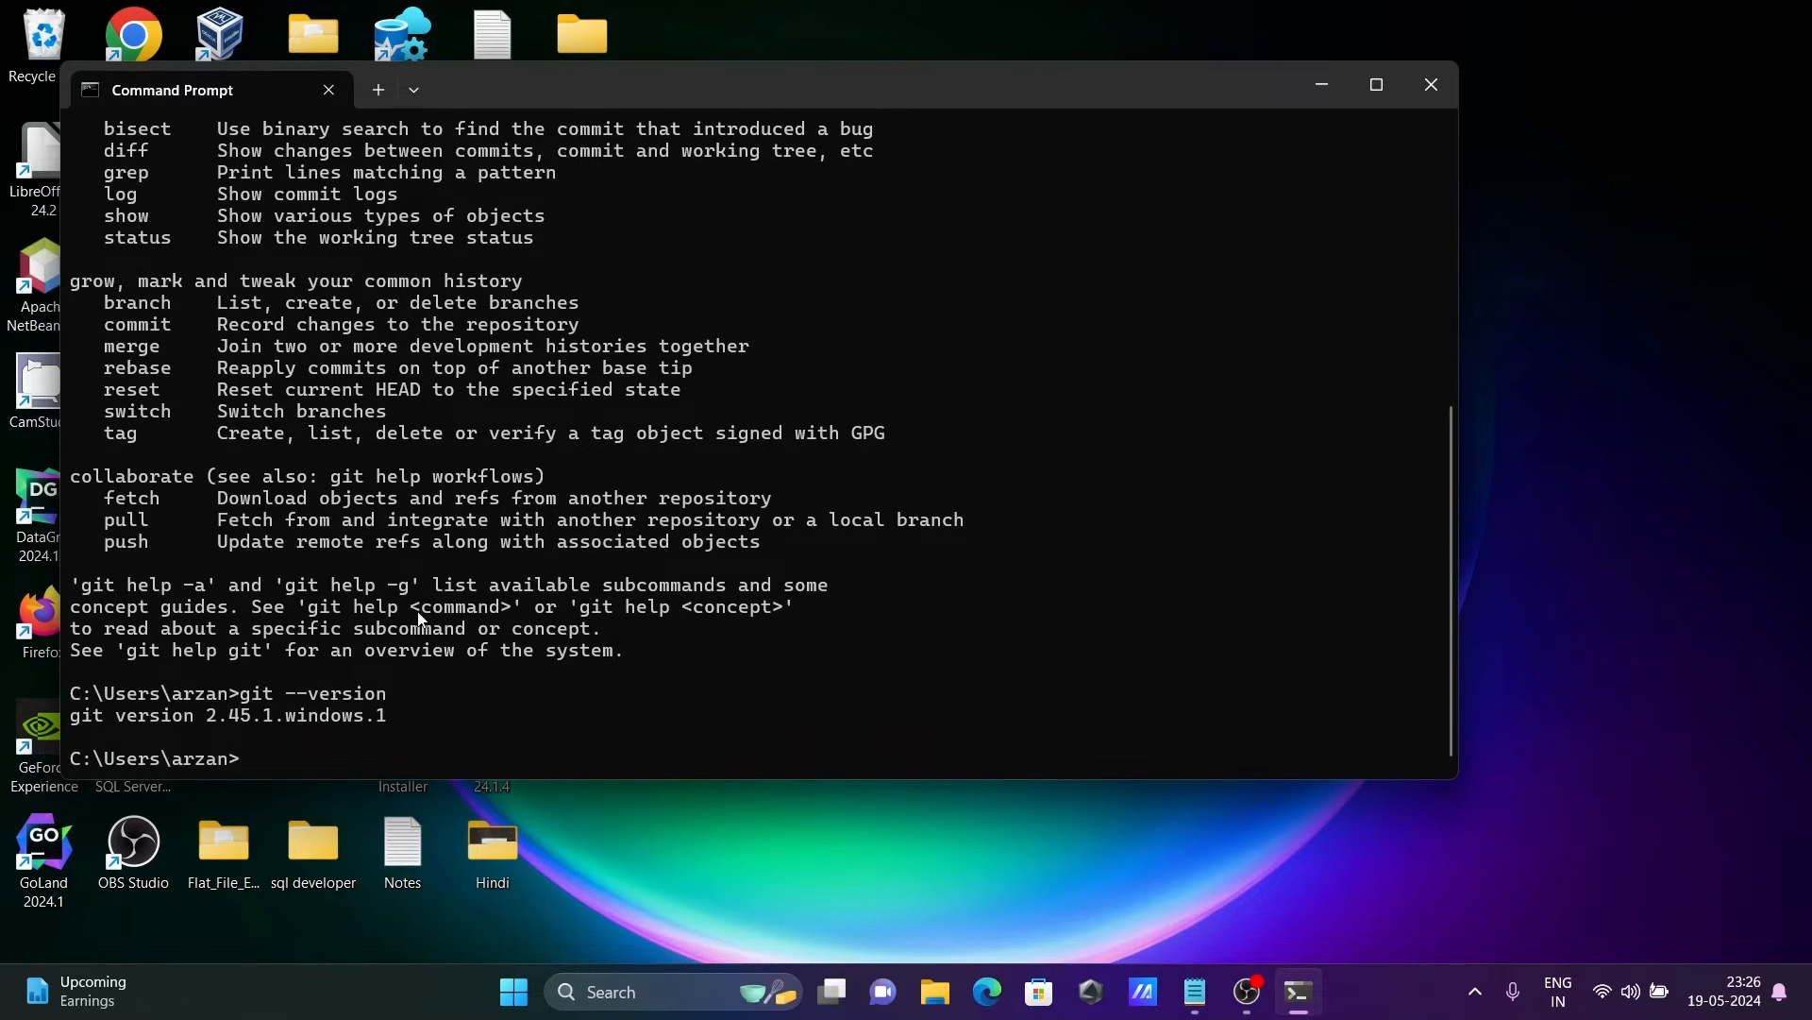
{"action": "mouse_move", "coordinate": [1432, 85]}
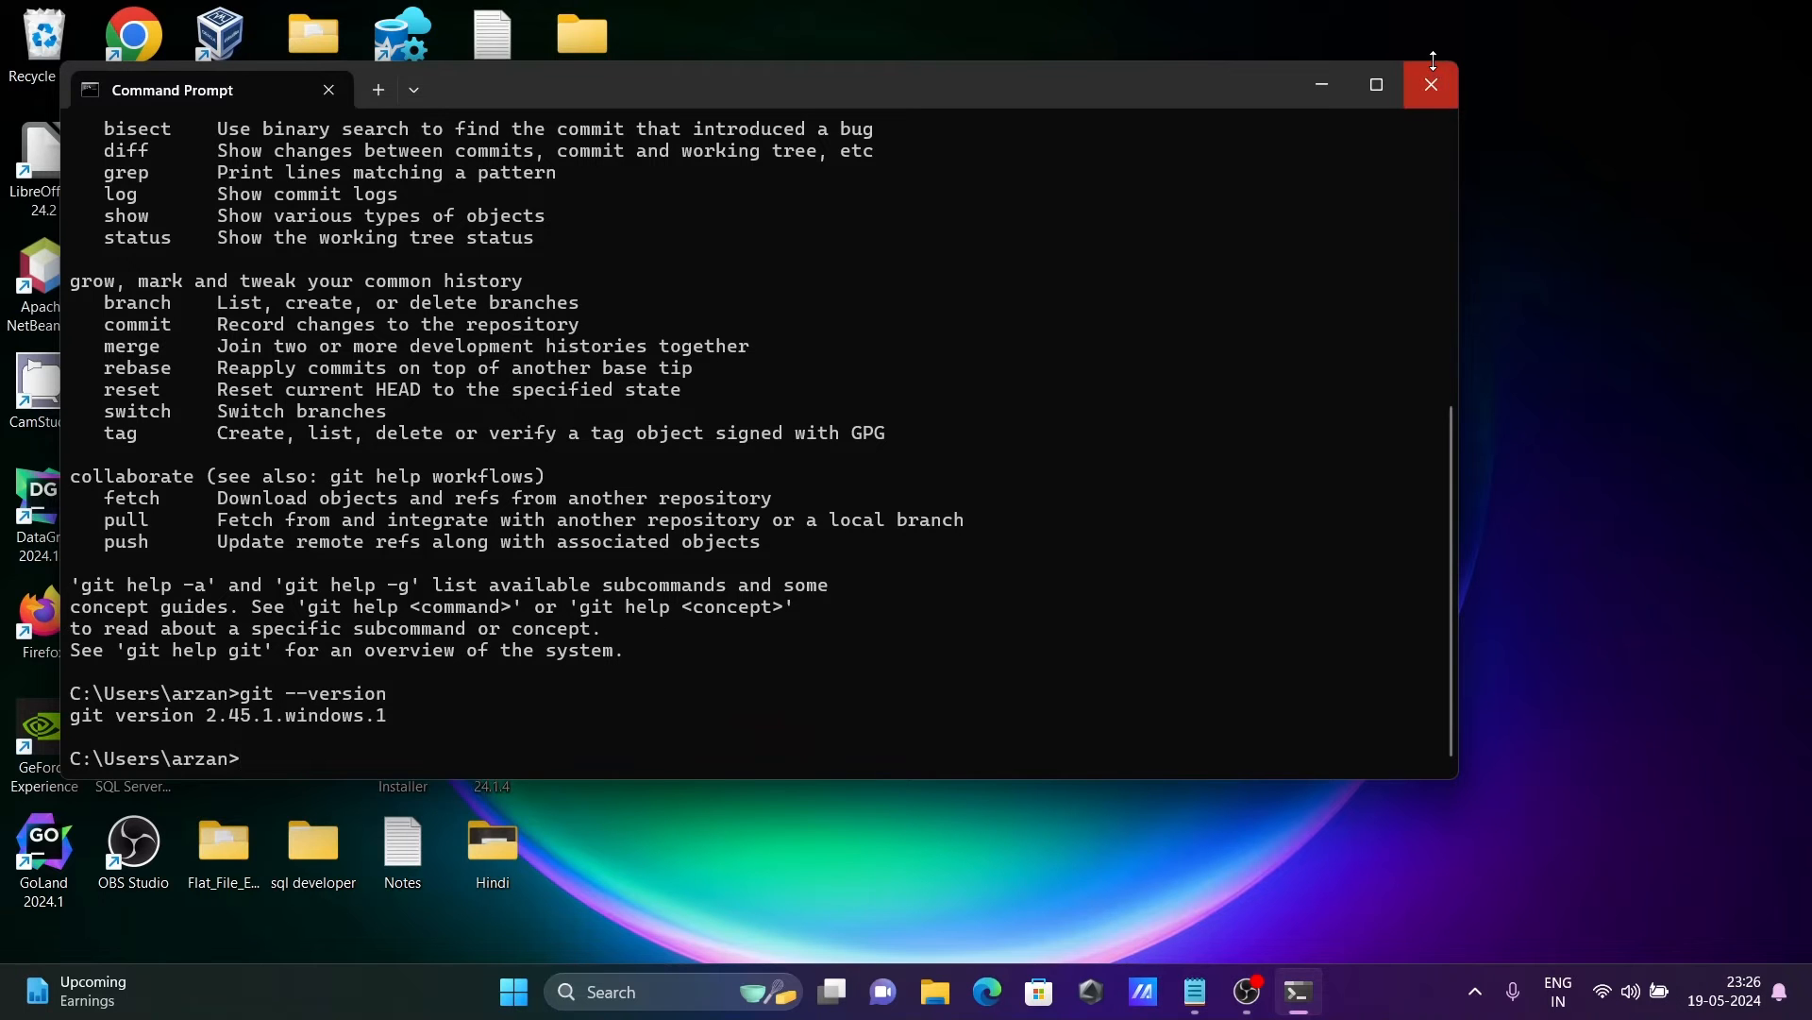
{"action": "left_click", "coordinate": [1431, 85]}
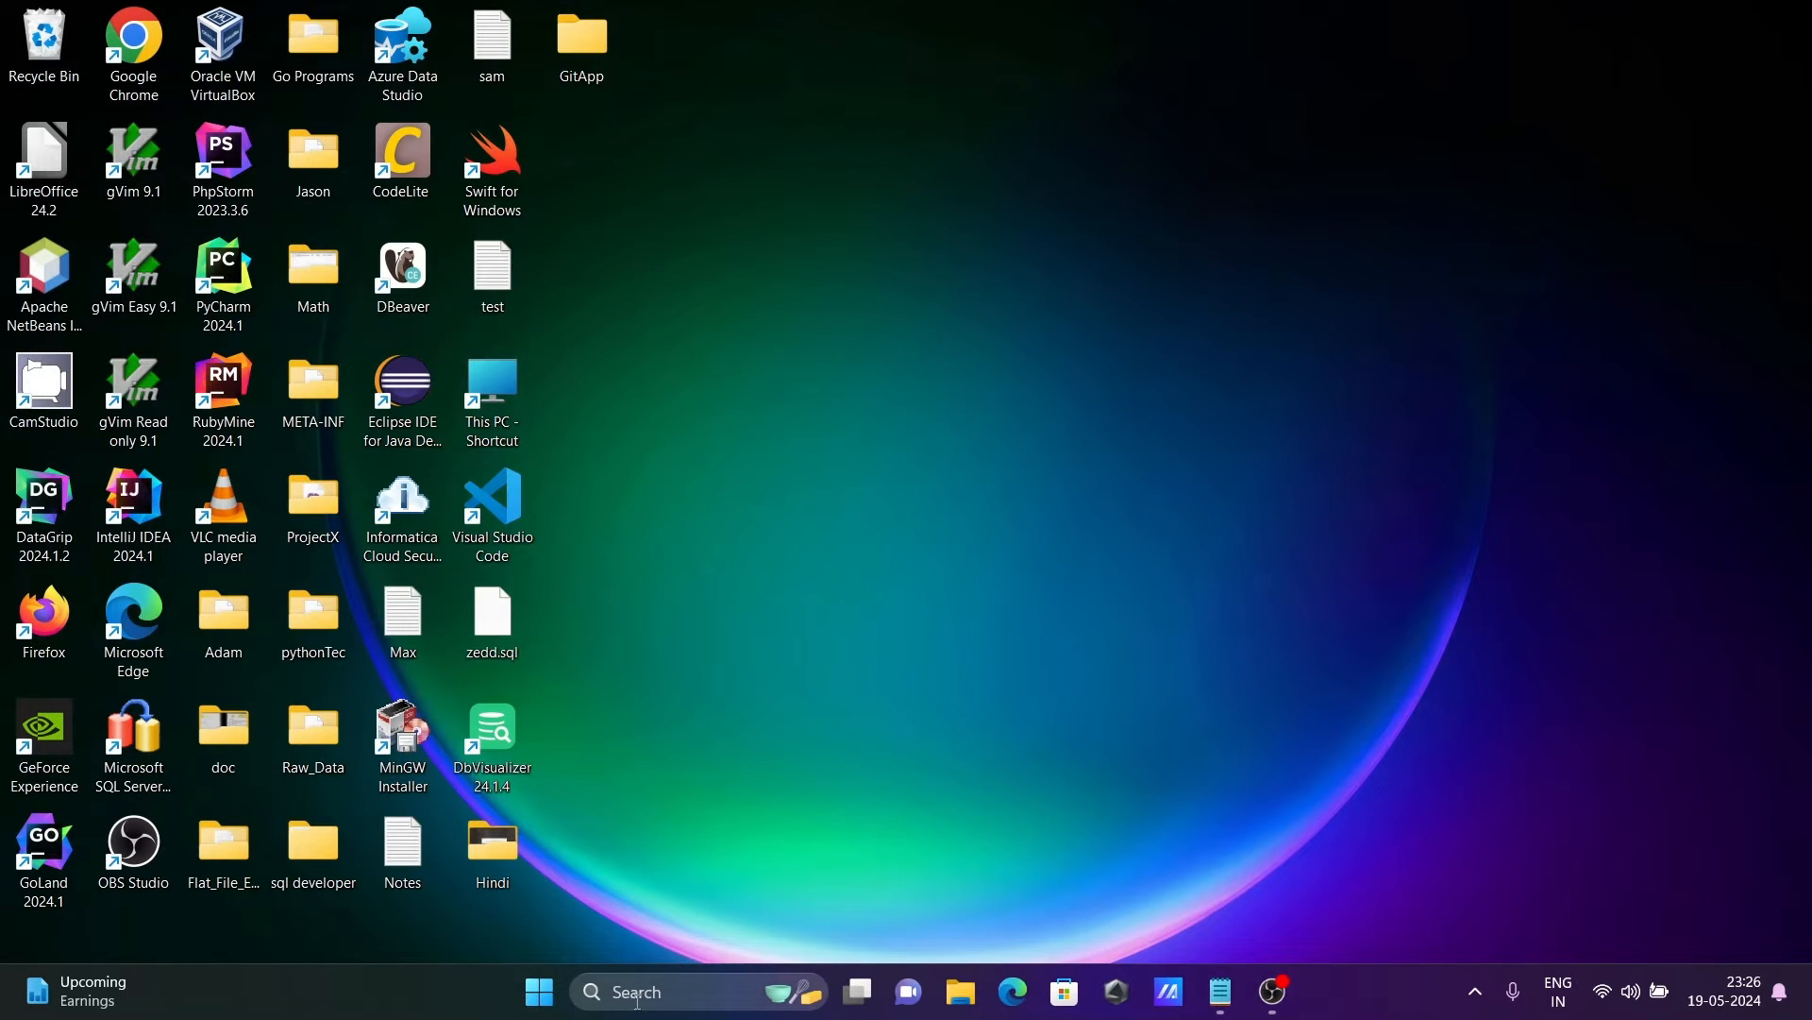
{"action": "type", "text": "bas"}
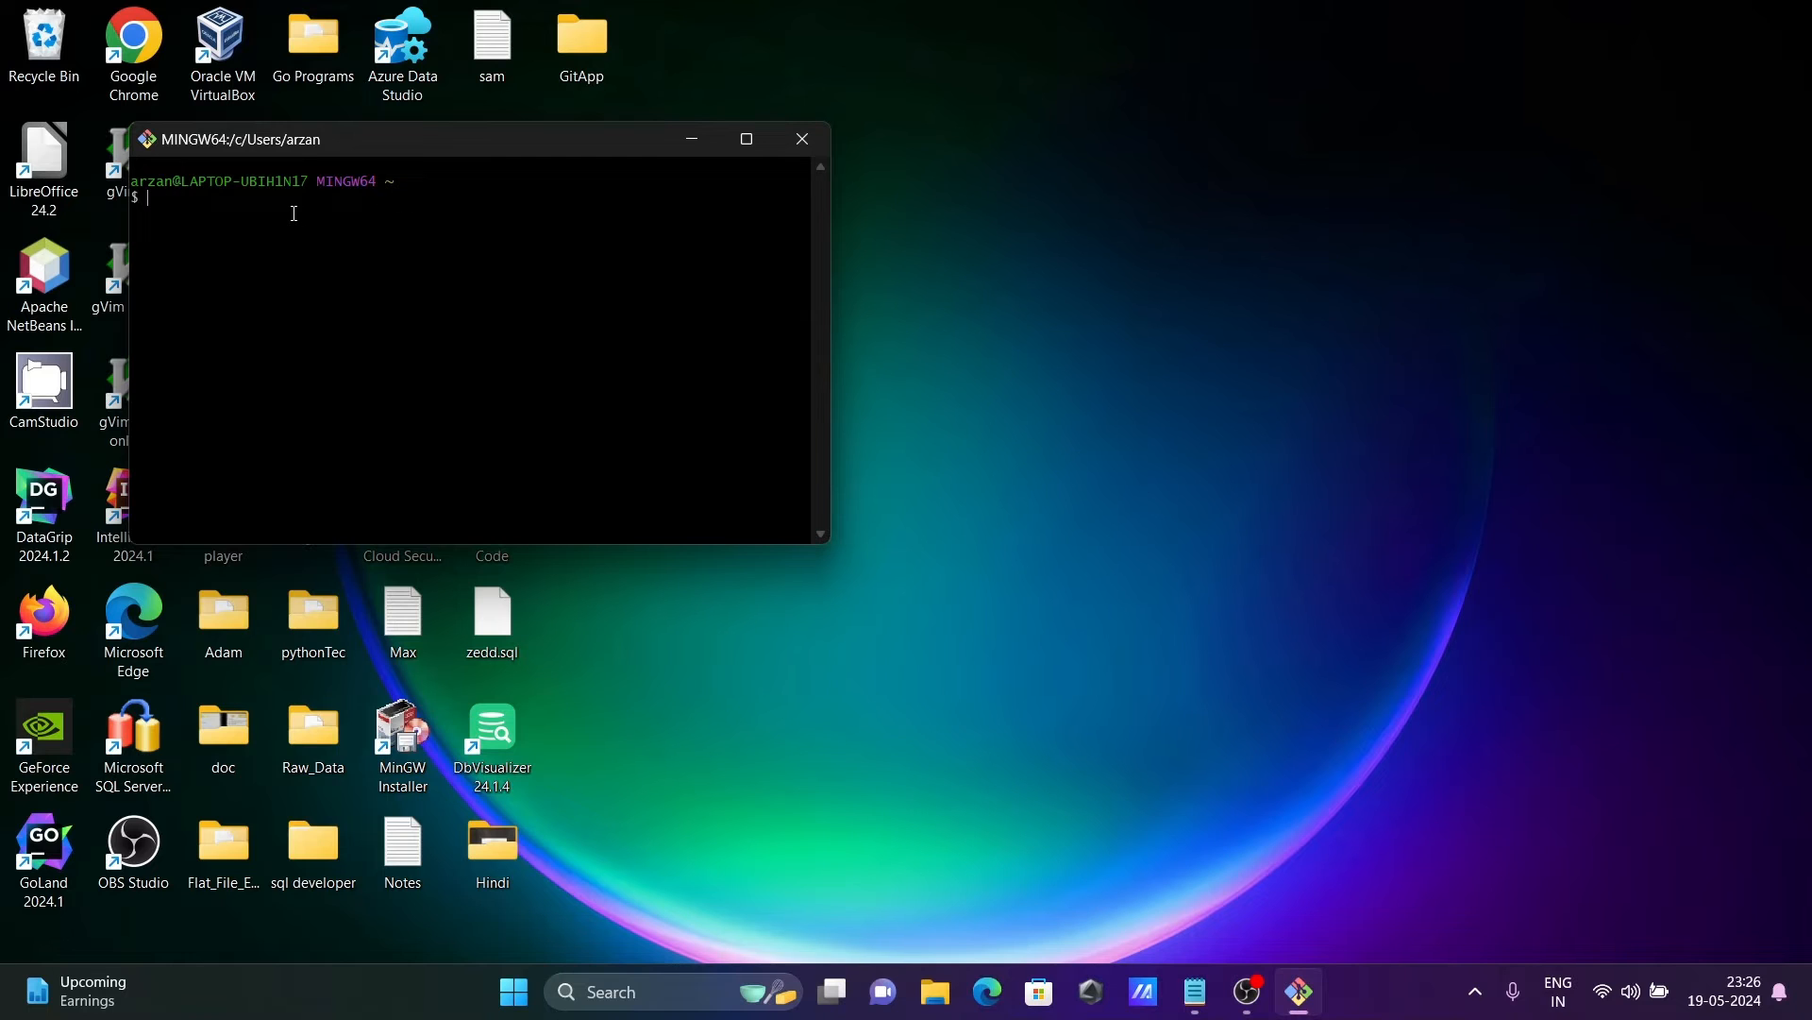
{"action": "mouse_move", "coordinate": [832, 151]}
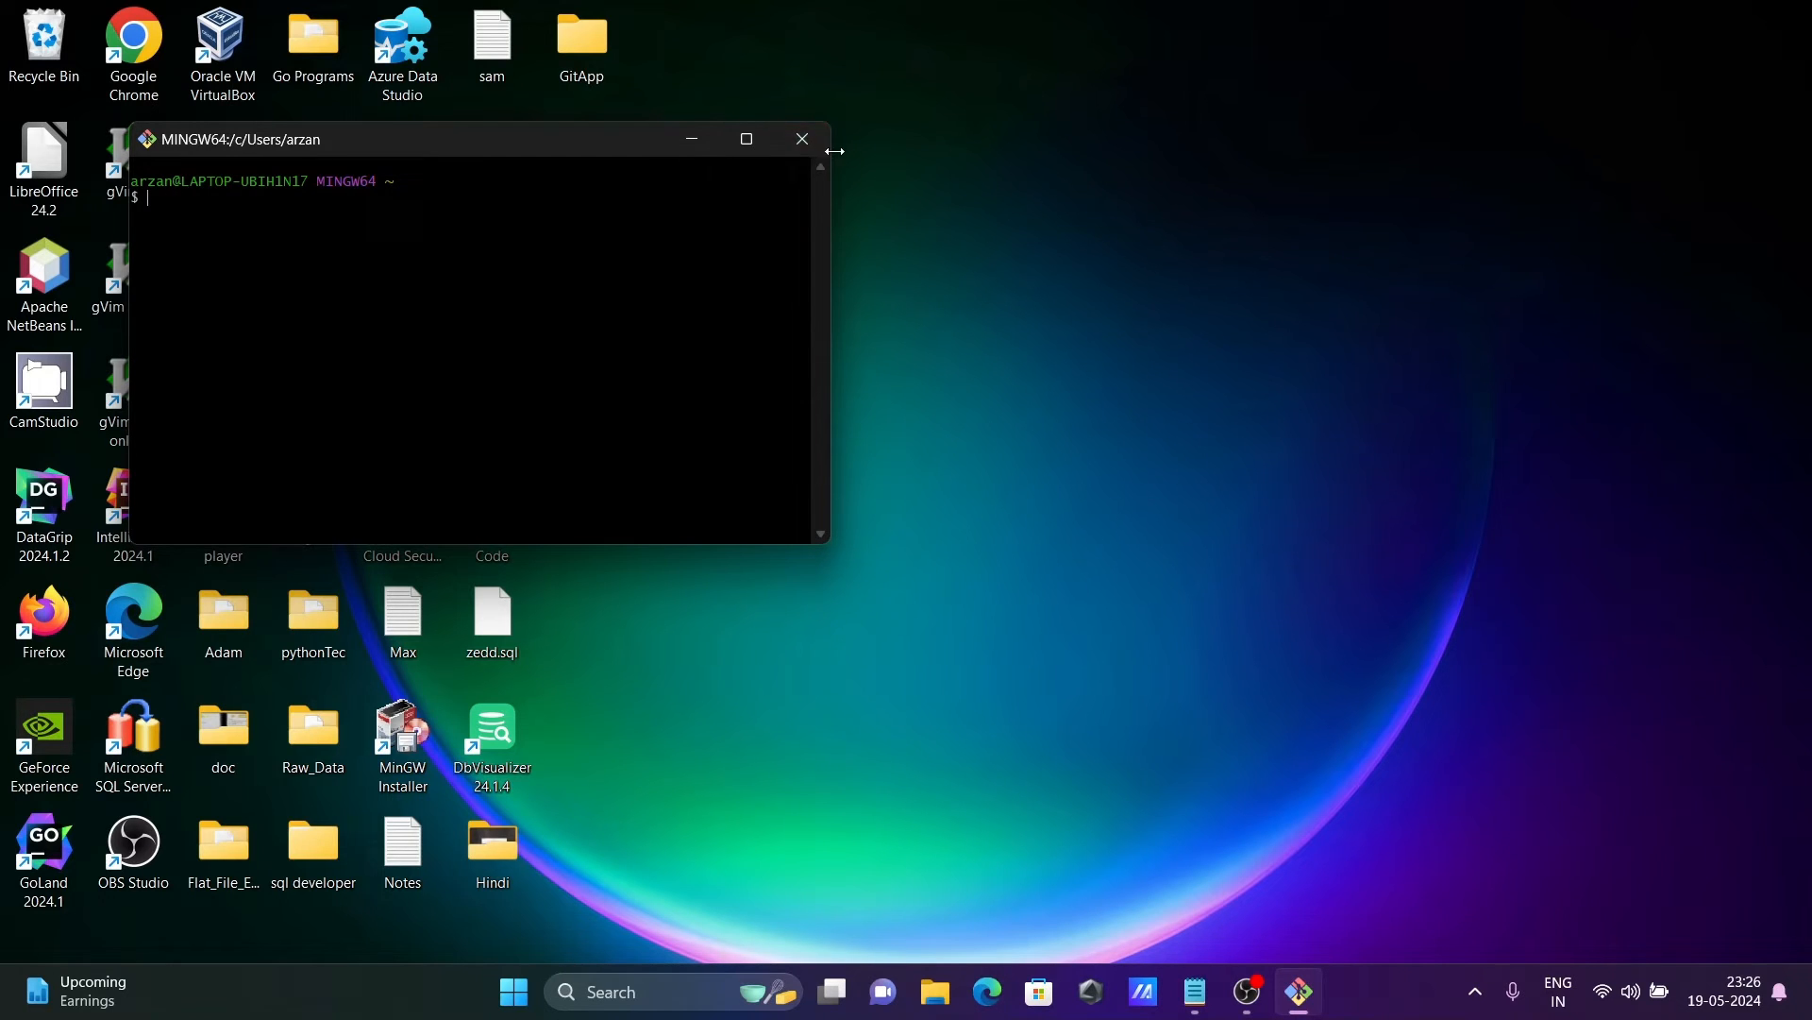
Close the Git Bash window after confirming the shell starts in the home folder
{"action": "left_click", "coordinate": [802, 138]}
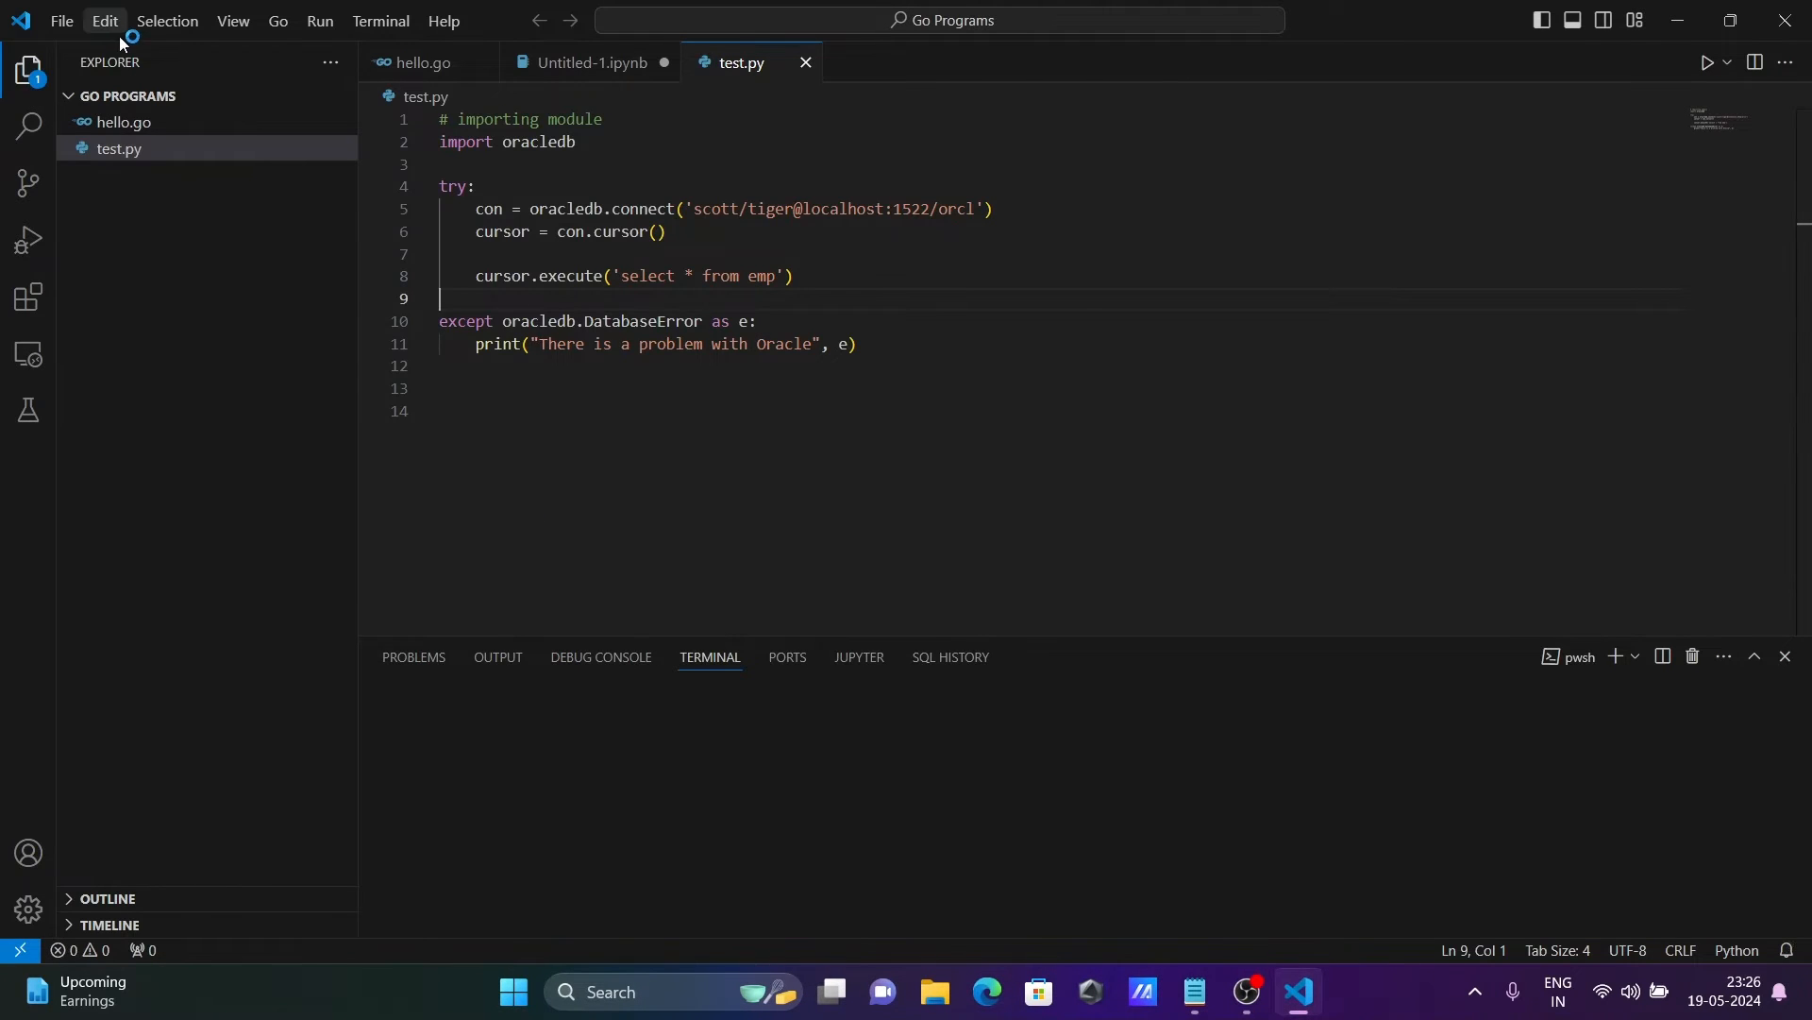
Open the GitApp folder from the Desktop as the workspace, saving the unsaved notebook changes
{"action": "left_click", "coordinate": [61, 20]}
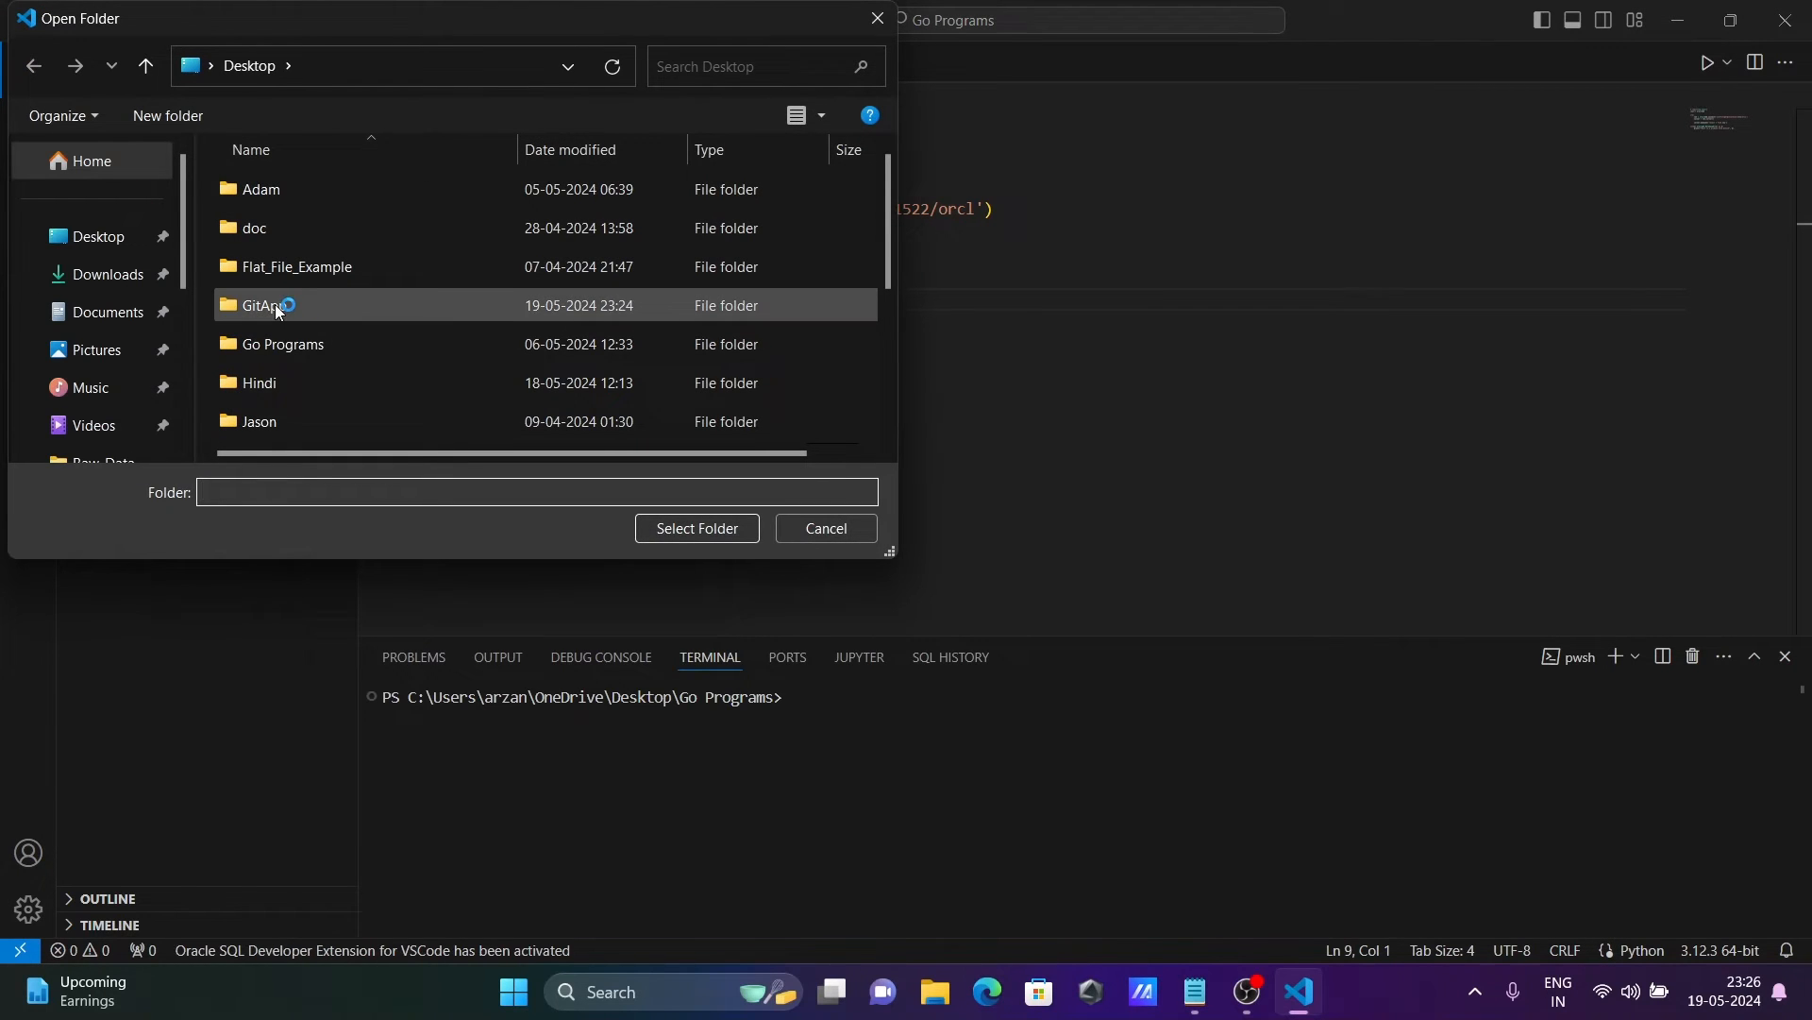
{"action": "left_click", "coordinate": [264, 304]}
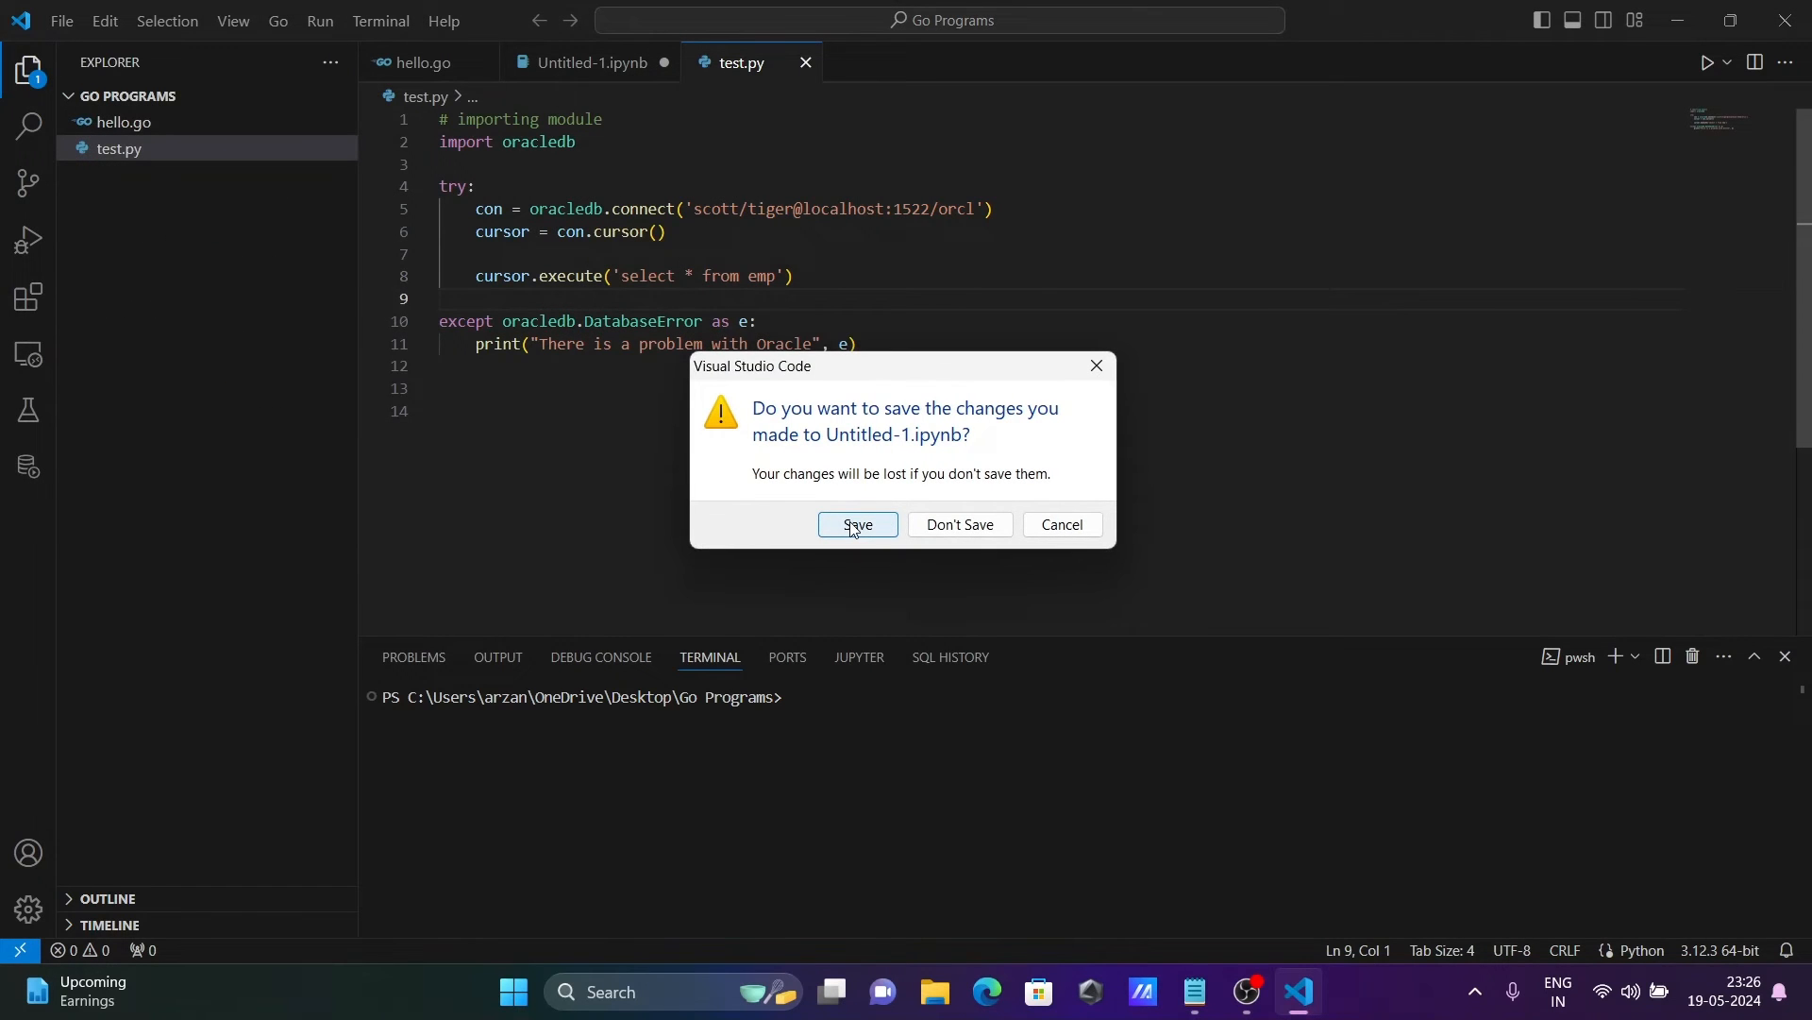
{"action": "left_click", "coordinate": [855, 523]}
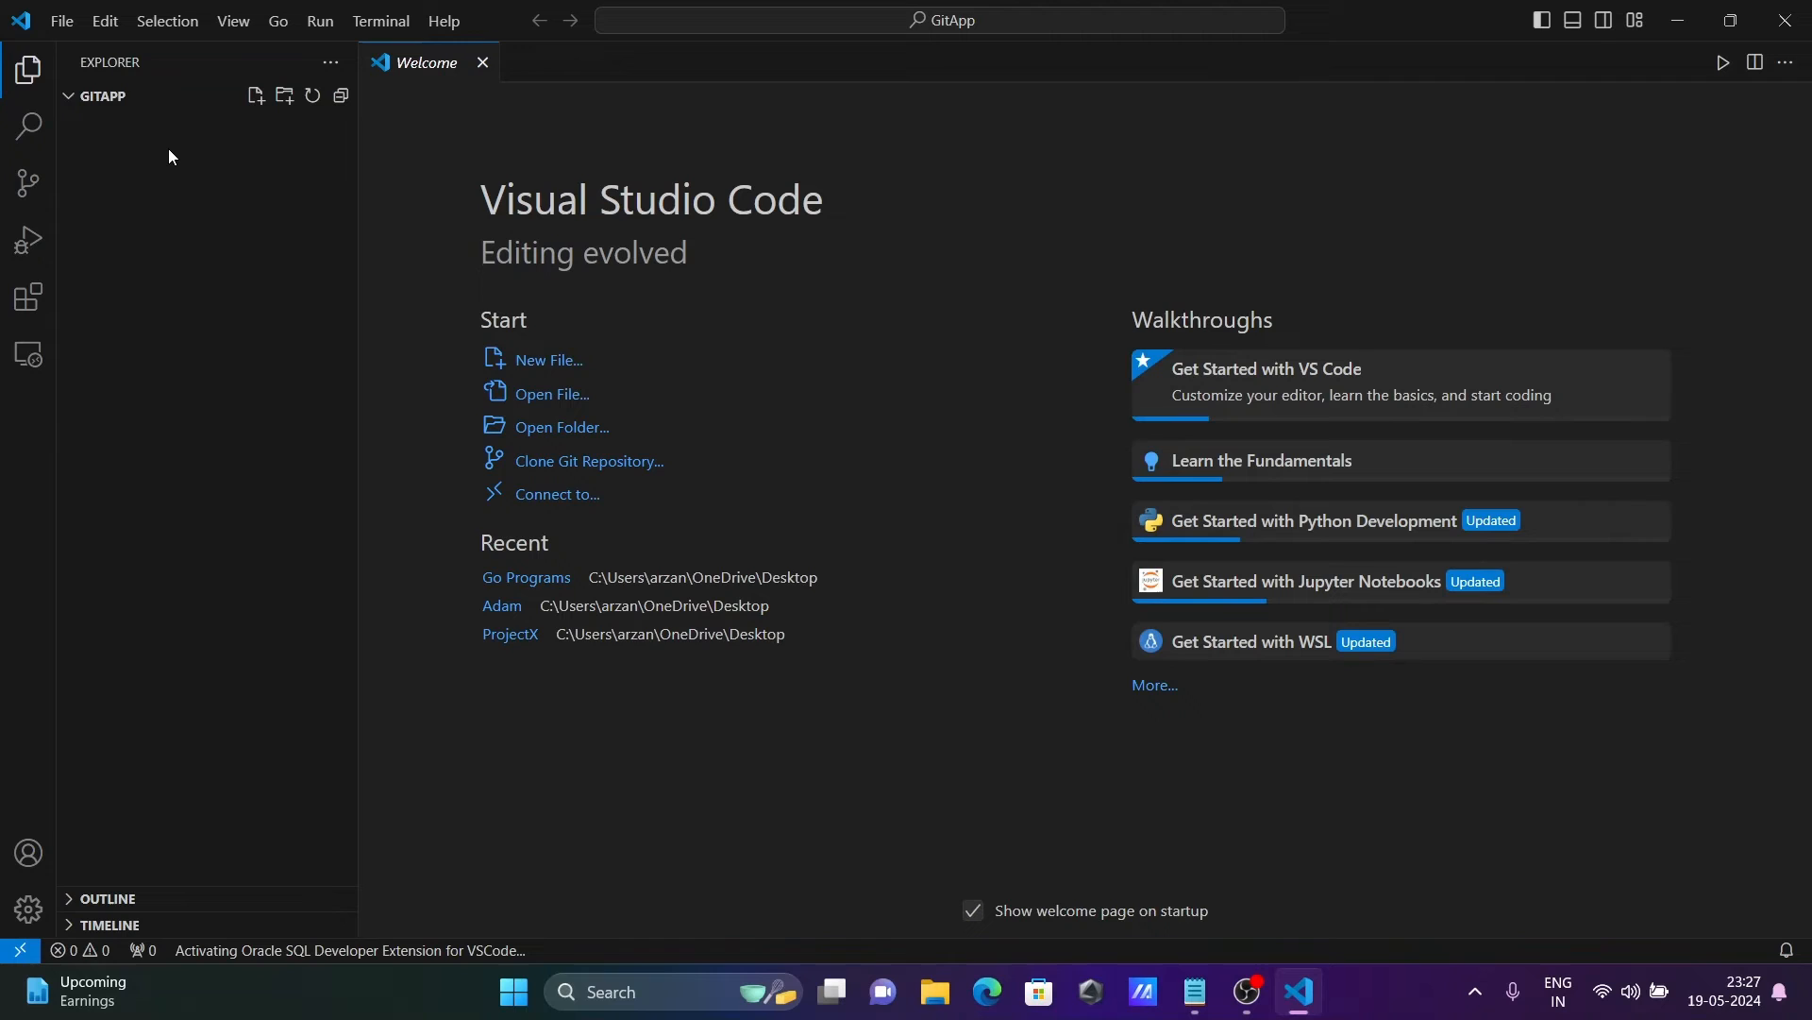
{"action": "mouse_move", "coordinate": [253, 96]}
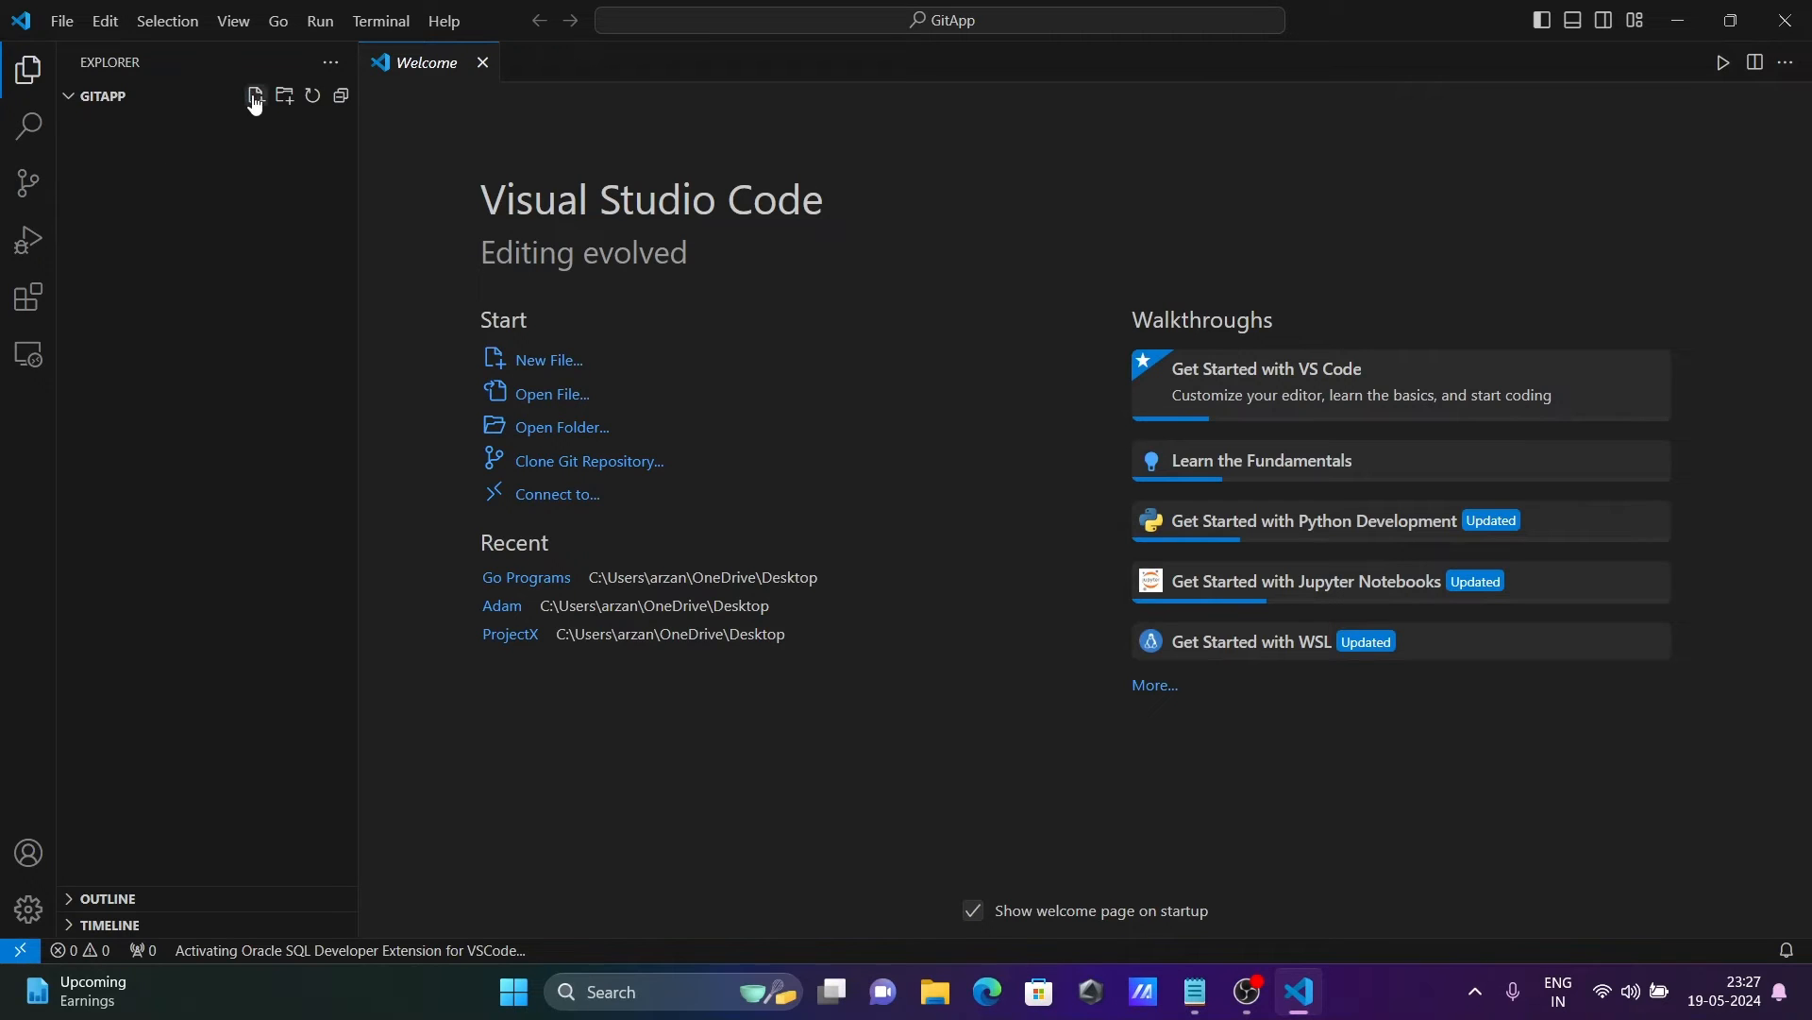
Create a new file named Test.sh in the GitApp folder
{"action": "left_click", "coordinate": [253, 96]}
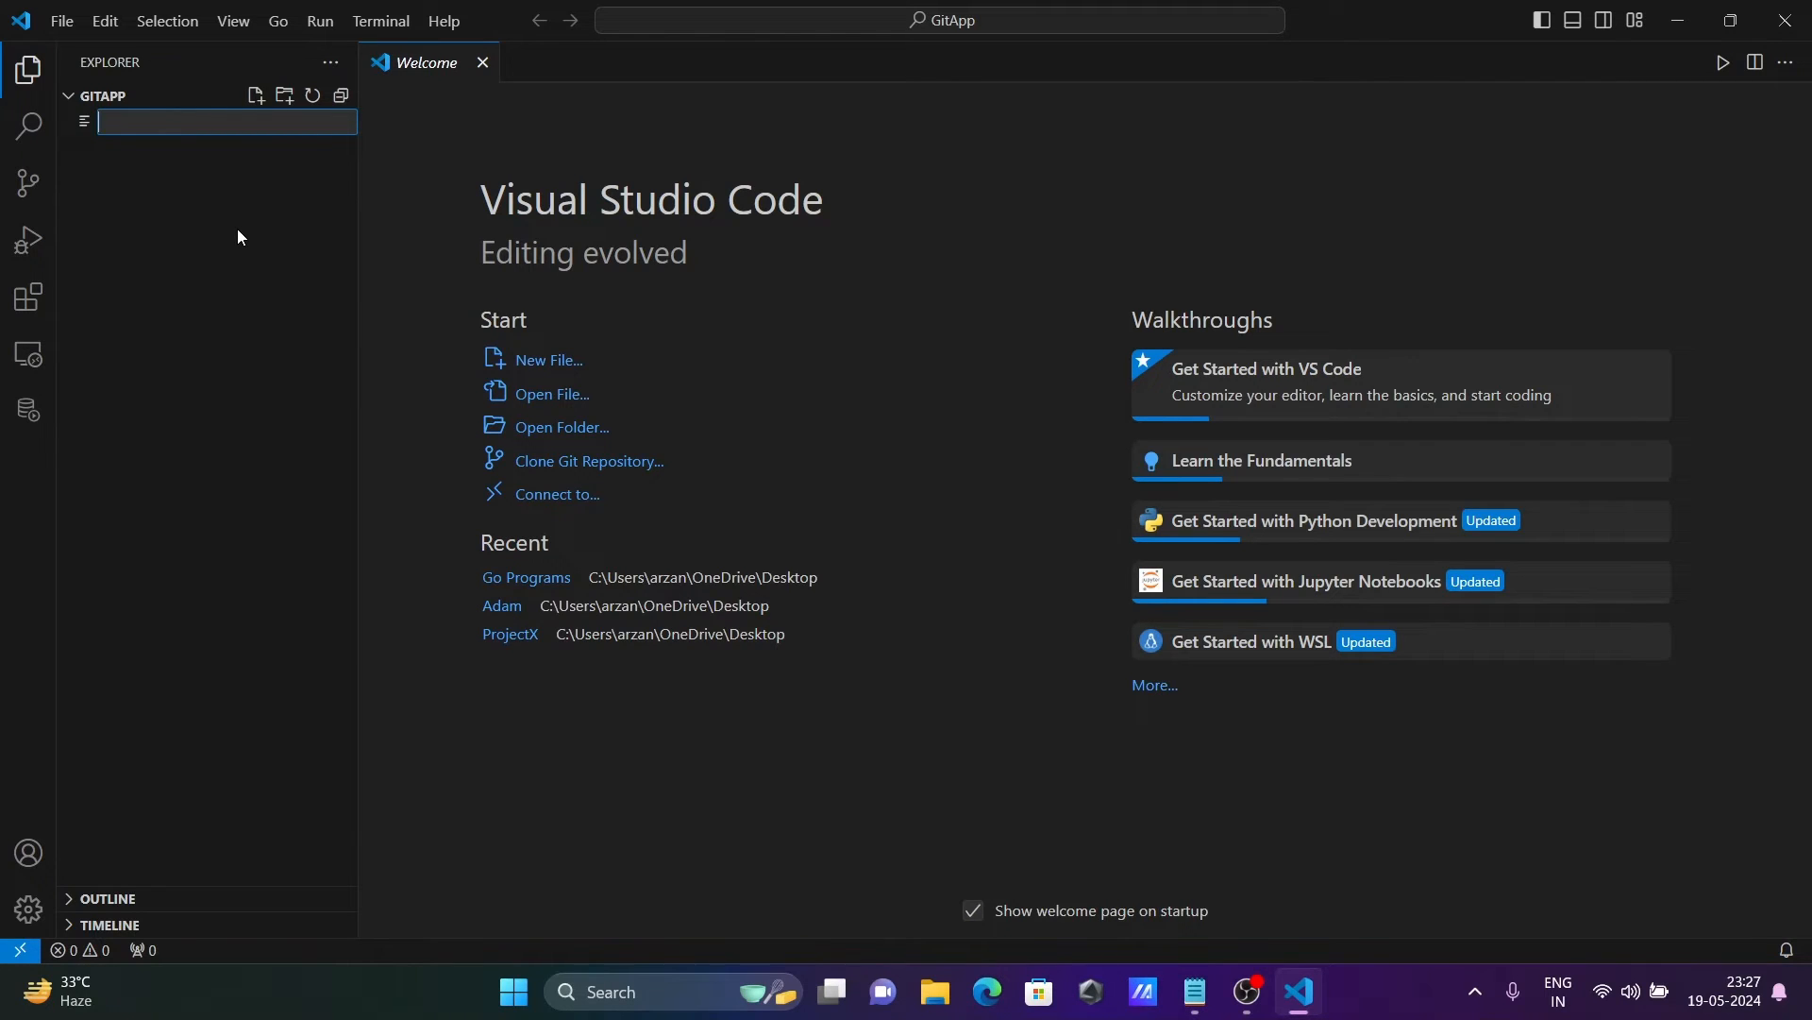
{"action": "type", "text": "Test"}
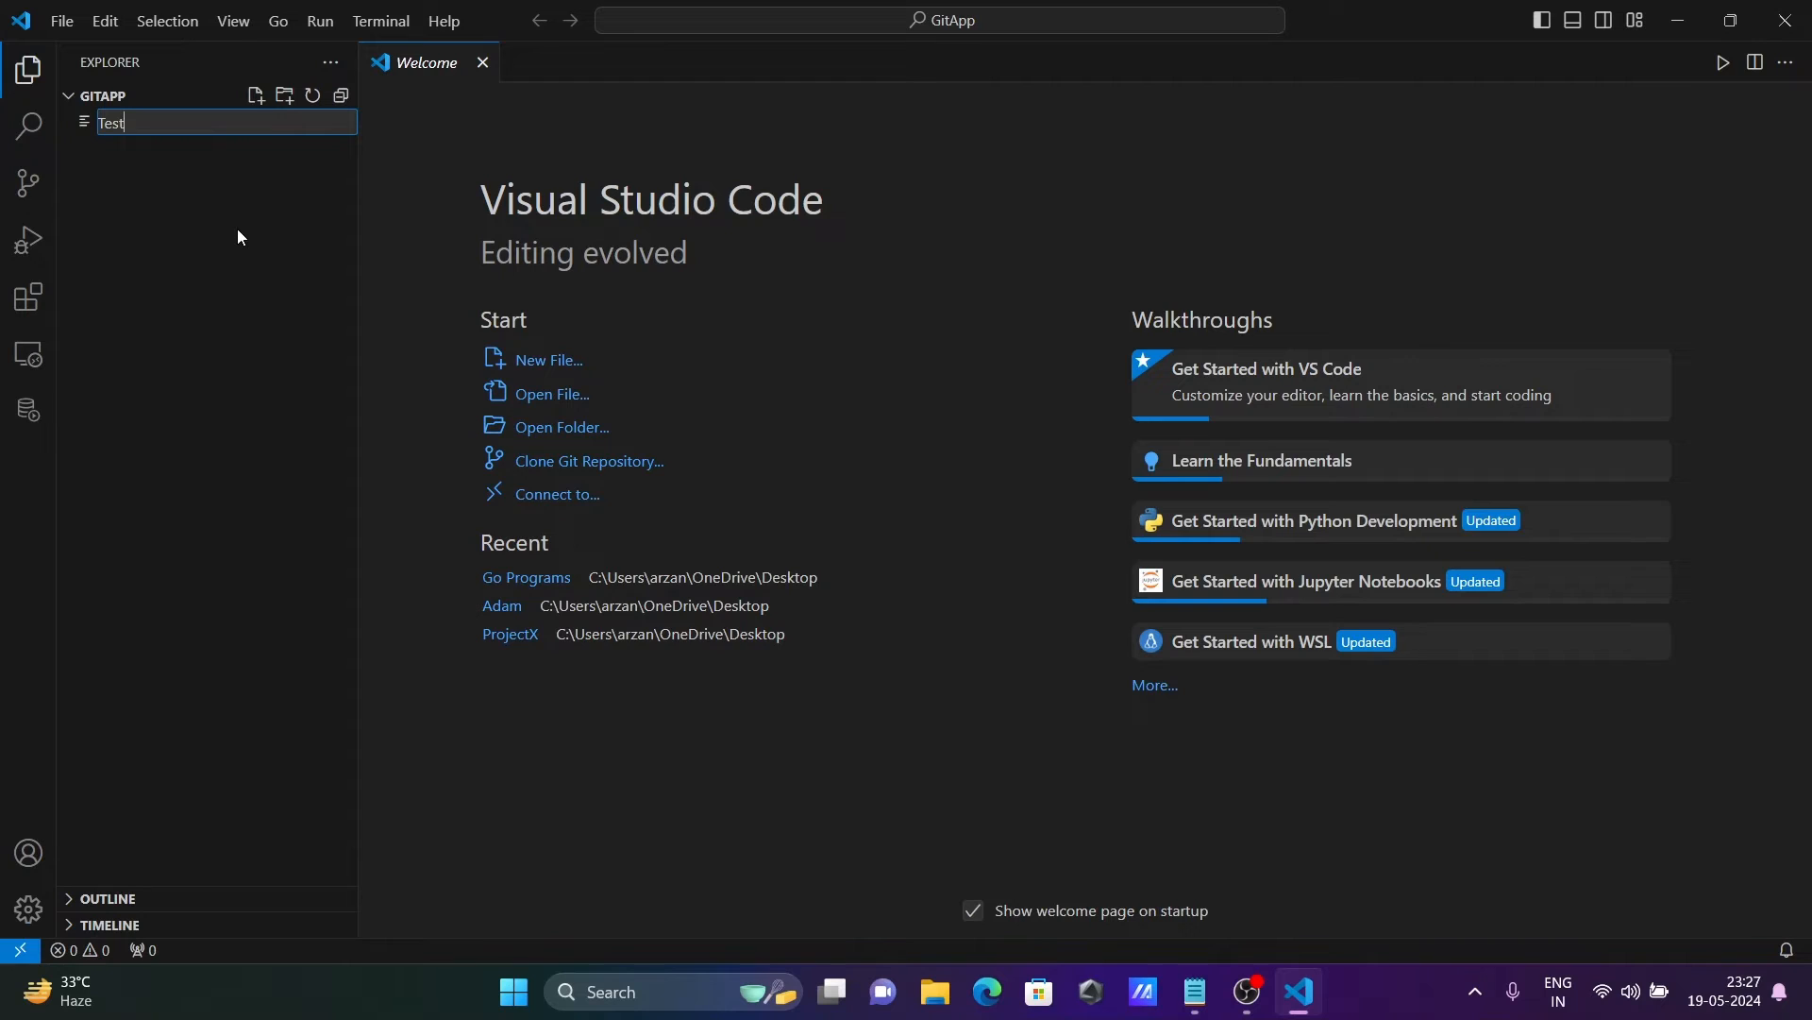
{"action": "type", "text": ".sh"}
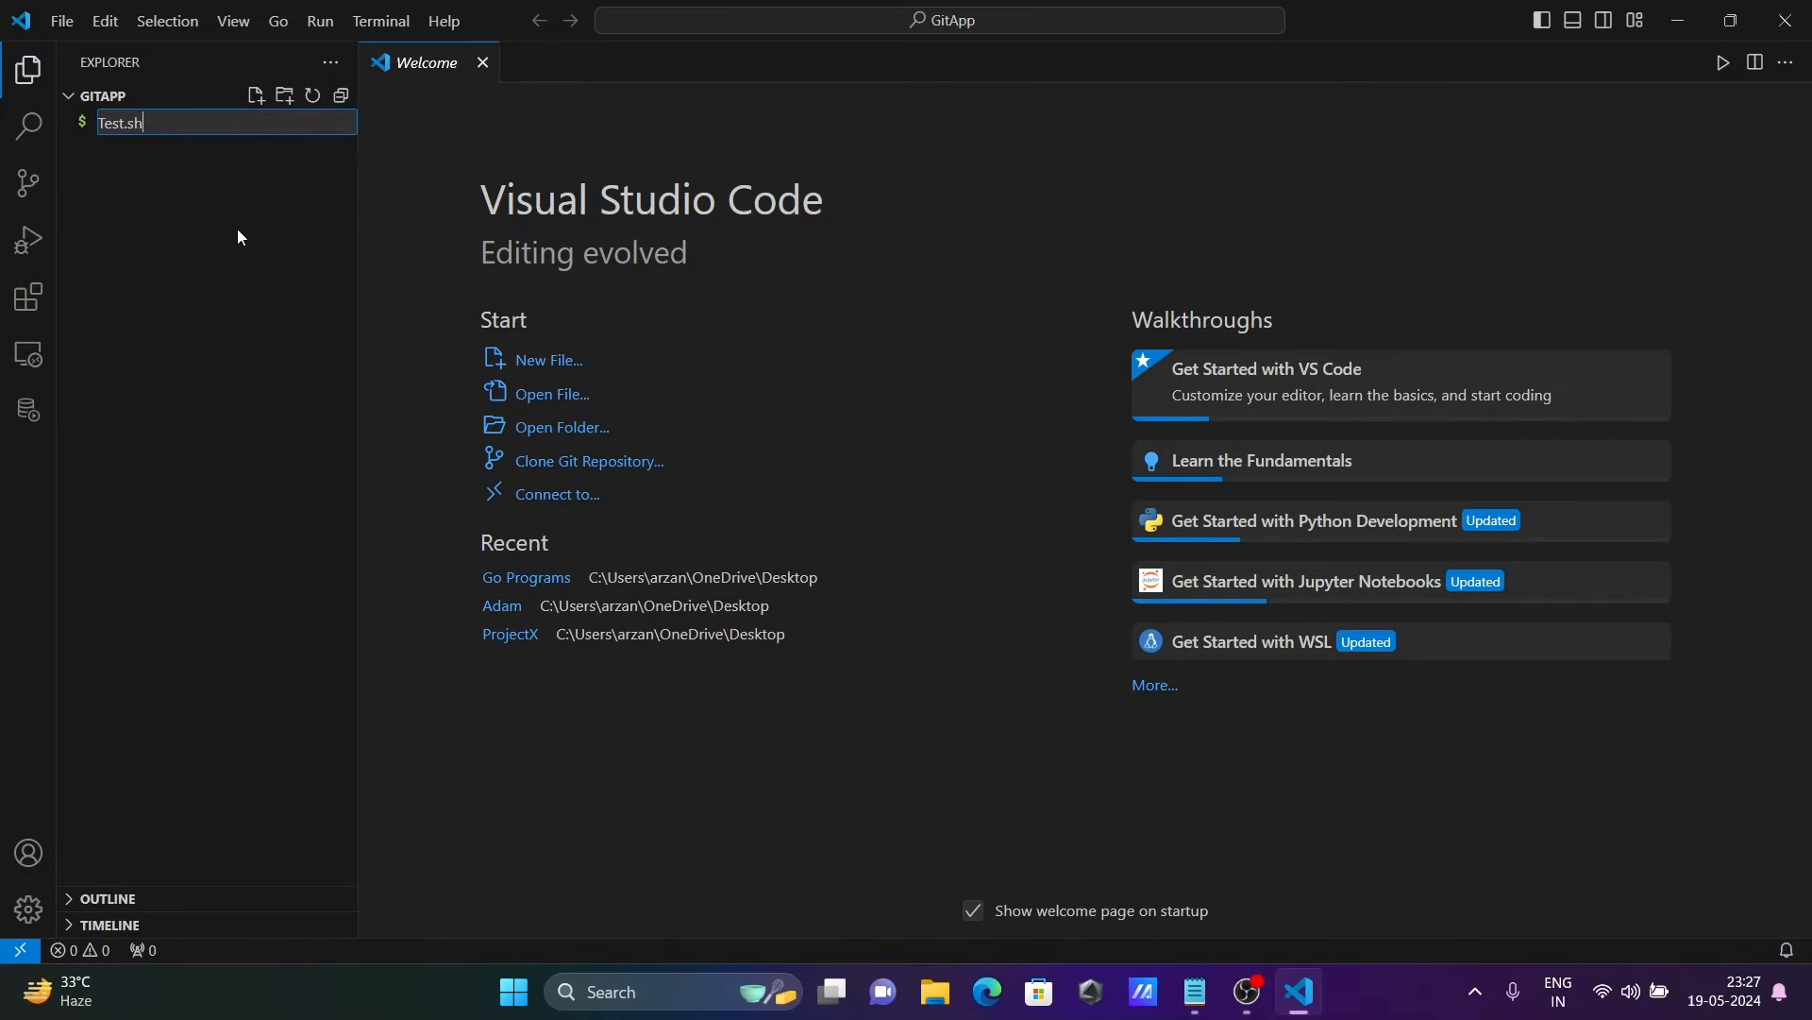
{"action": "key", "text": "Enter"}
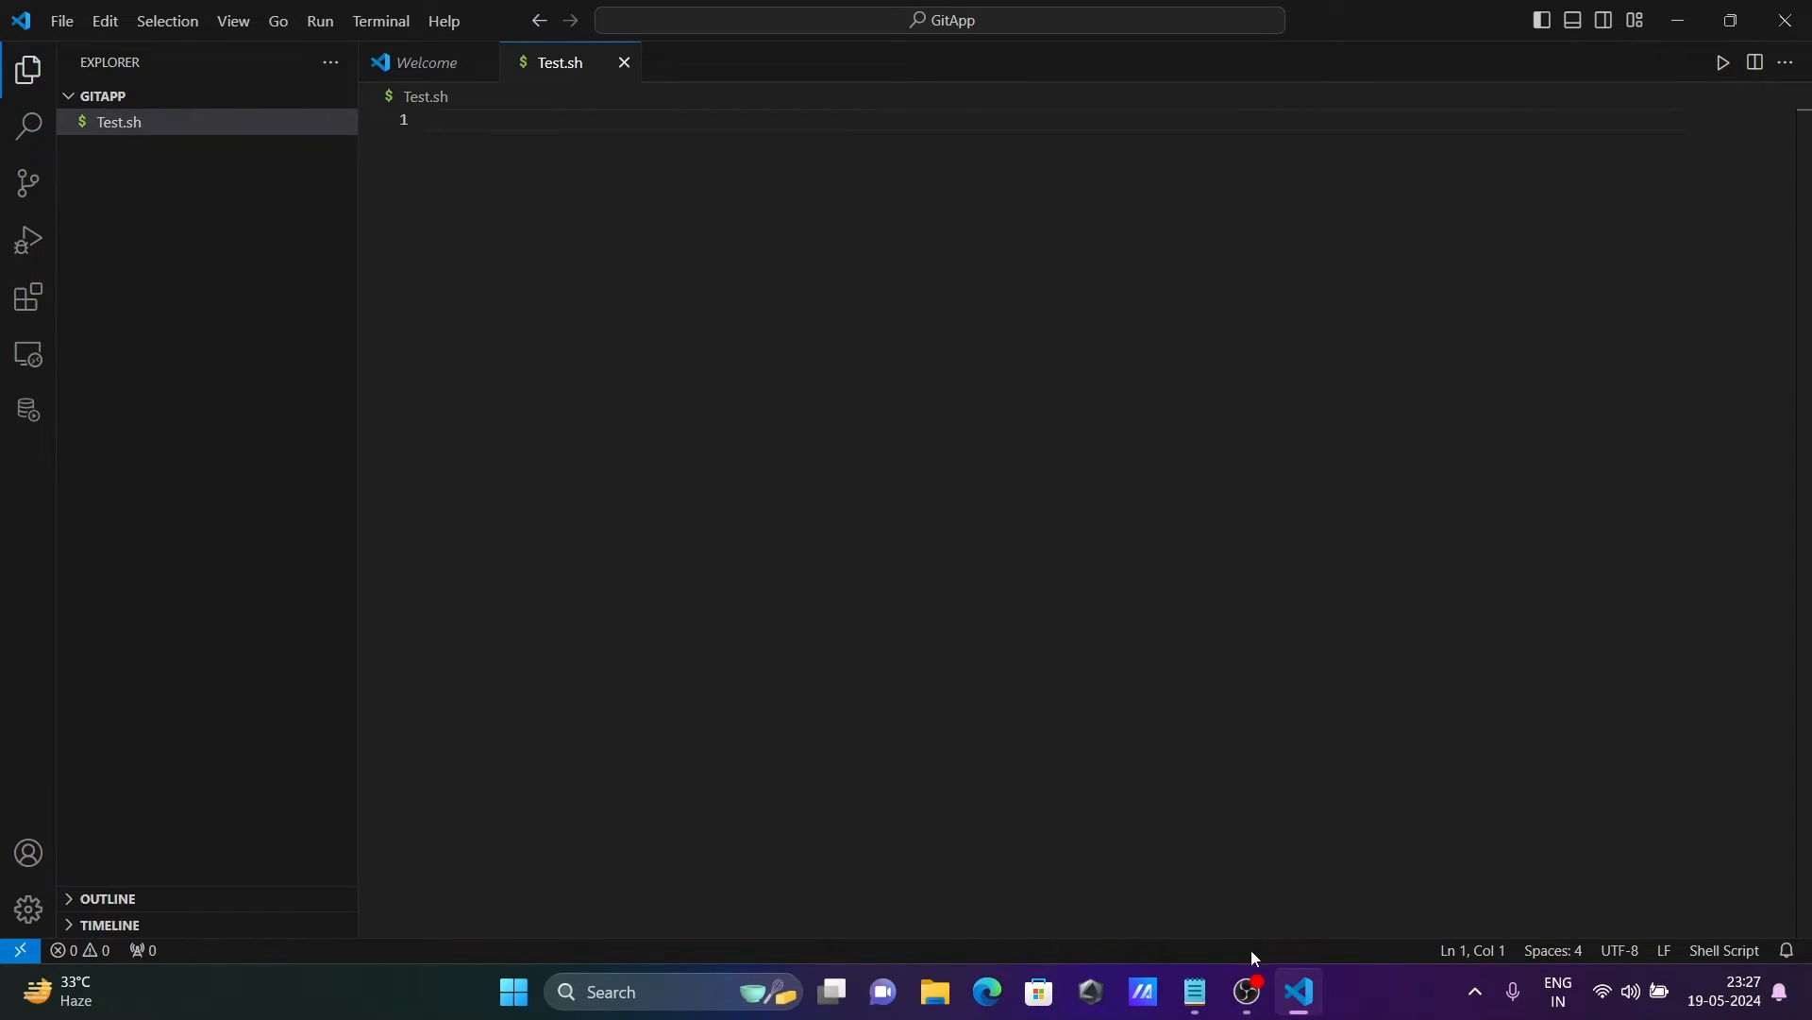
Copy the #!/bin/sh Hello World script from the Notepad notes into Test.sh
{"action": "left_click", "coordinate": [1193, 991]}
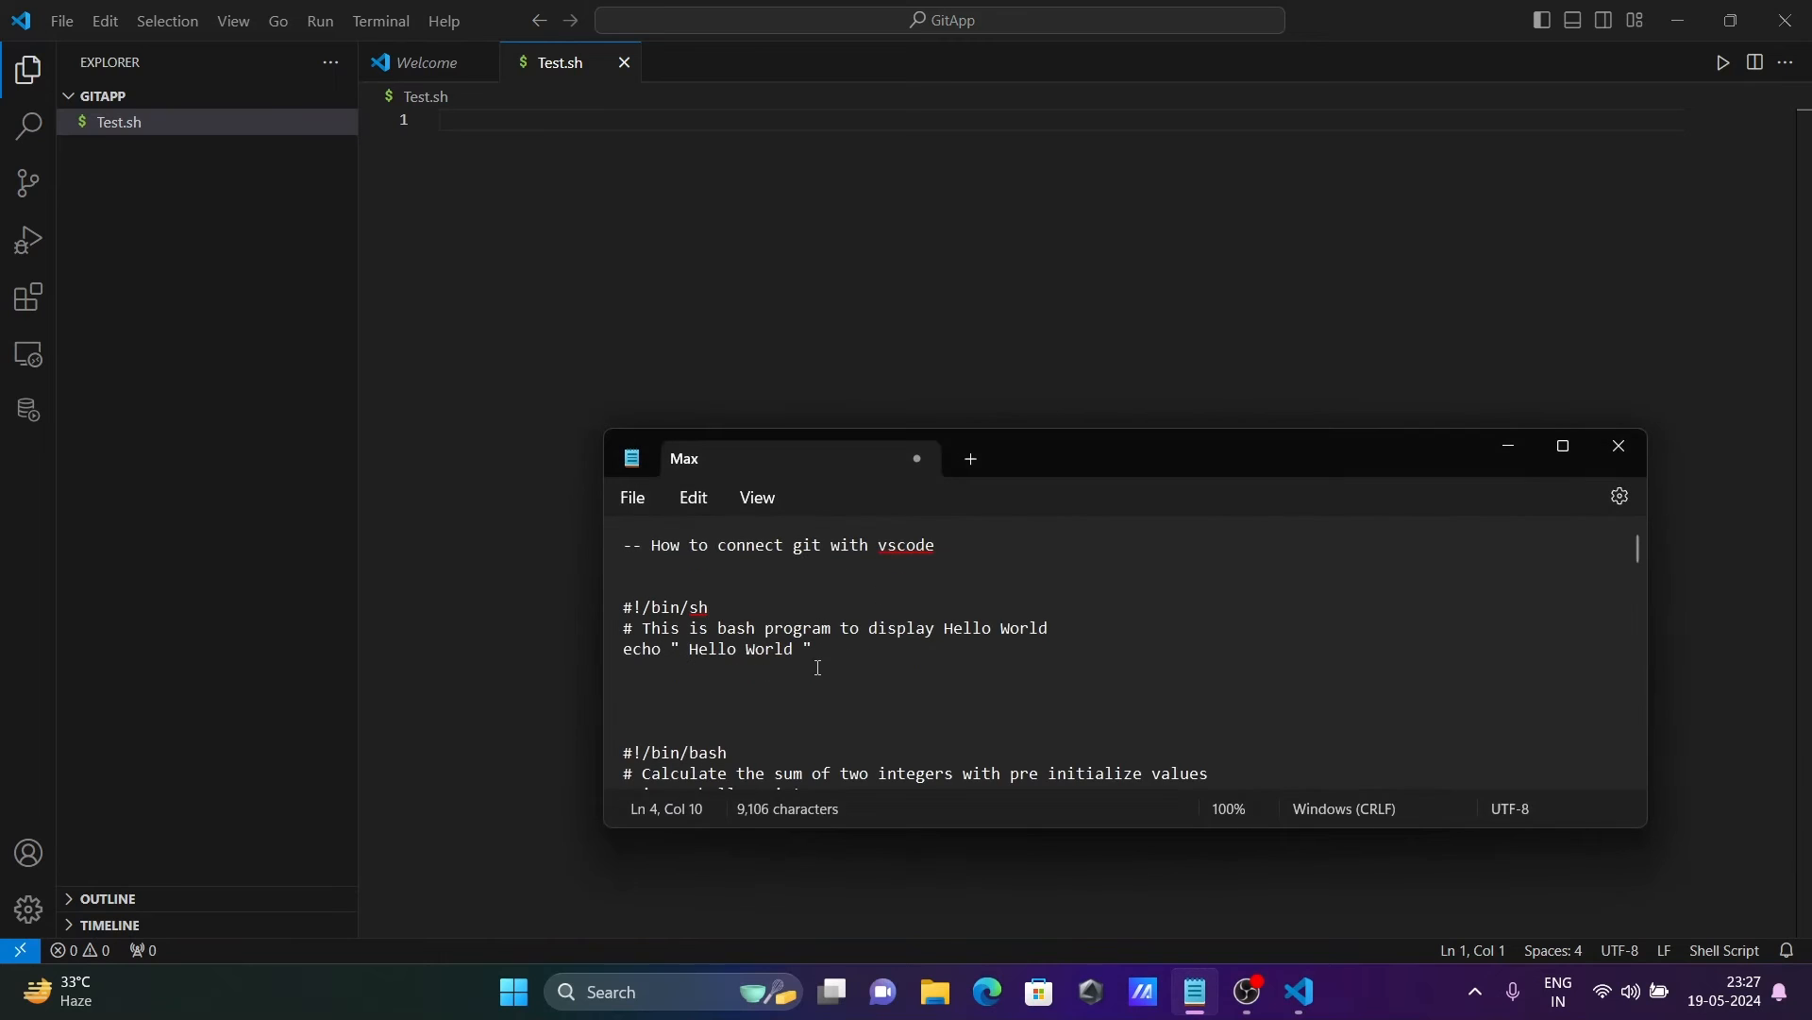
{"action": "left_click_drag", "start_coordinate": [625, 606], "coordinate": [811, 648]}
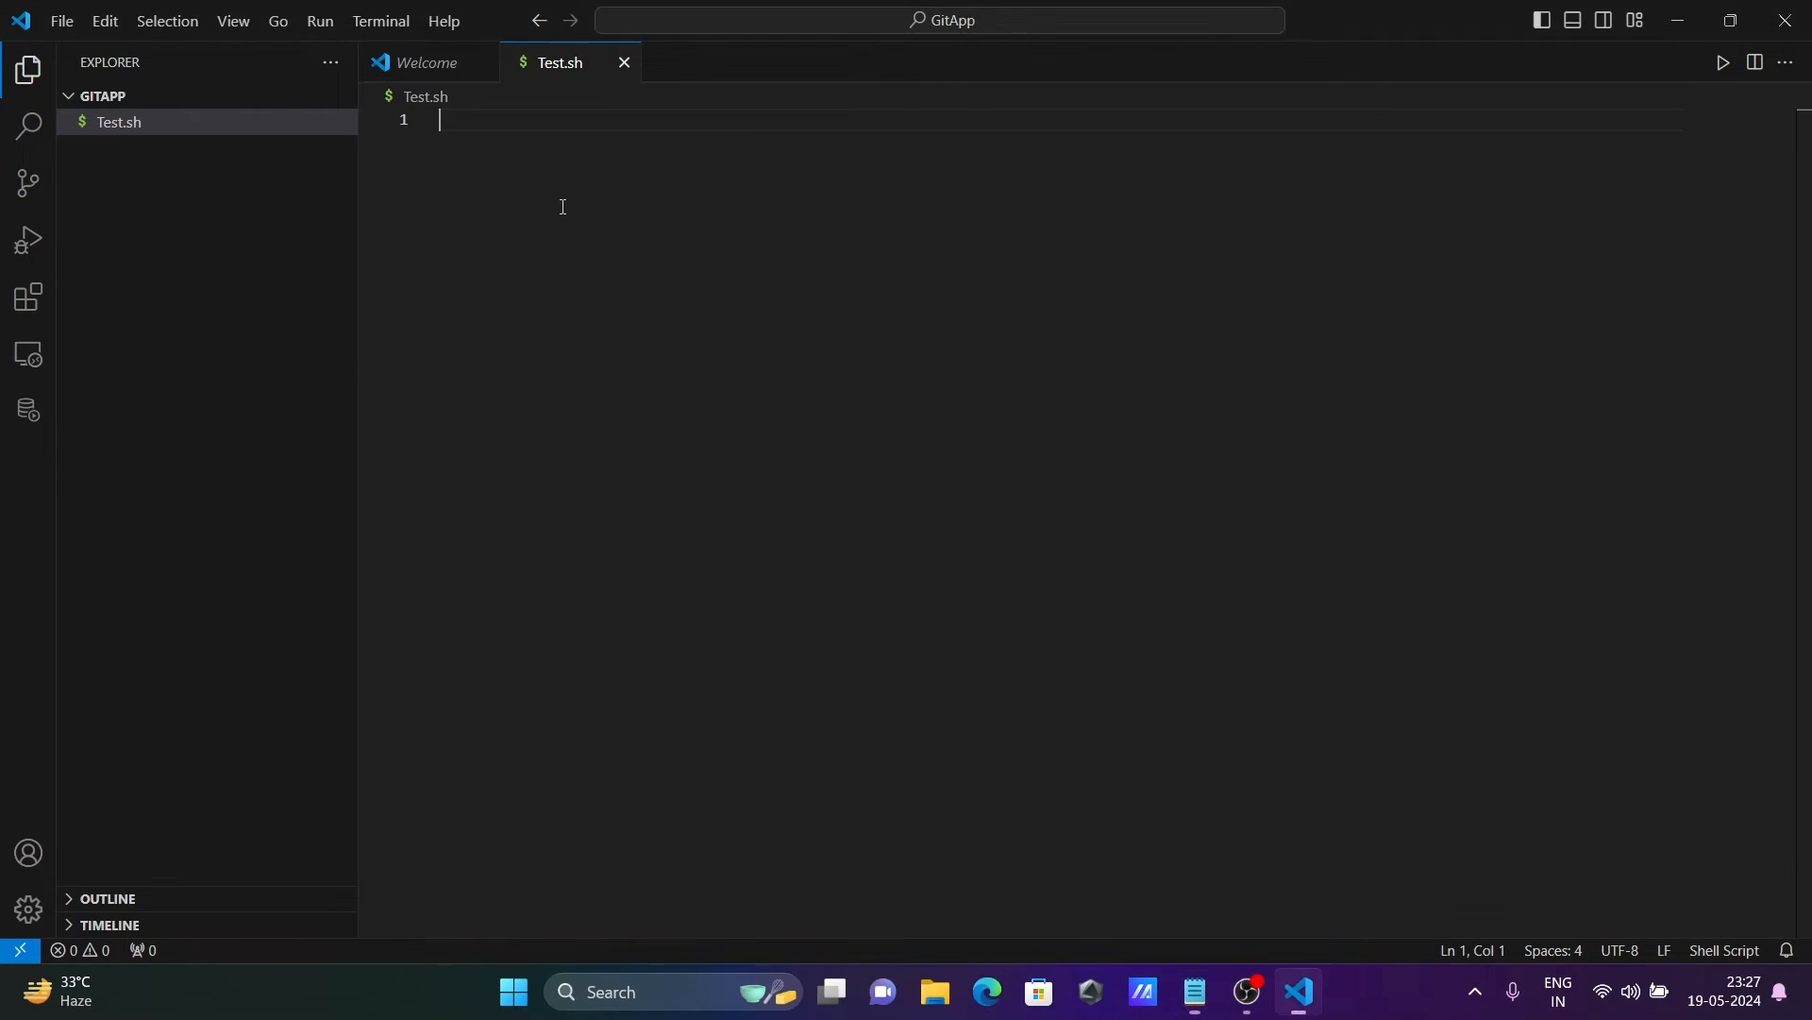
{"action": "type", "text": "#!/bin/sh"}
{"action": "type", "text": "# This is bash program to display Hello World"}
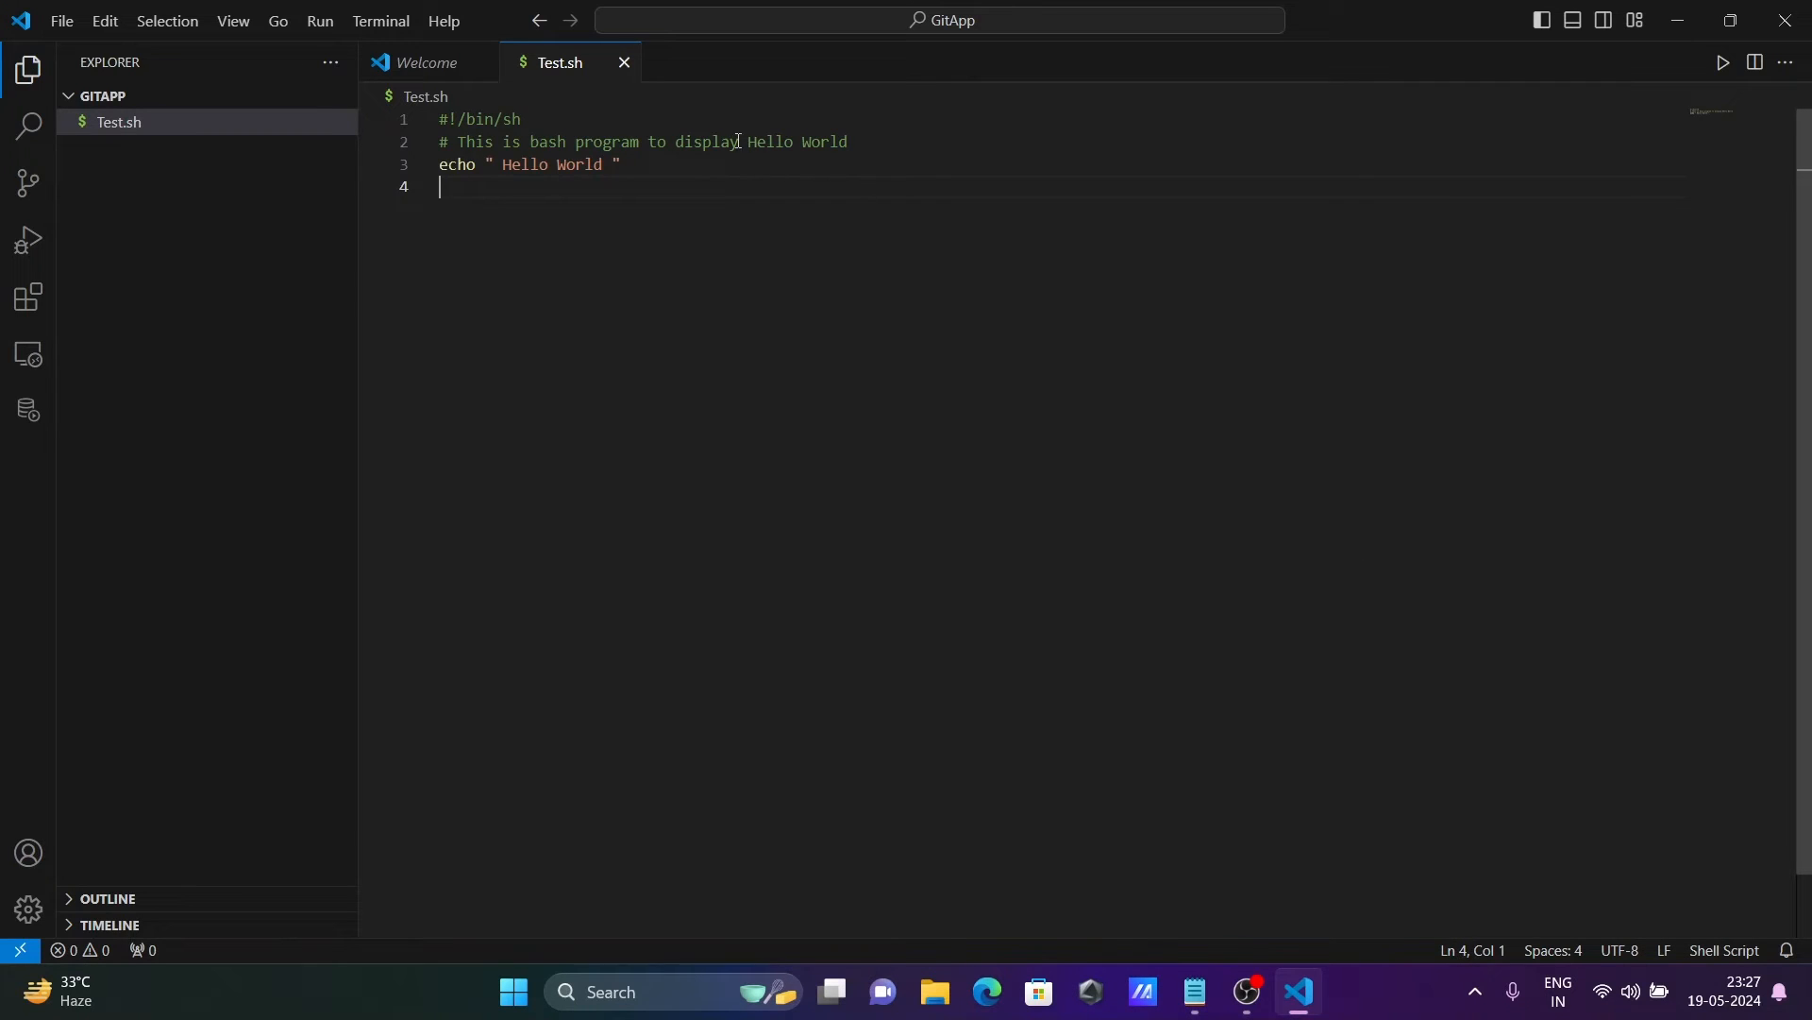
Start a new terminal in GitApp and add a Git Bash terminal from the launch profile list
{"action": "left_click", "coordinate": [379, 21]}
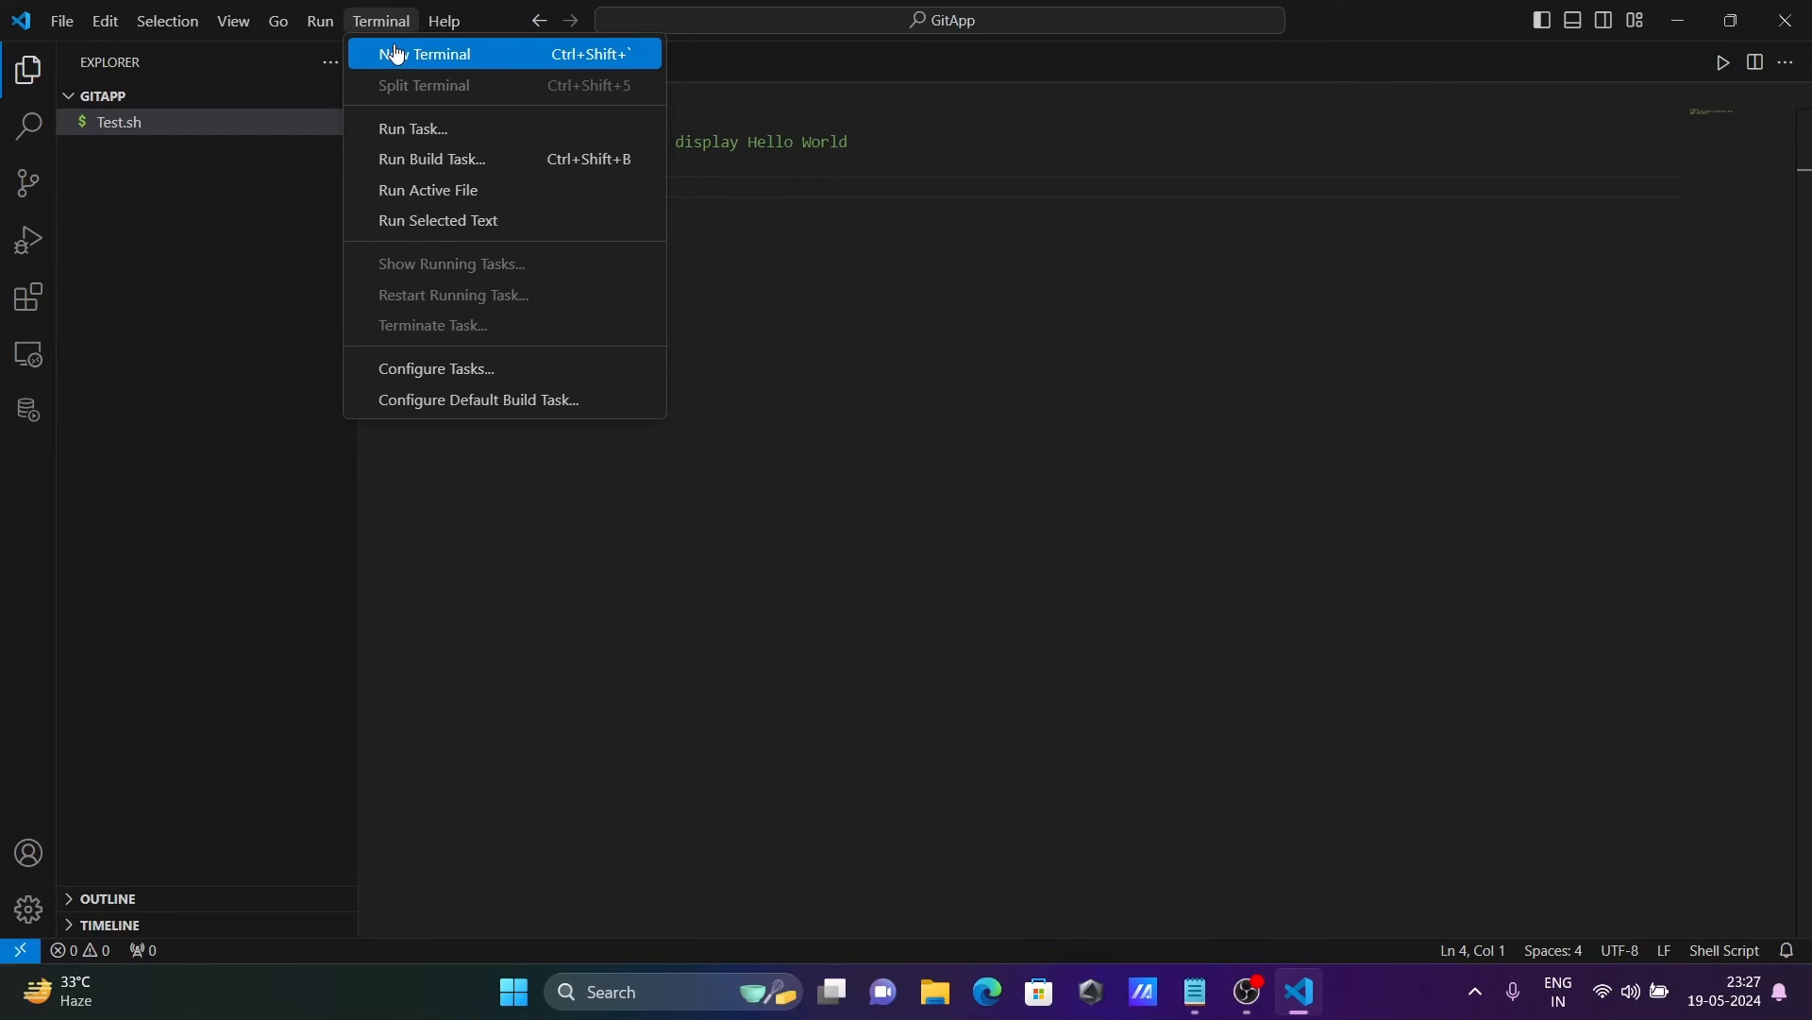
{"action": "left_click", "coordinate": [440, 52]}
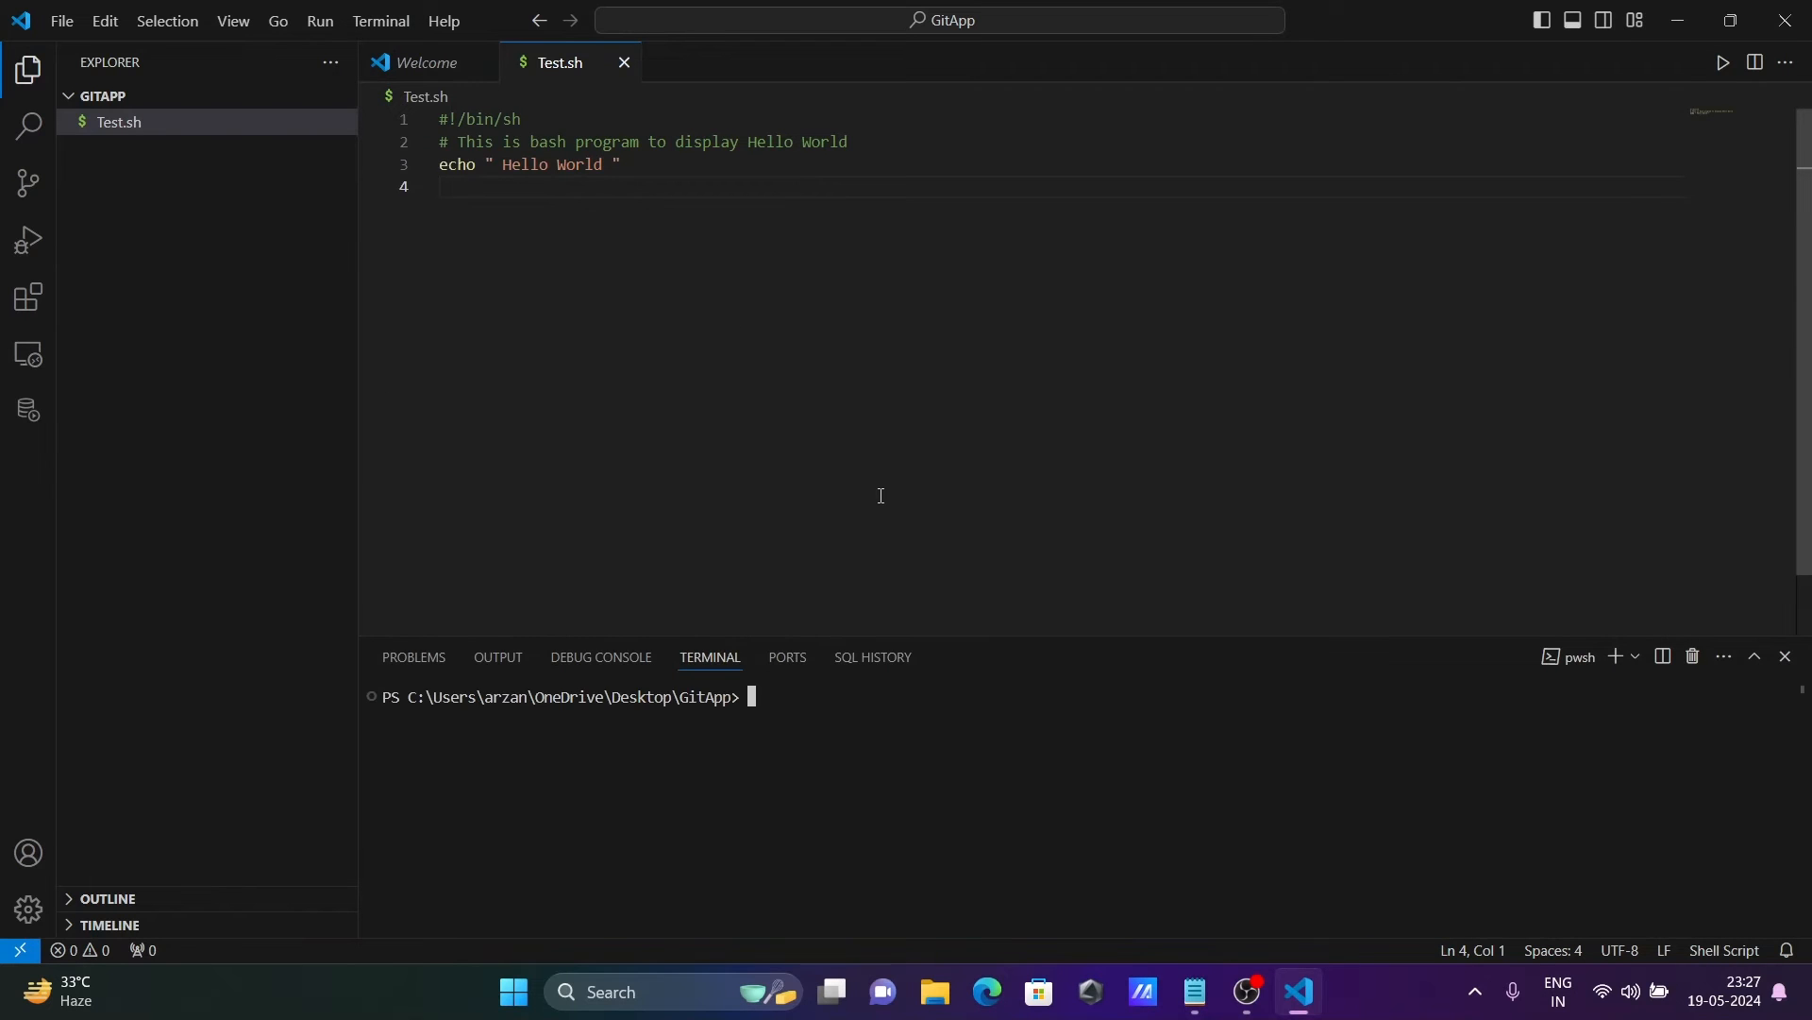
{"action": "mouse_move", "coordinate": [1637, 657]}
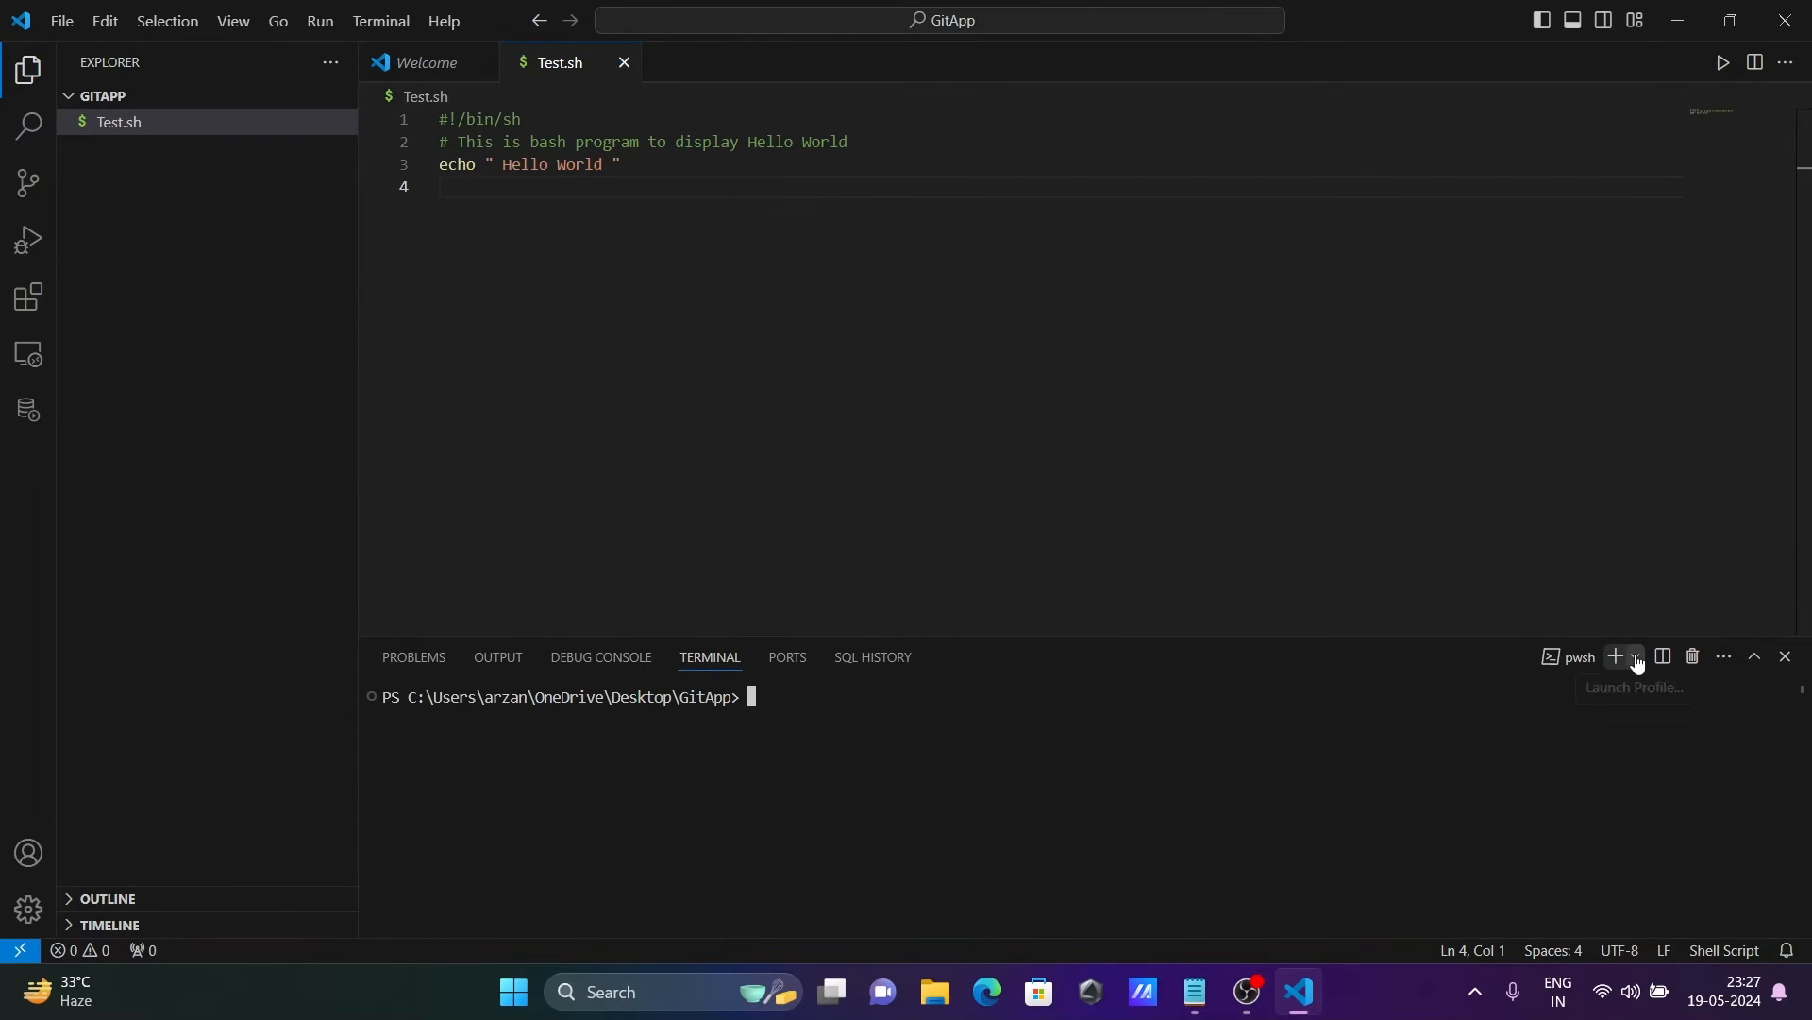
{"action": "left_click", "coordinate": [1635, 657]}
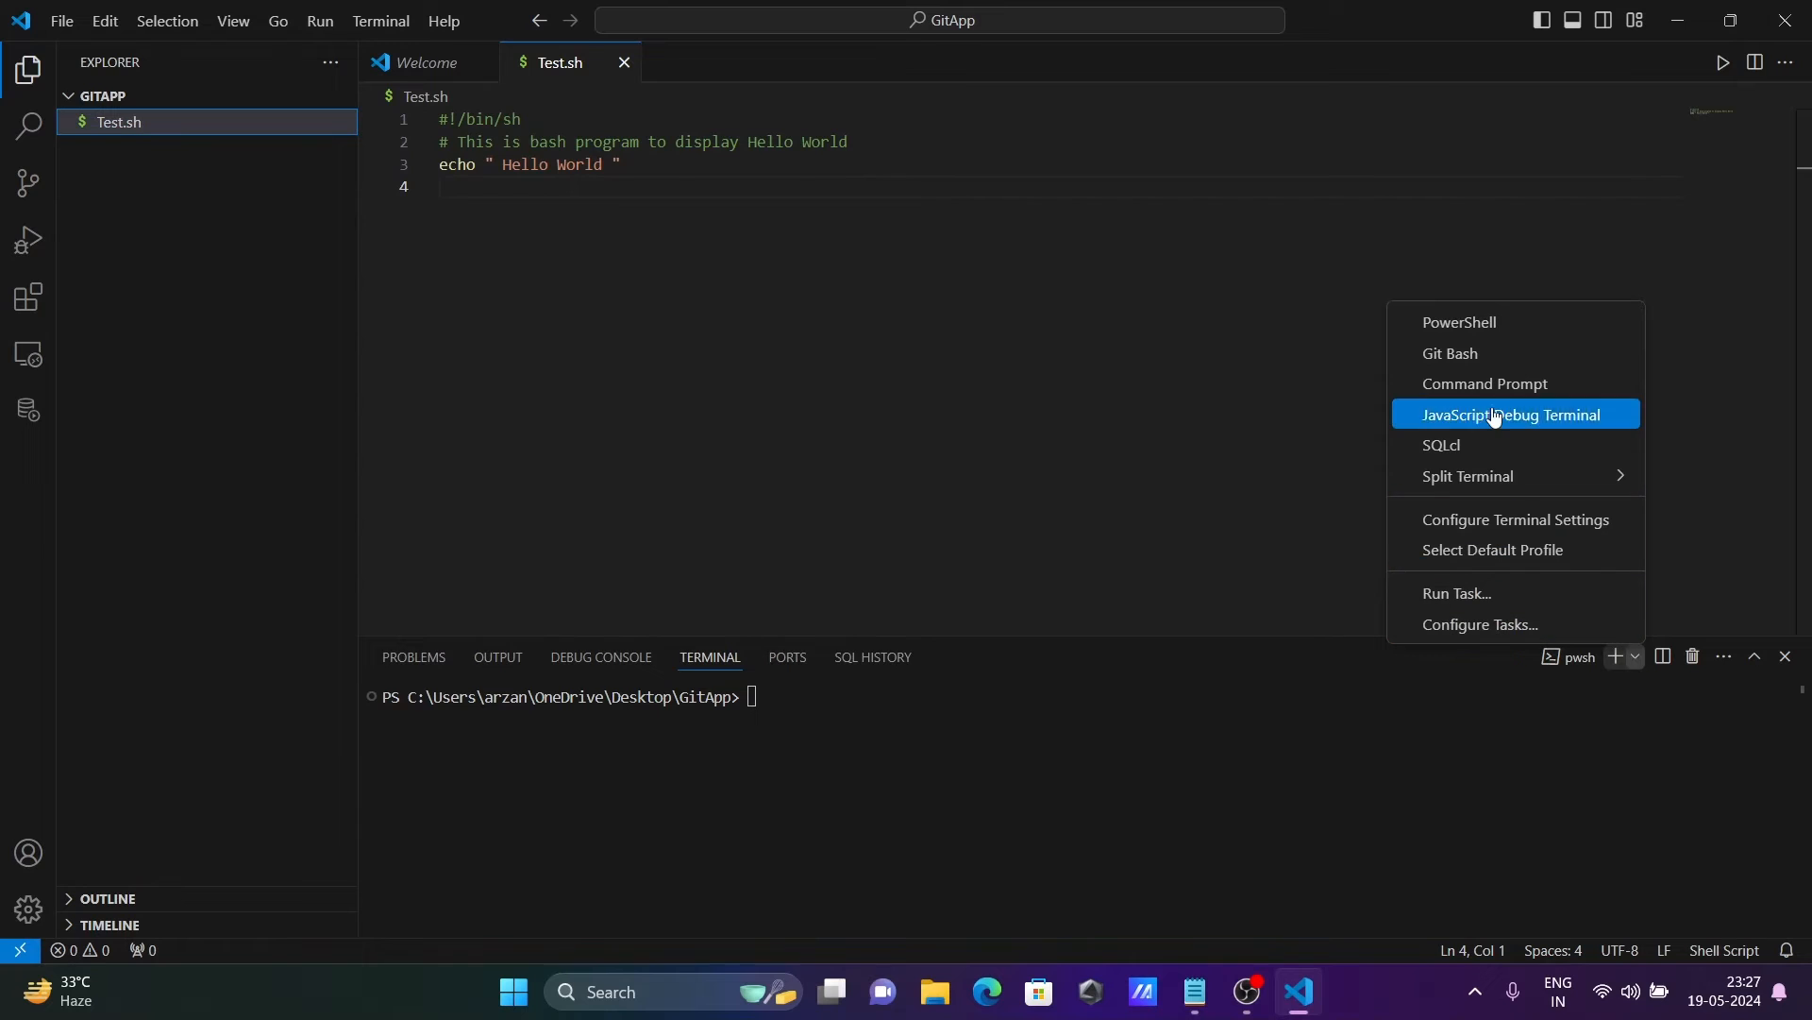
{"action": "mouse_move", "coordinate": [1449, 361]}
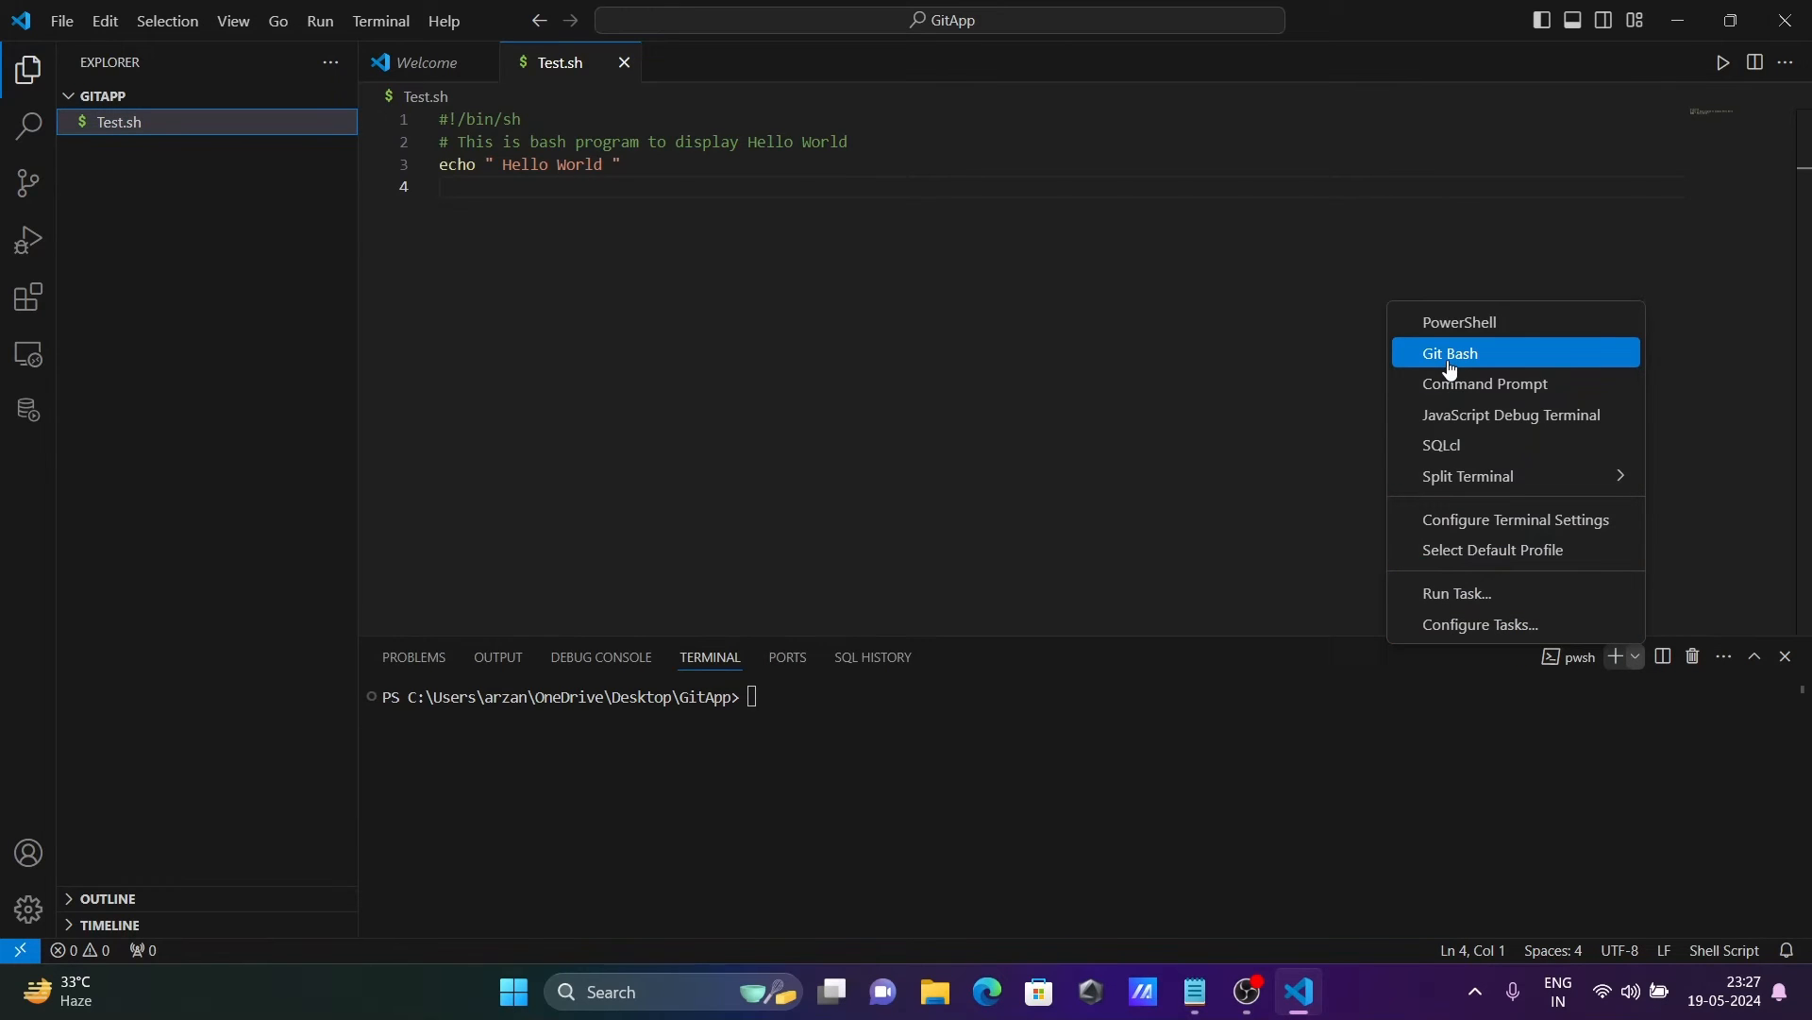
{"action": "mouse_move", "coordinate": [1469, 361]}
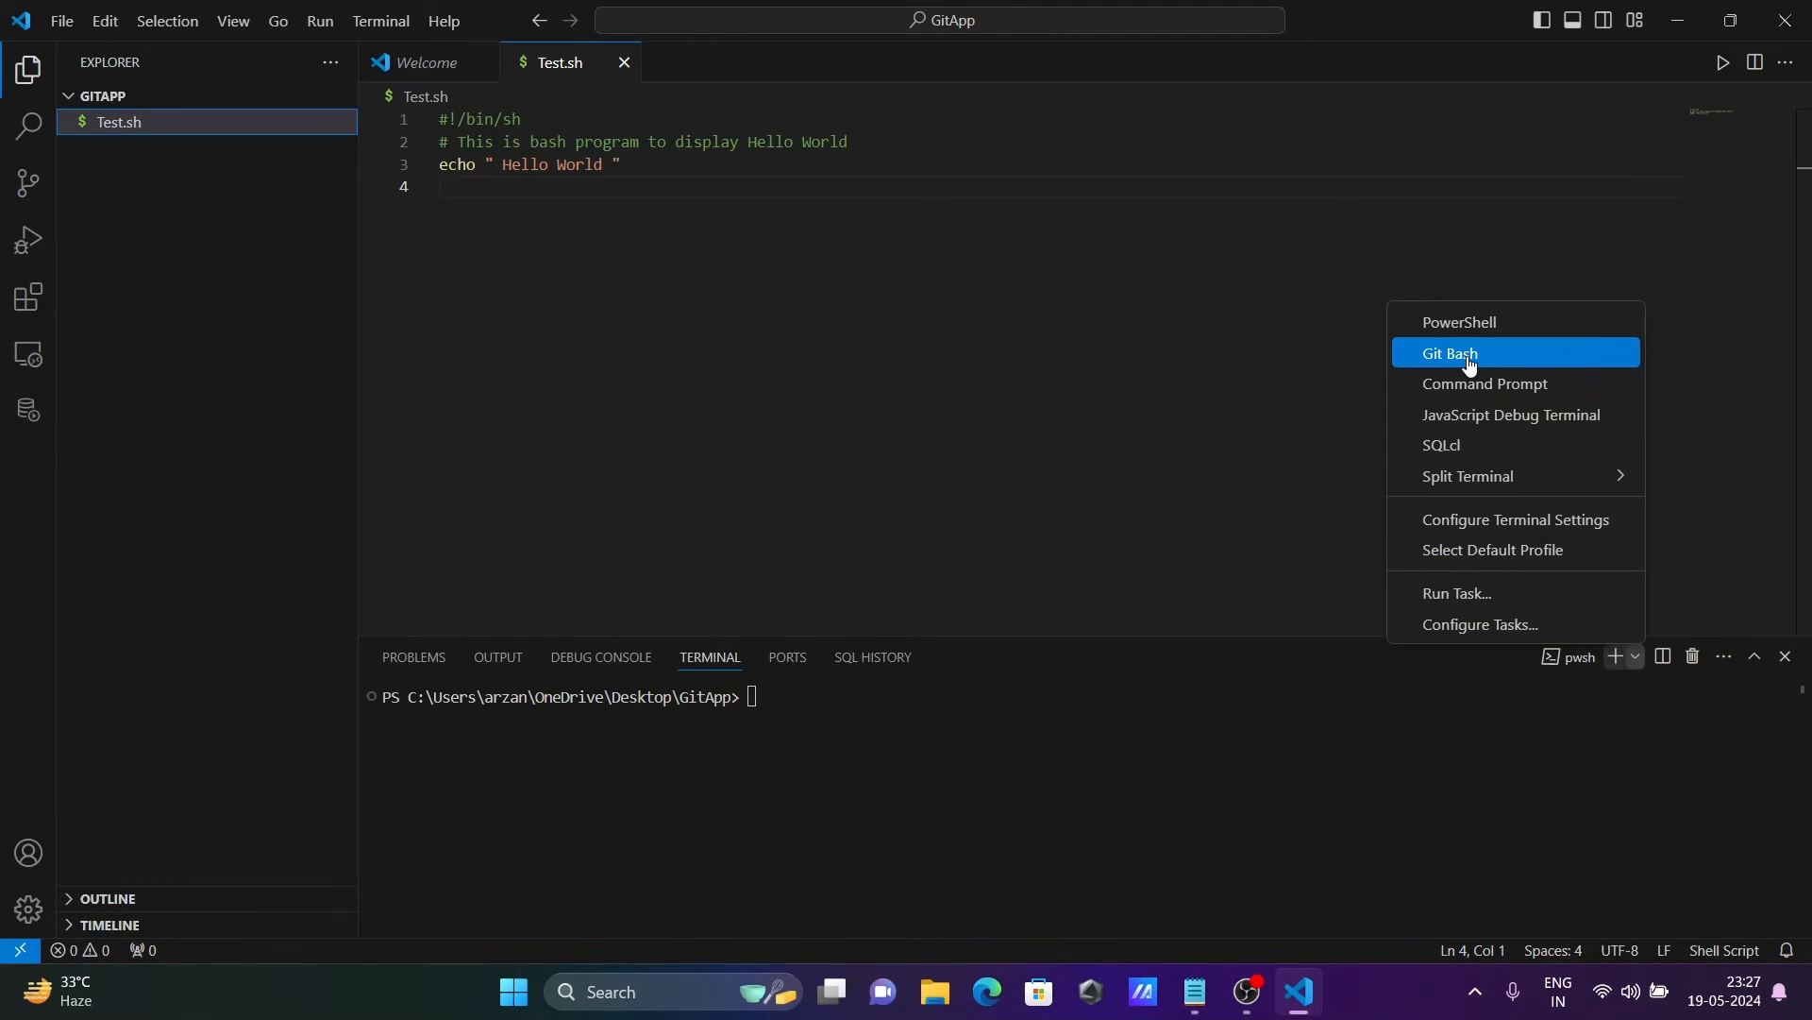
{"action": "left_click", "coordinate": [1448, 353]}
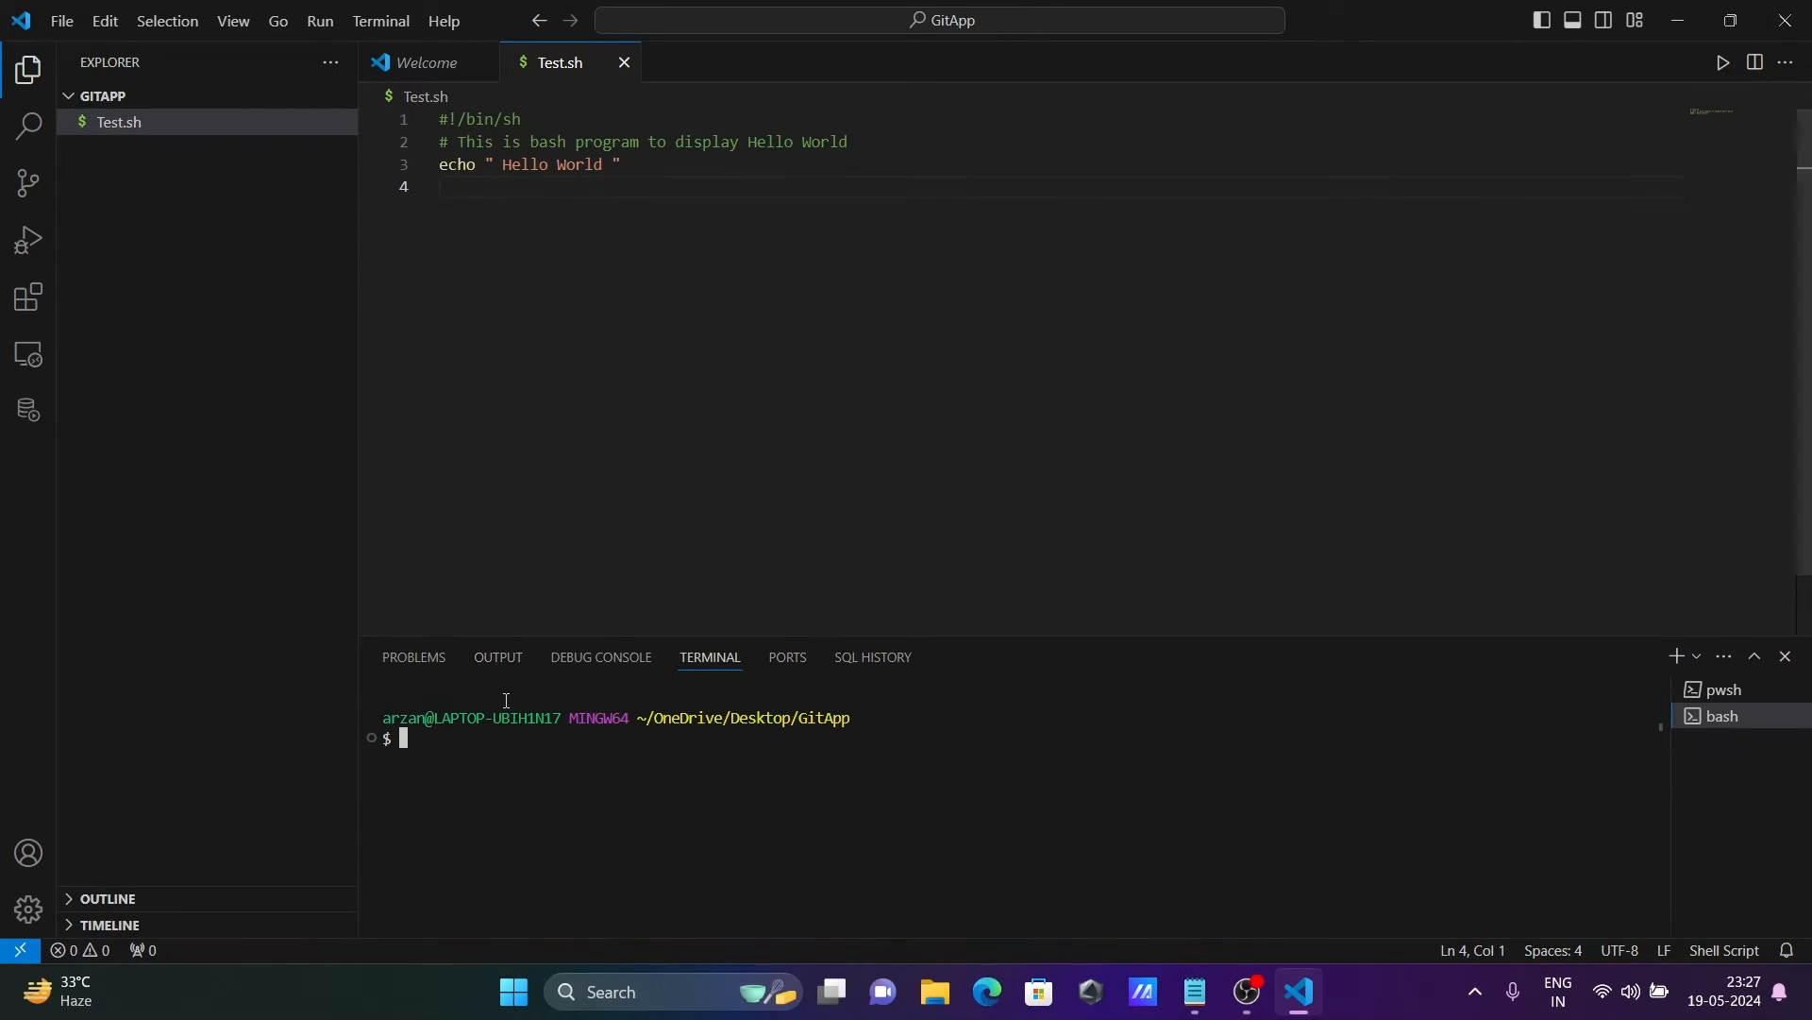
Run ./Test.sh so the terminal prints Hello World, then bring the script notes forward
{"action": "type", "text": "./"}
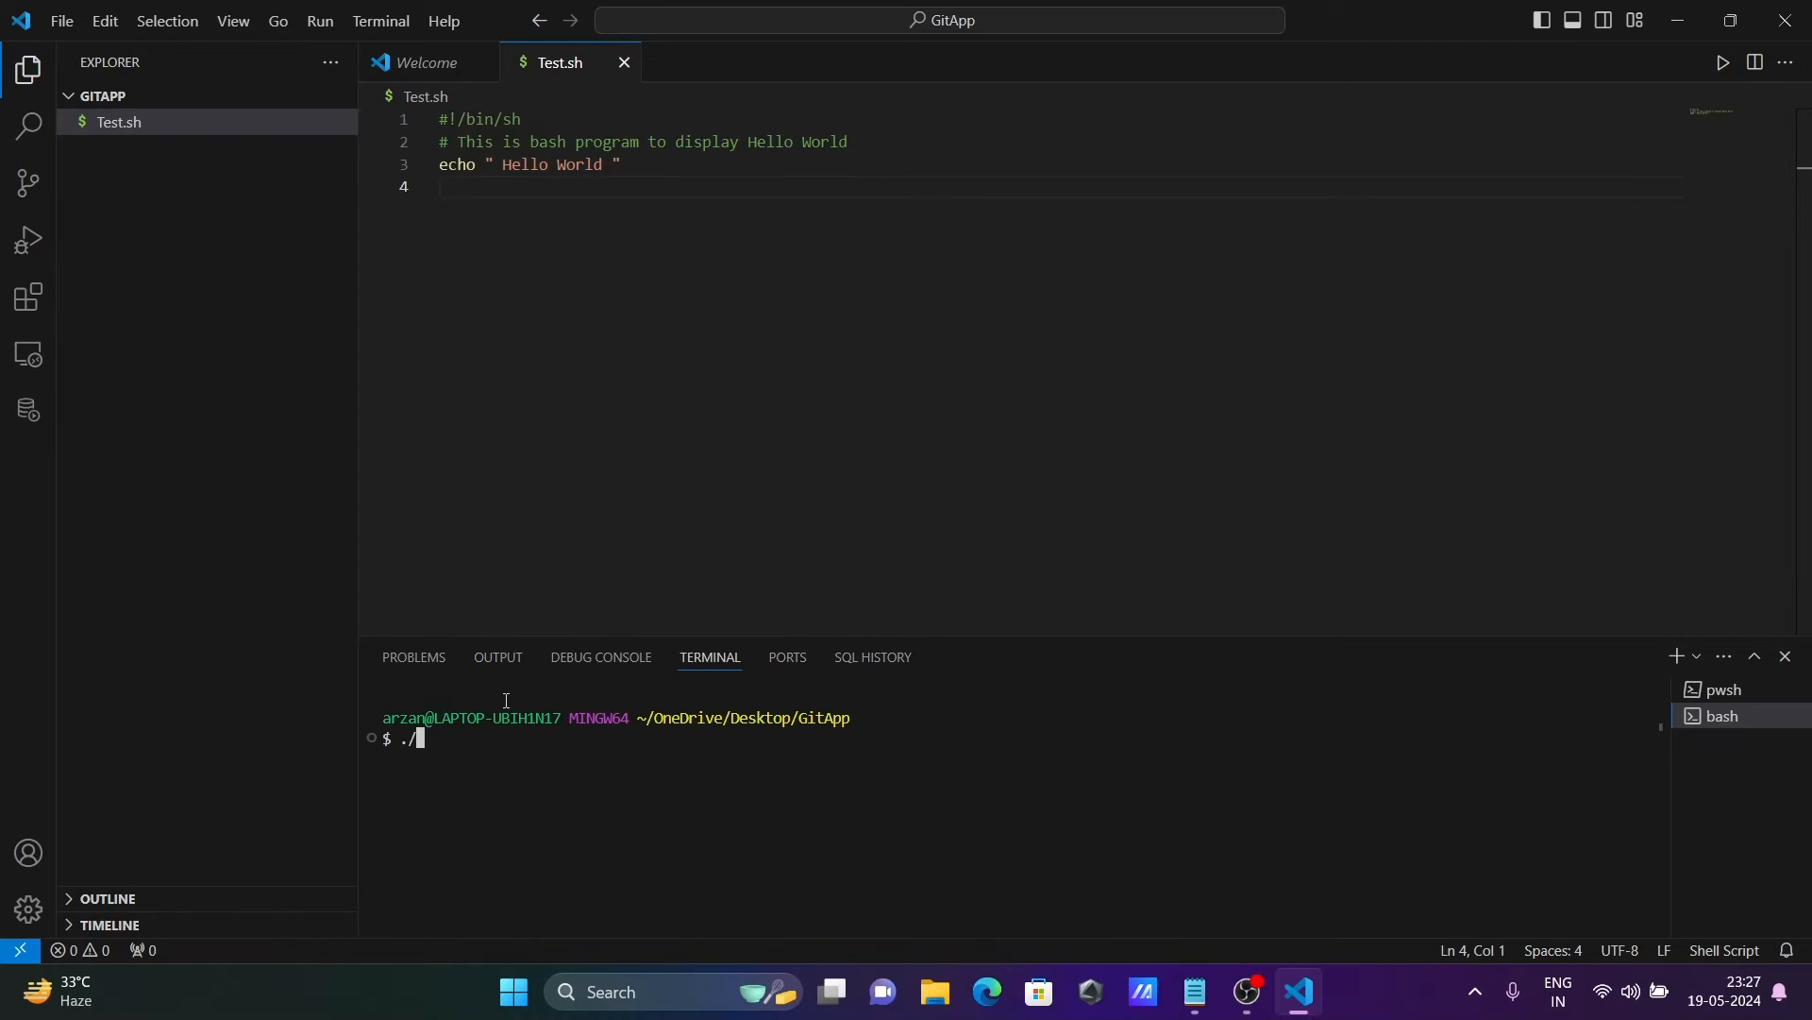
{"action": "type", "text": "Test.sh"}
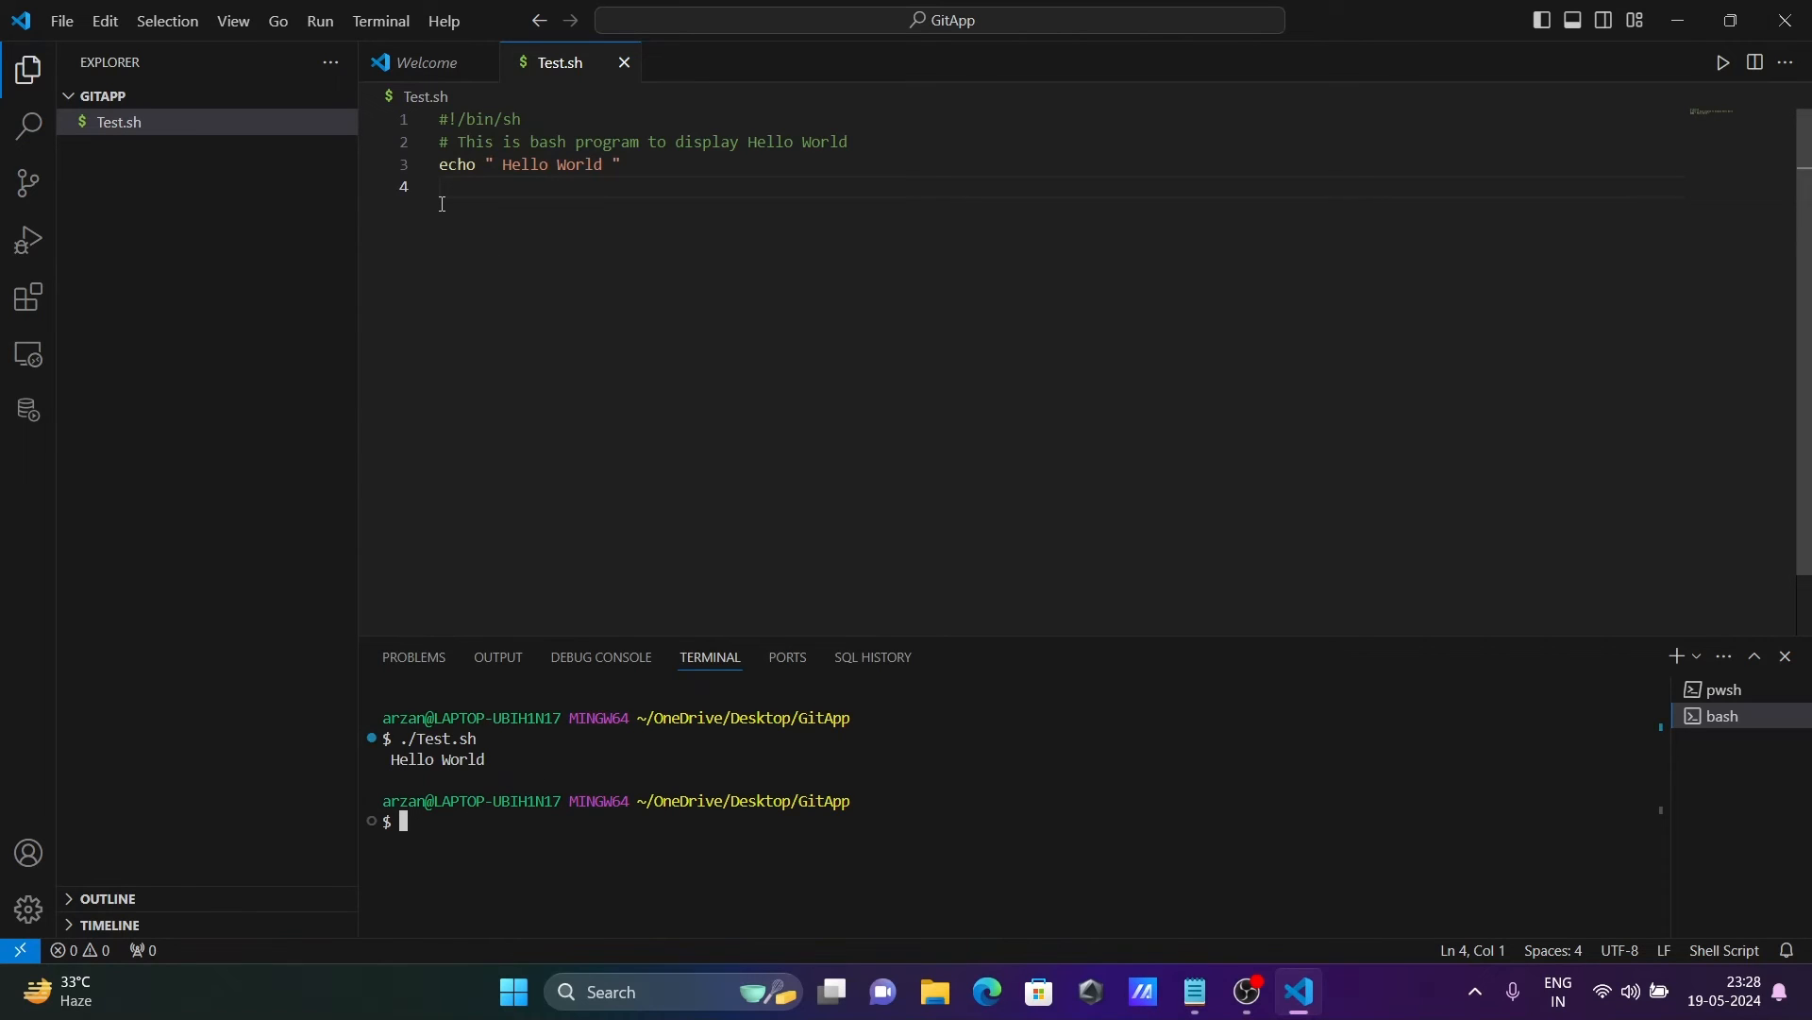
{"action": "mouse_move", "coordinate": [574, 348]}
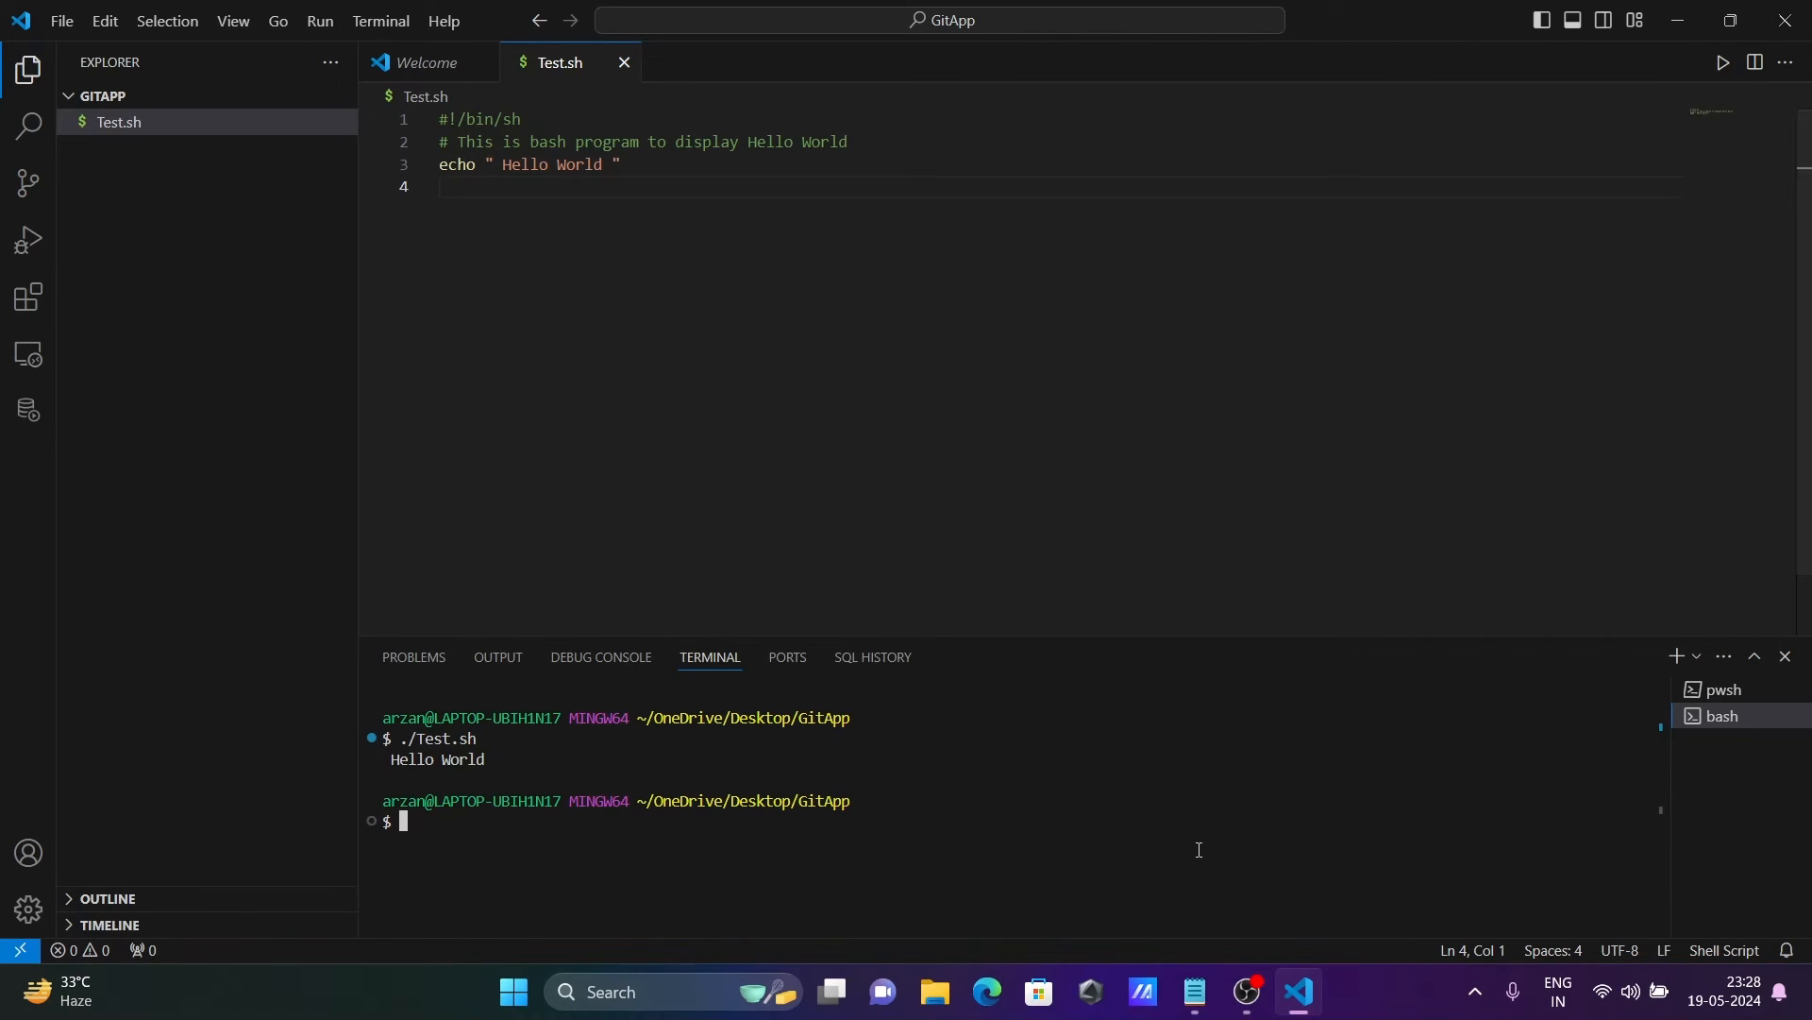
{"action": "left_click", "coordinate": [1194, 991]}
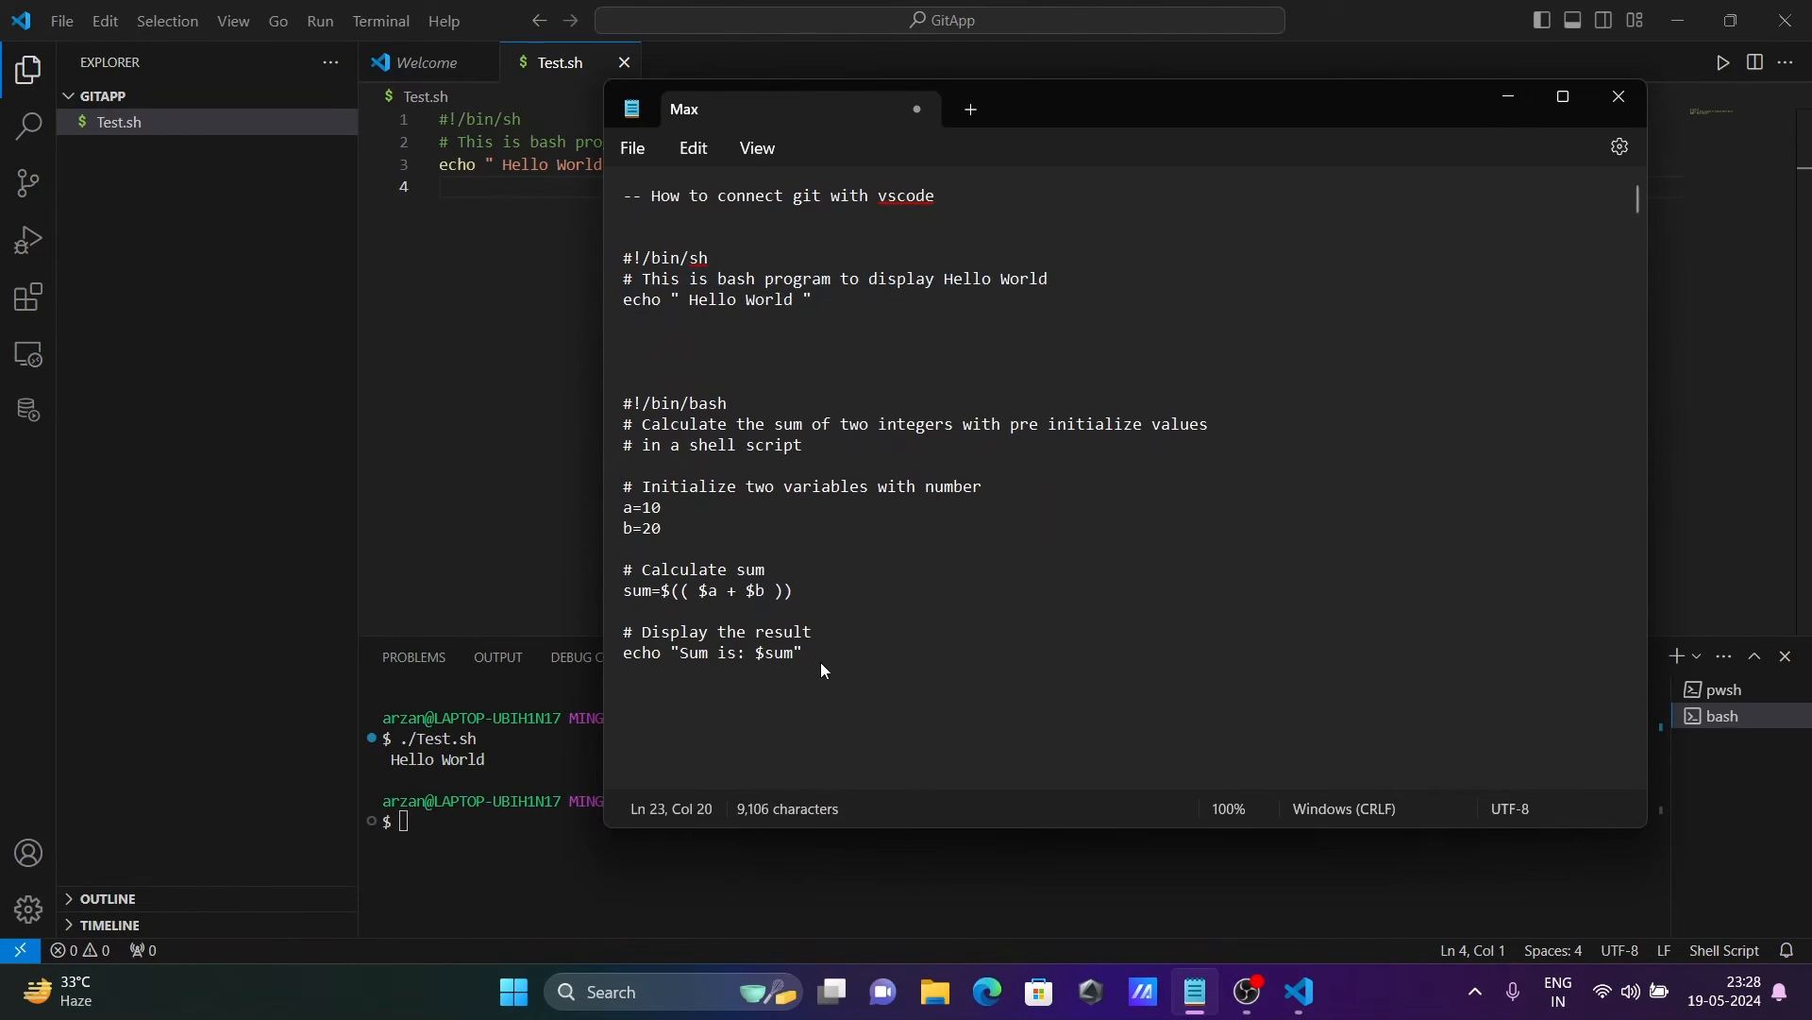
Paste the sum script over Test.sh and run ./Test.sh to print Sum is: 30
{"action": "left_click_drag", "start_coordinate": [621, 402], "coordinate": [803, 652]}
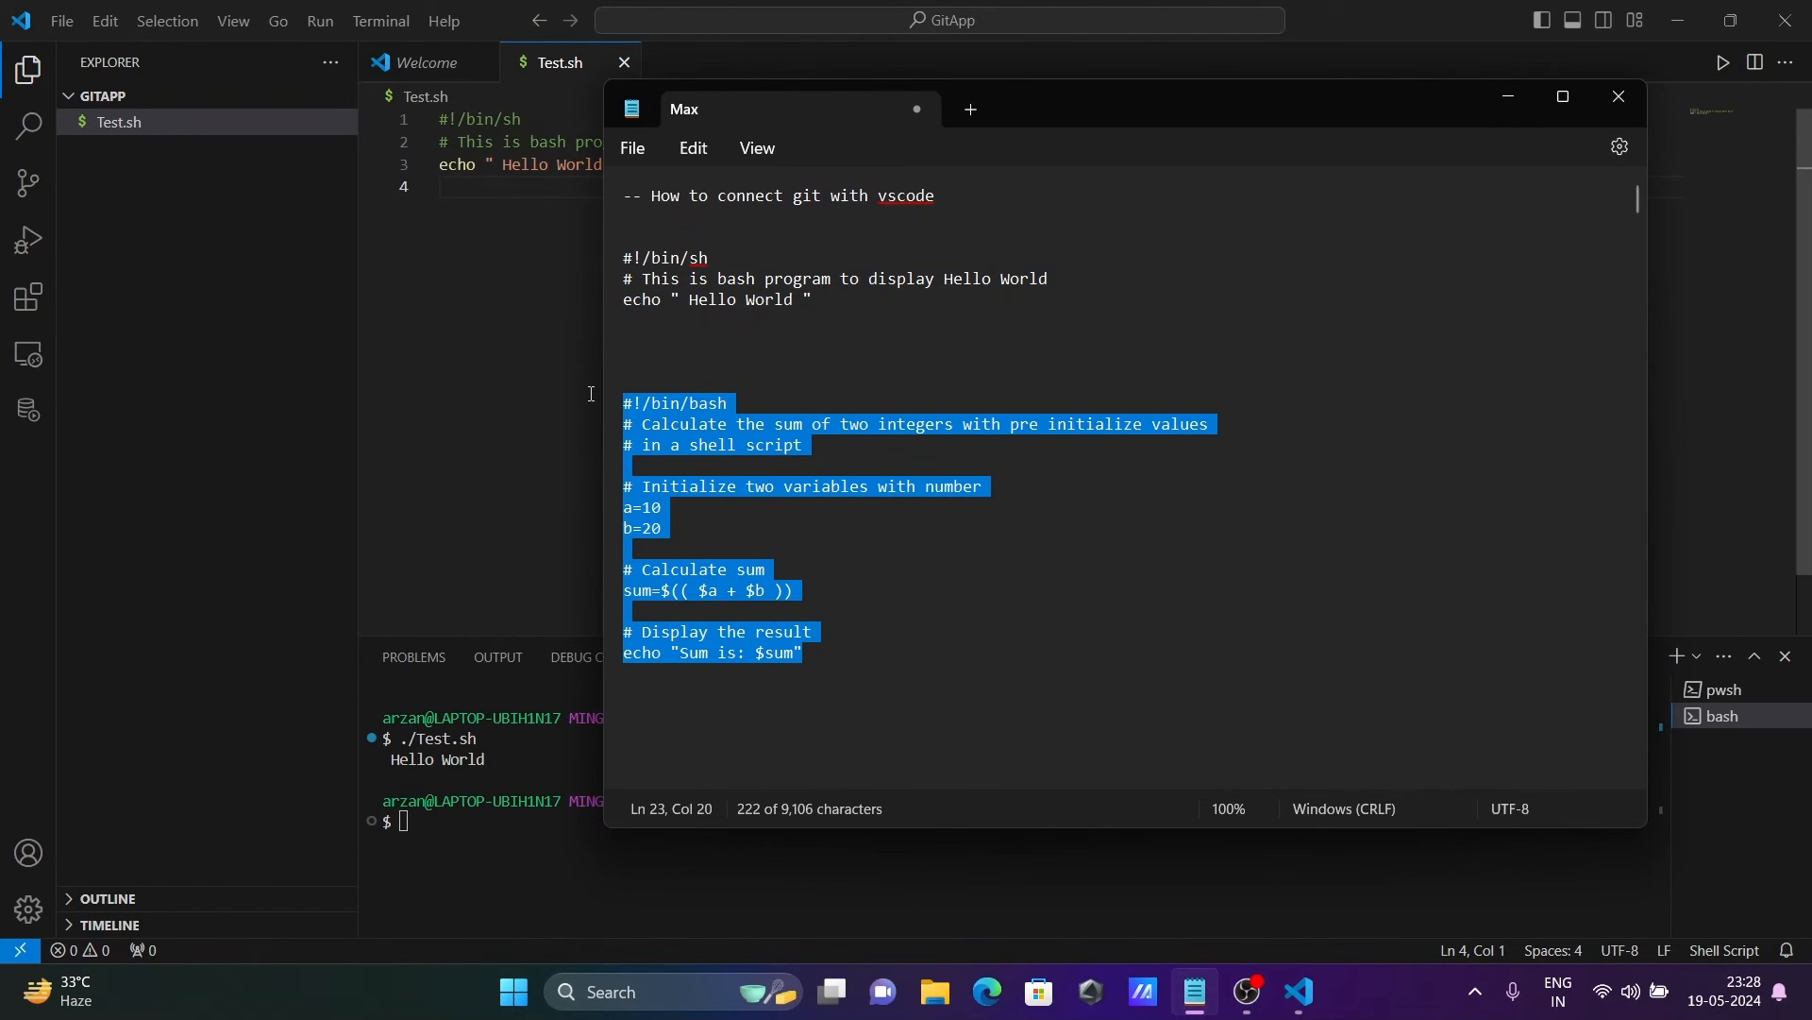
{"action": "left_click", "coordinate": [1616, 97]}
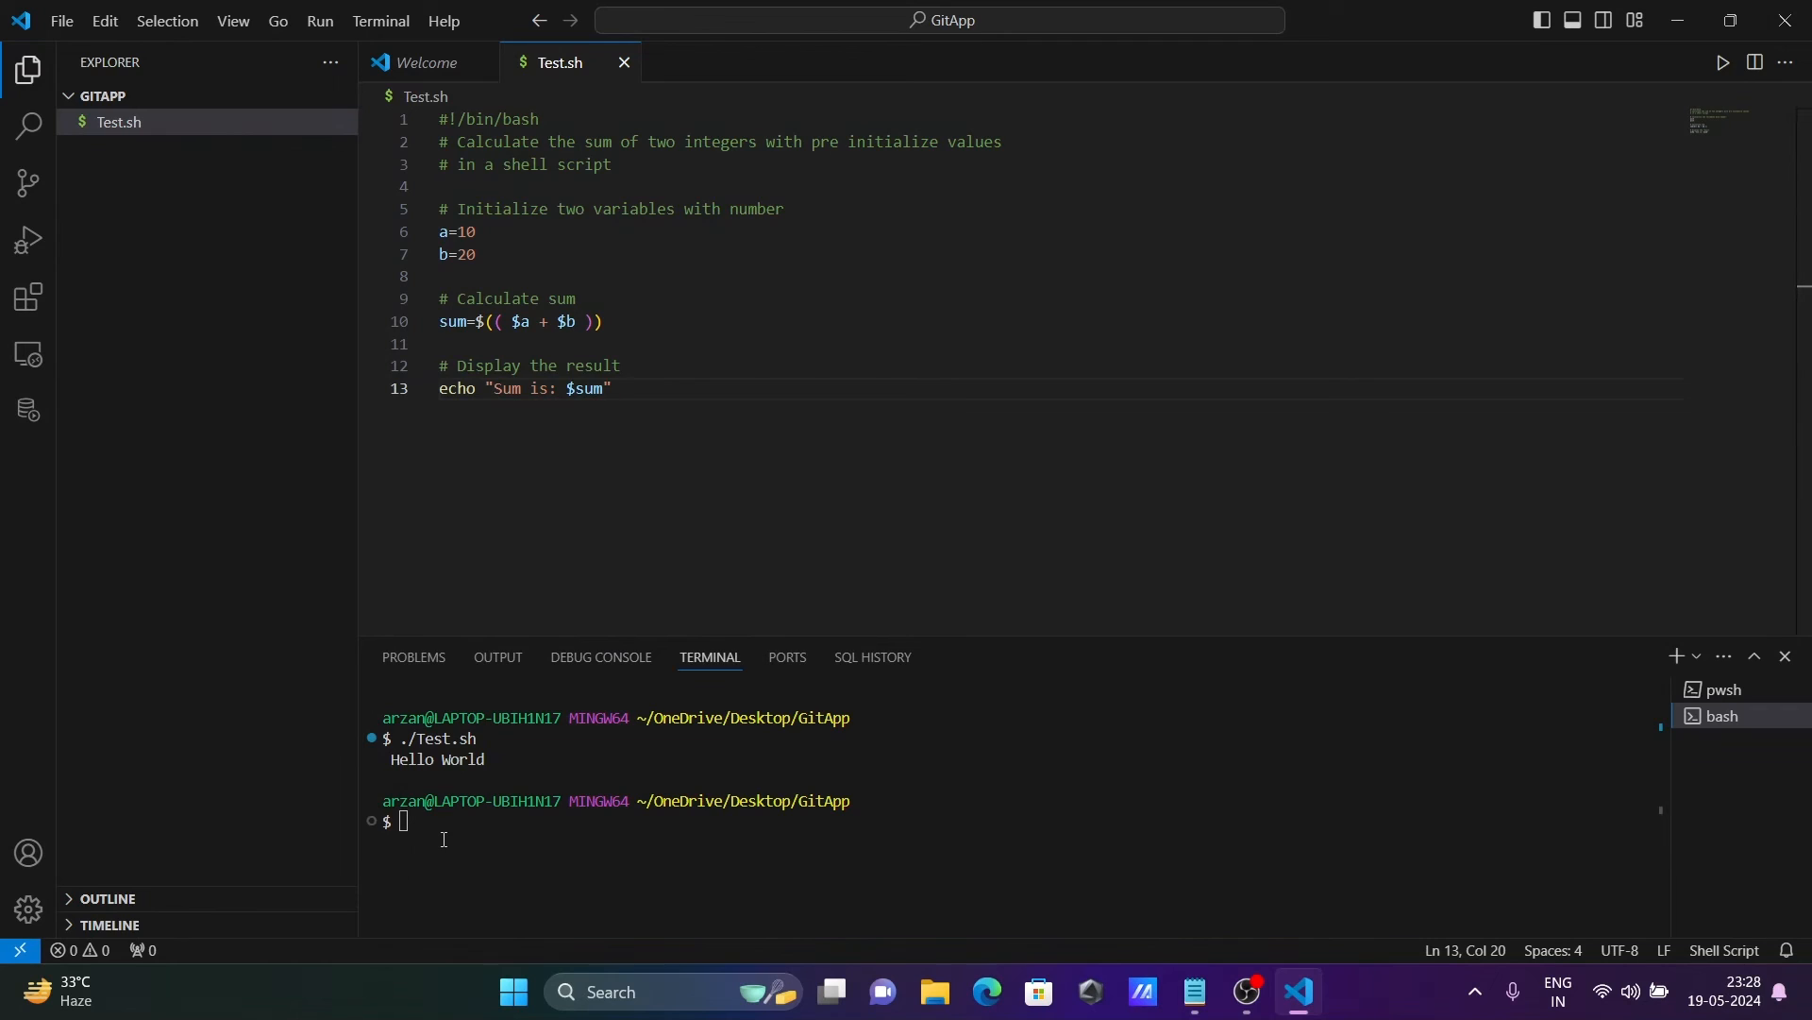
{"action": "type", "text": "./Test.sh"}
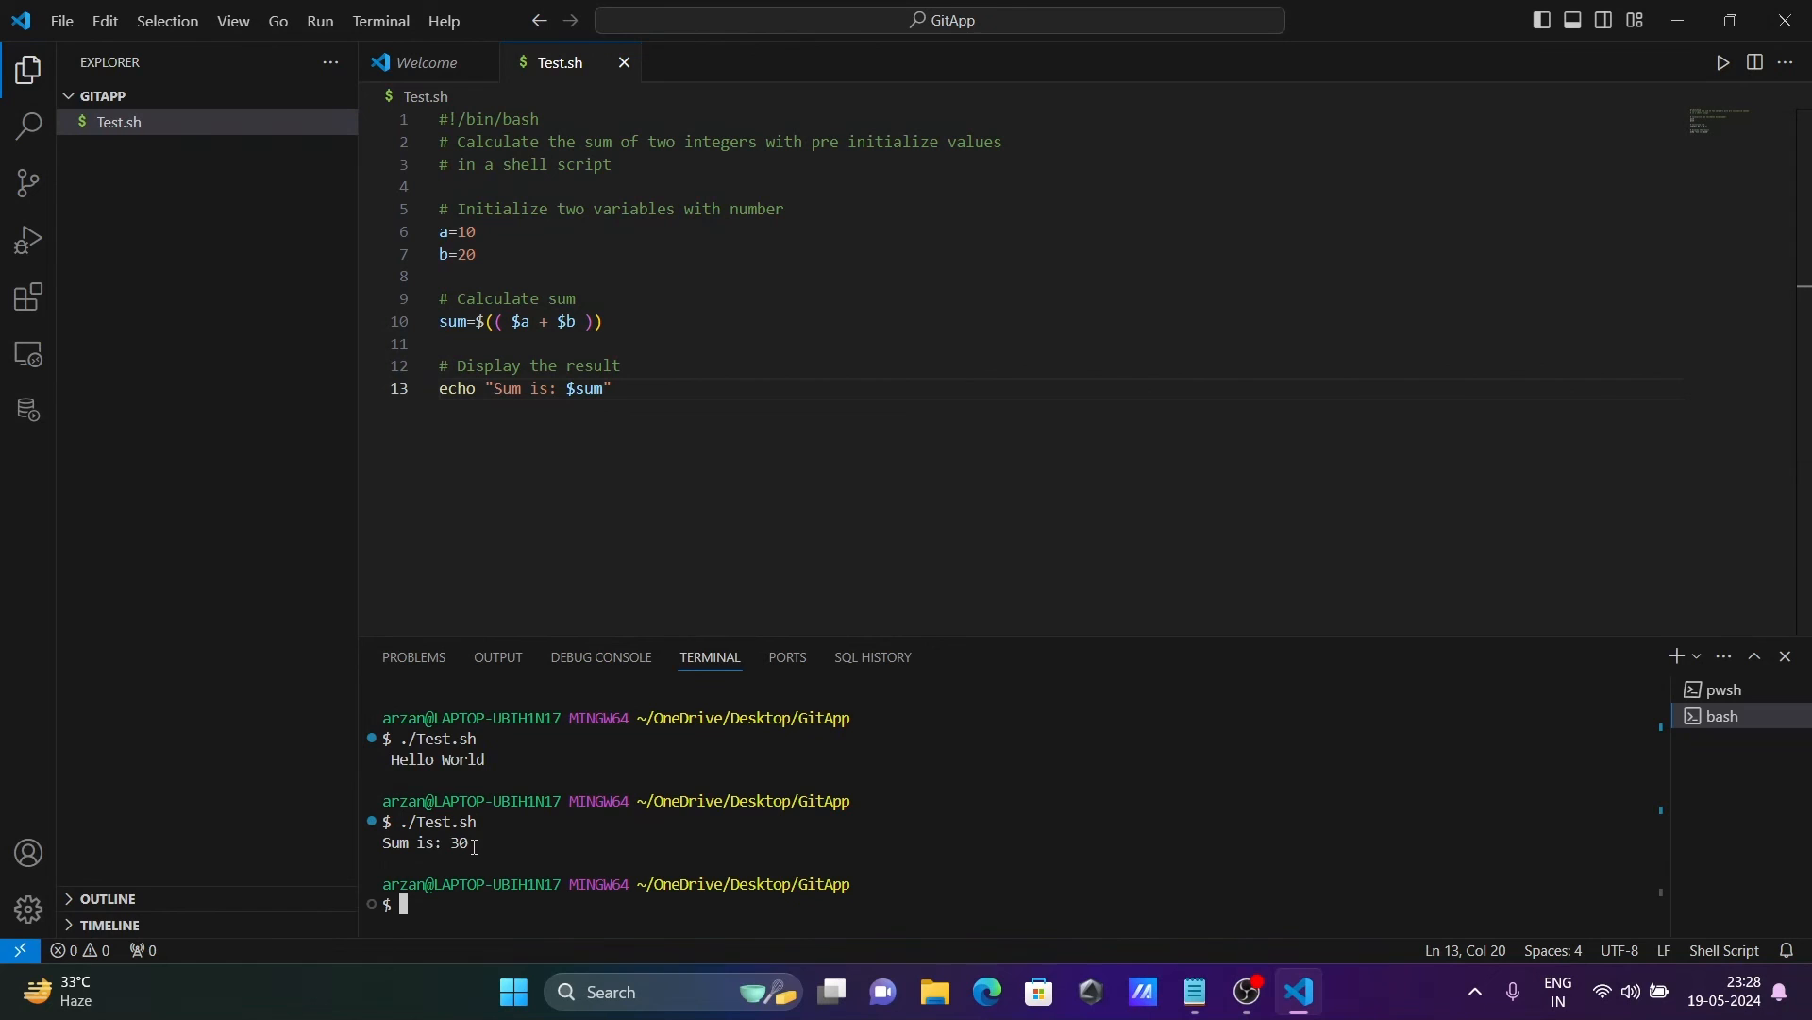
{"action": "mouse_move", "coordinate": [908, 703]}
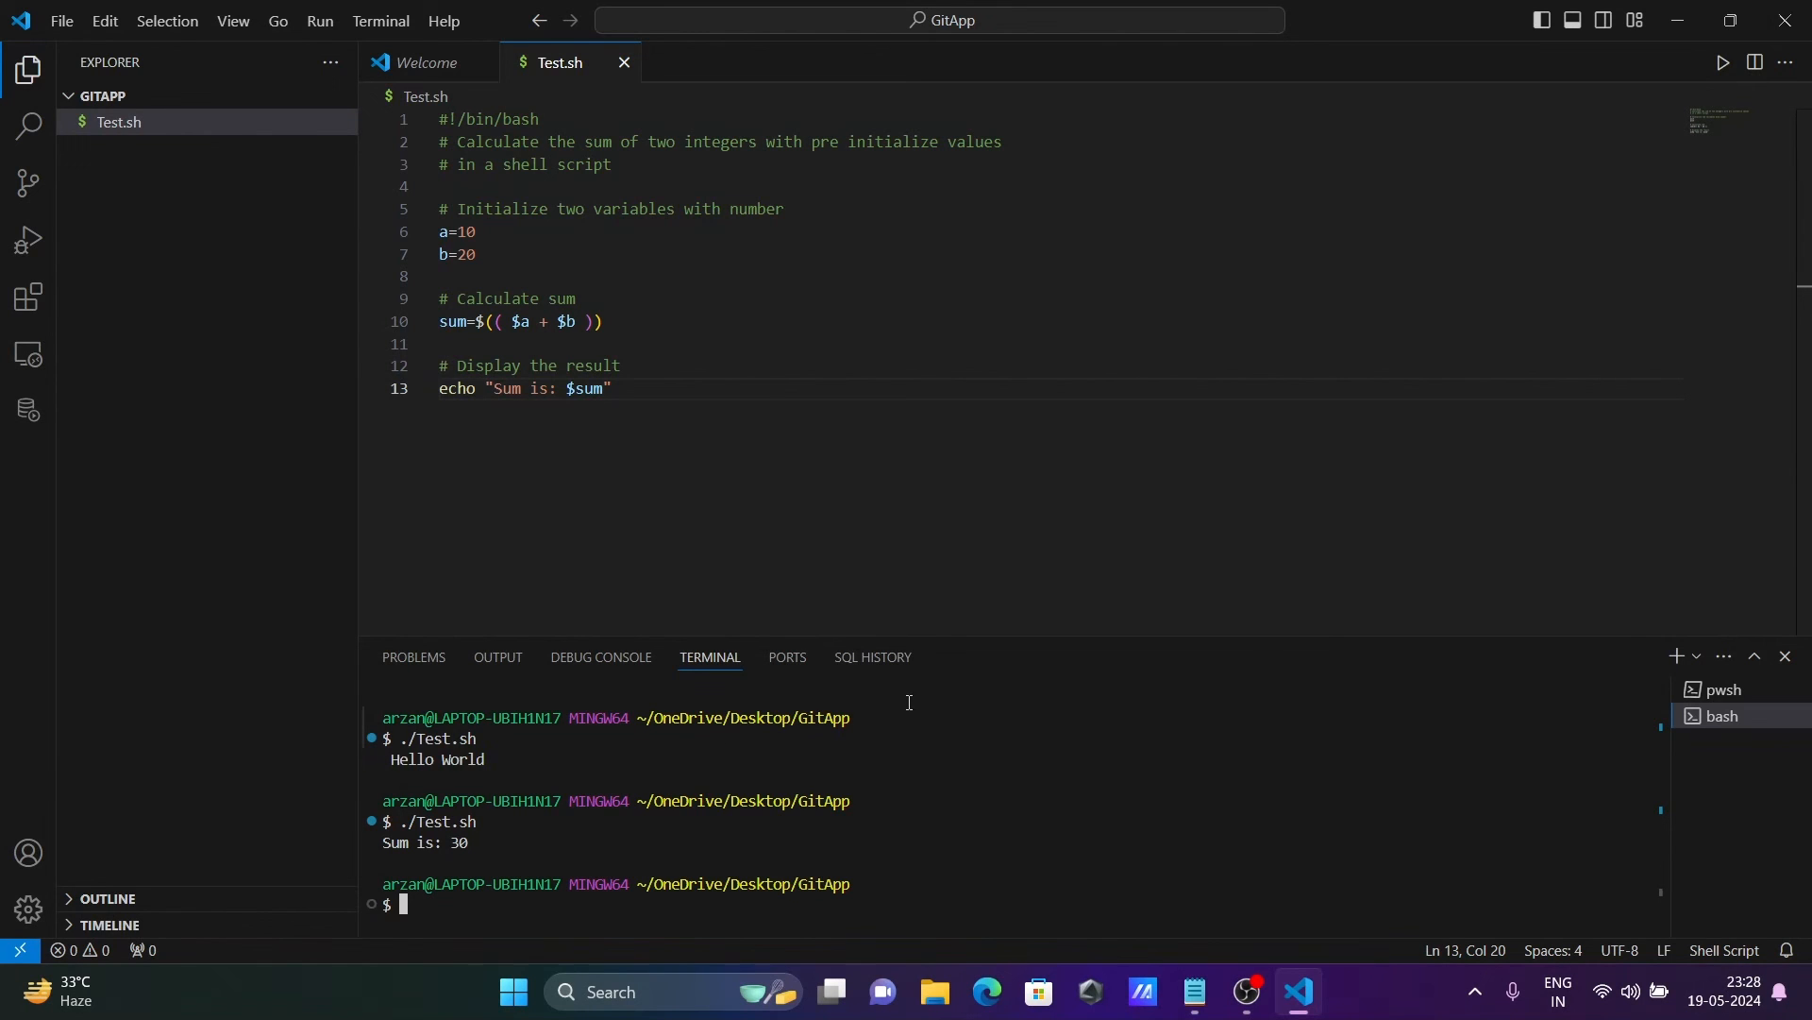
{"action": "mouse_move", "coordinate": [1723, 715]}
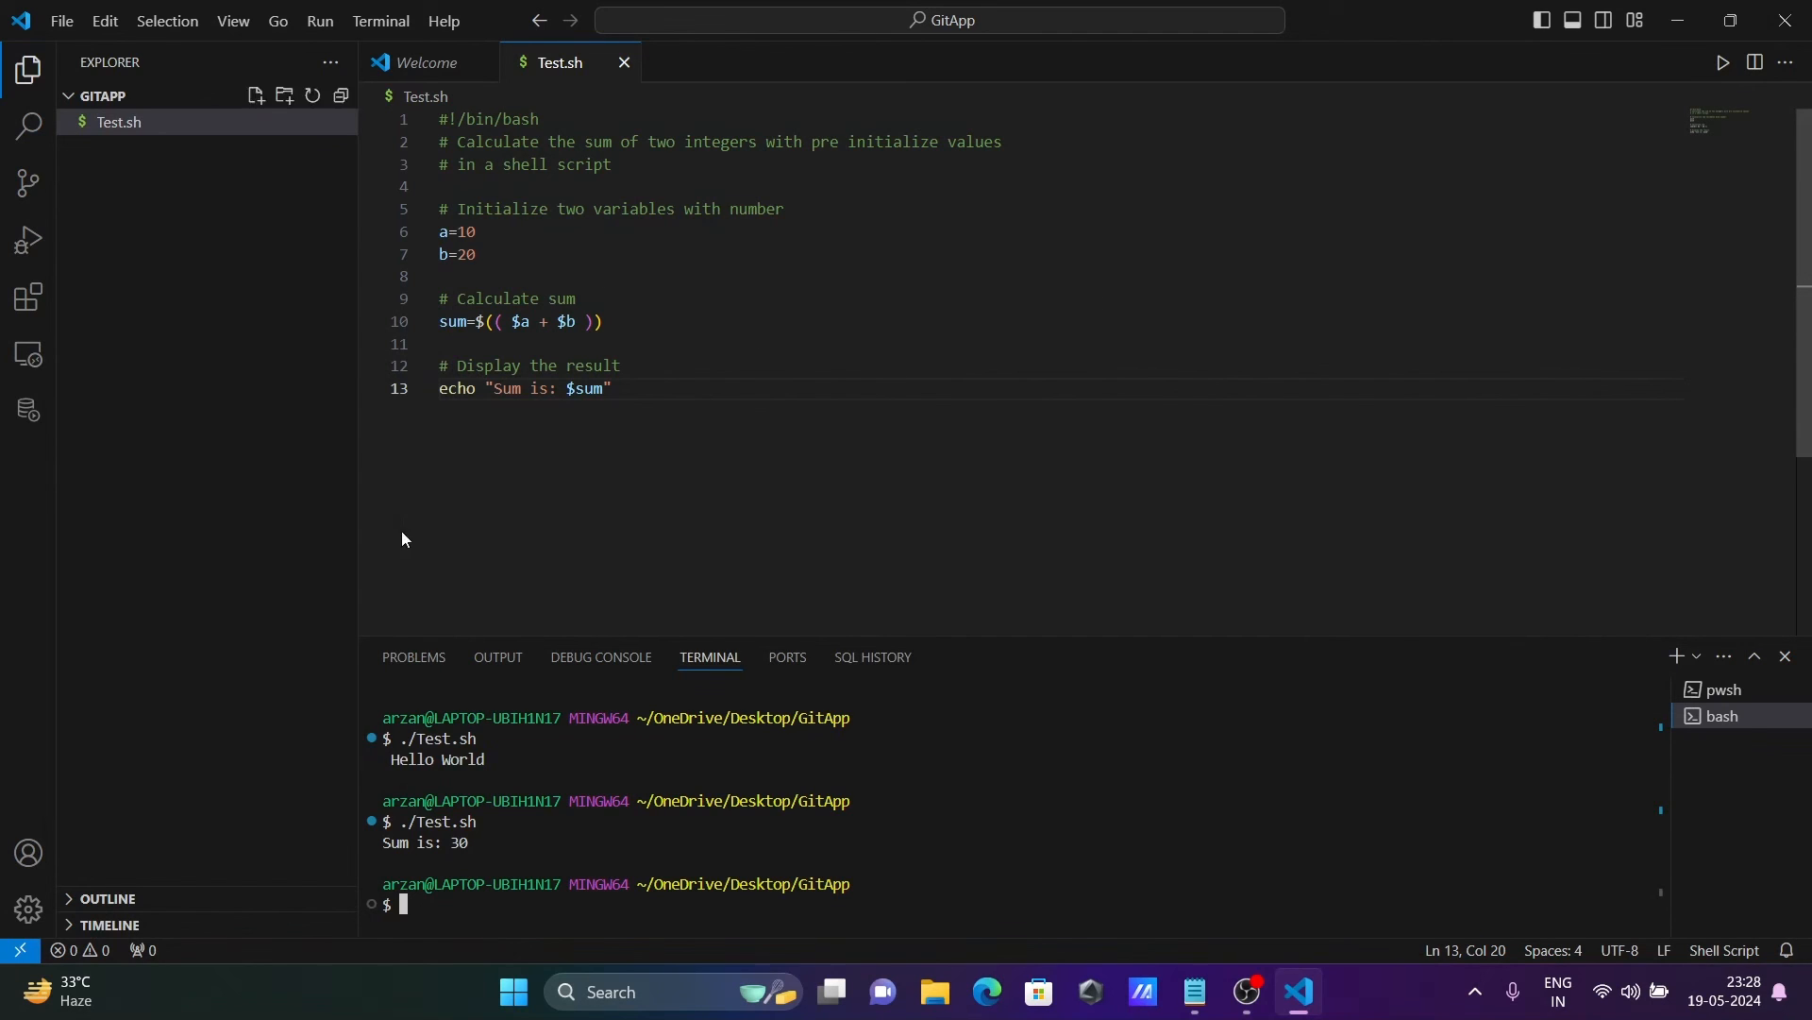
{"action": "mouse_move", "coordinate": [748, 330]}
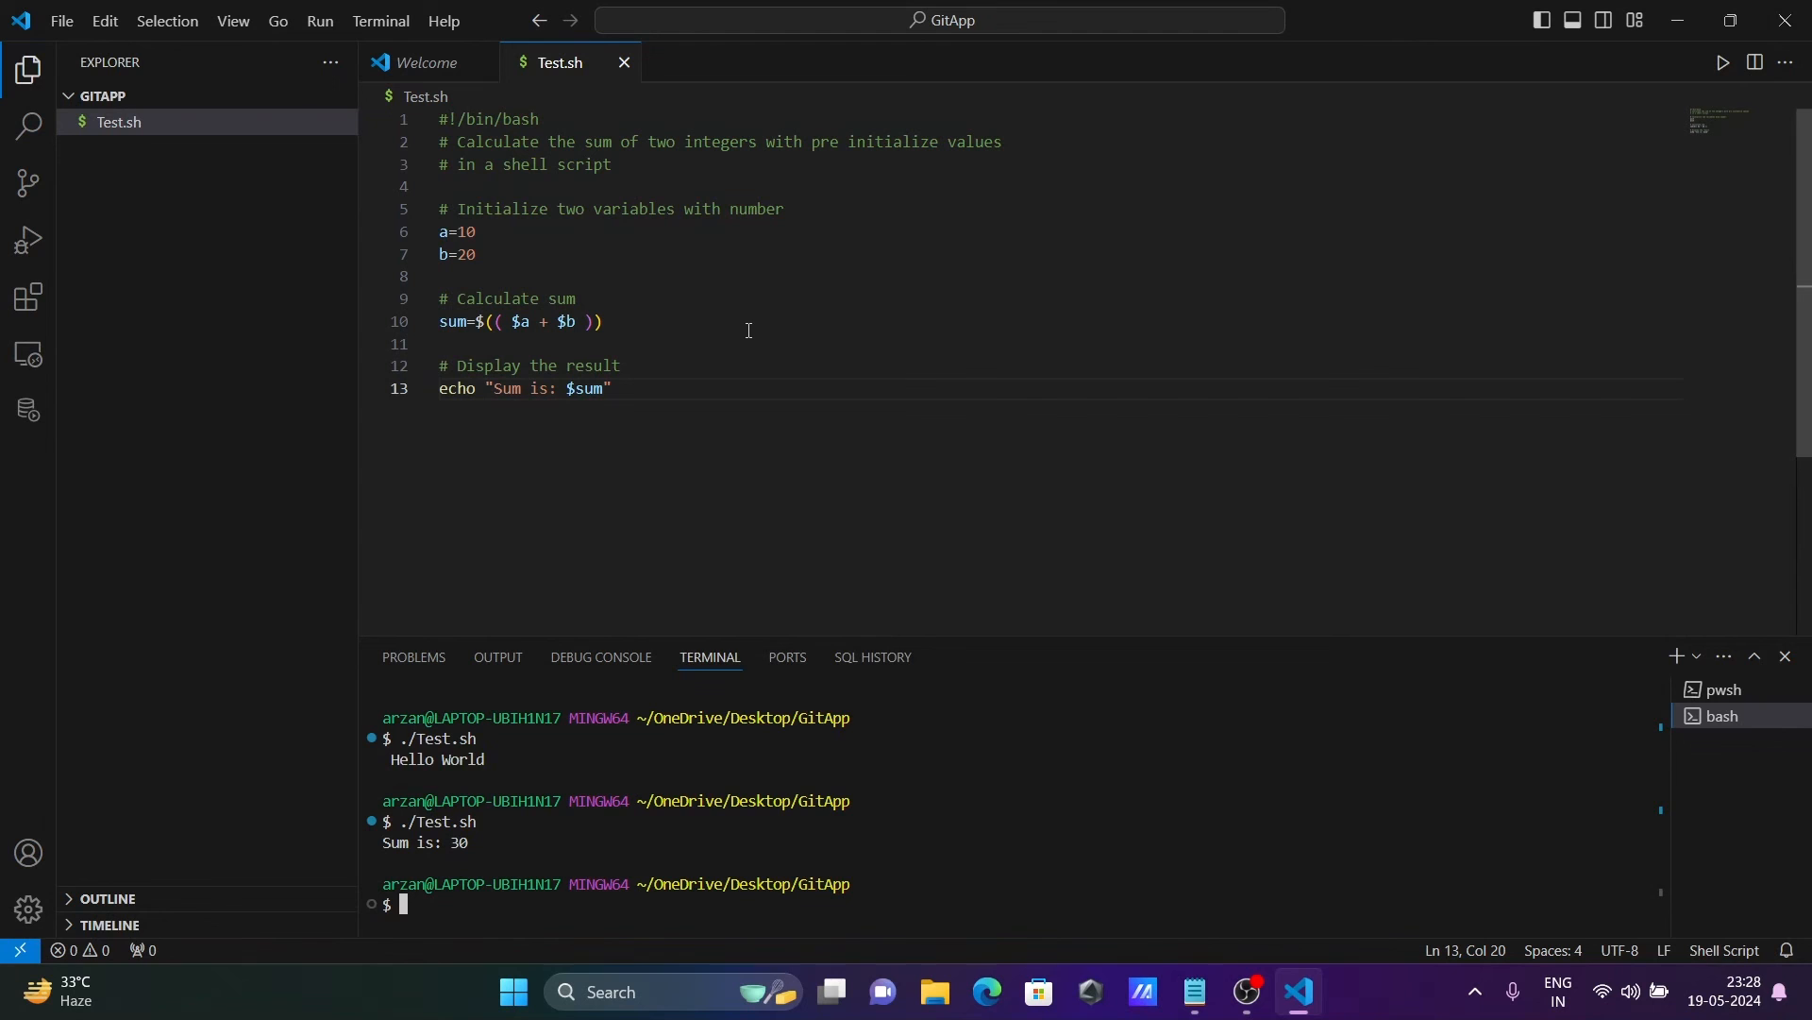
Bring the Notepad notes with both scripts forward and clear the text selection
{"action": "left_click", "coordinate": [1193, 991]}
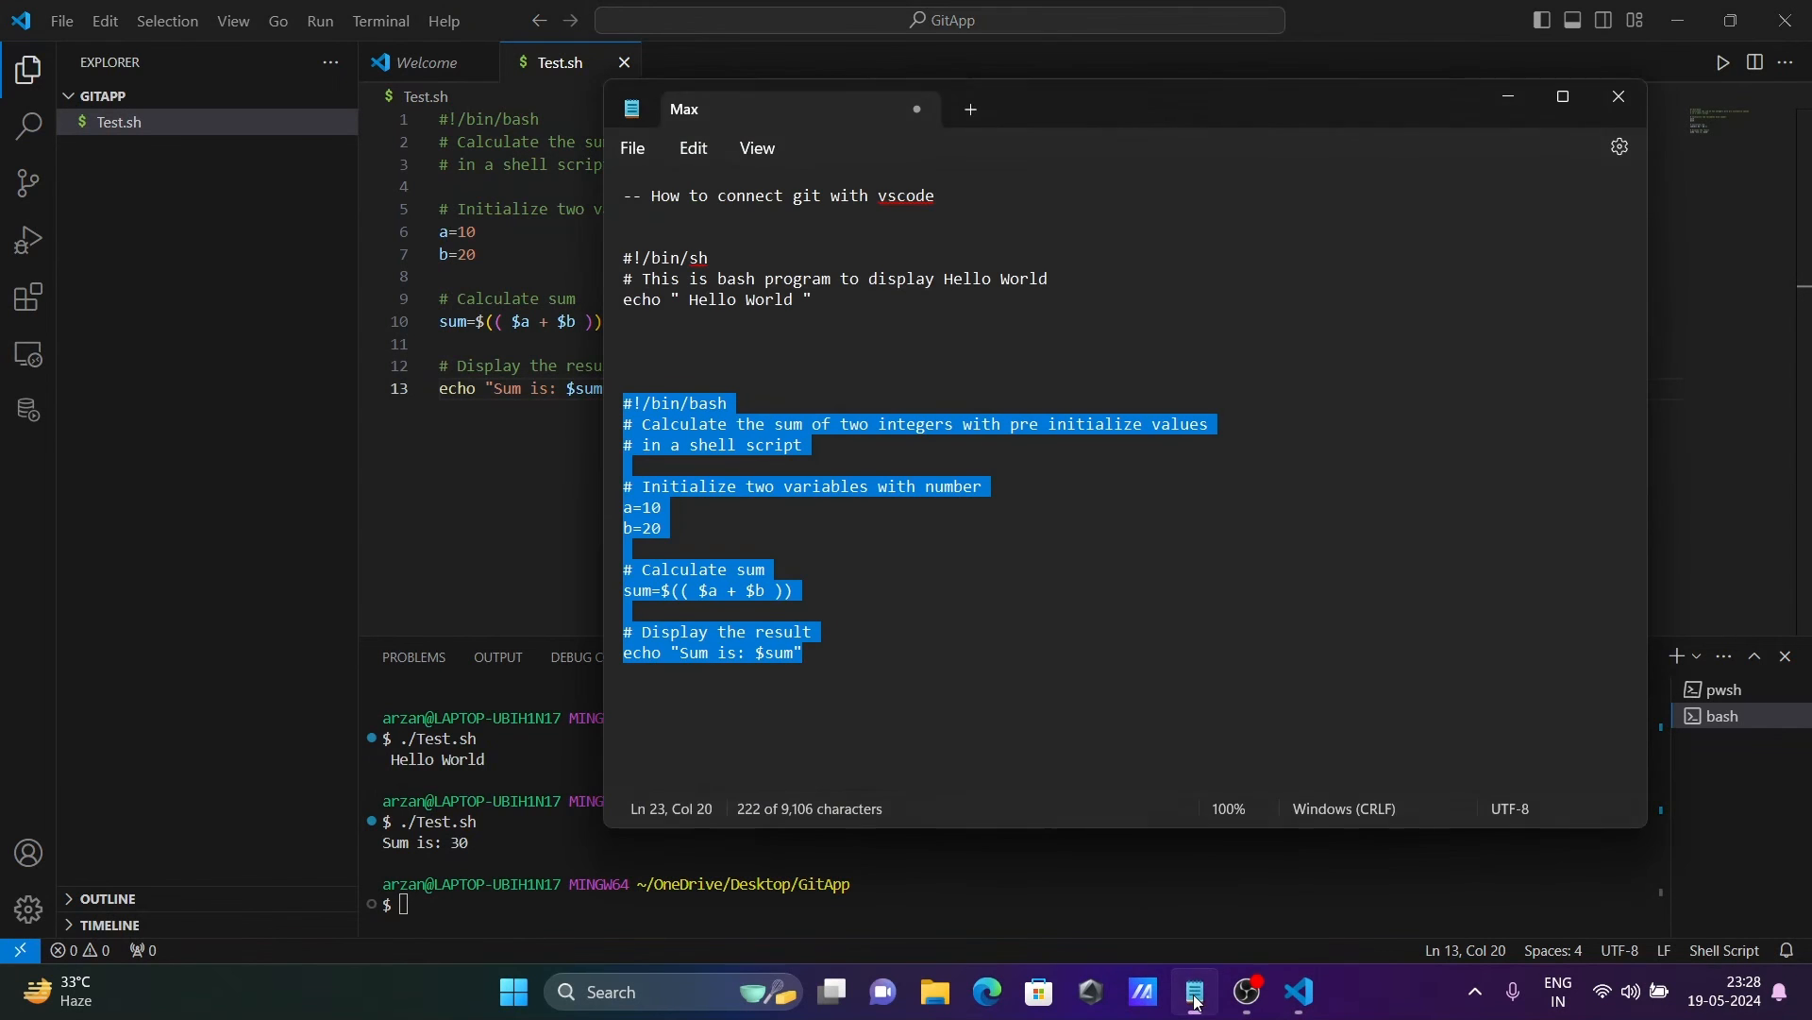
{"action": "left_click", "coordinate": [827, 361]}
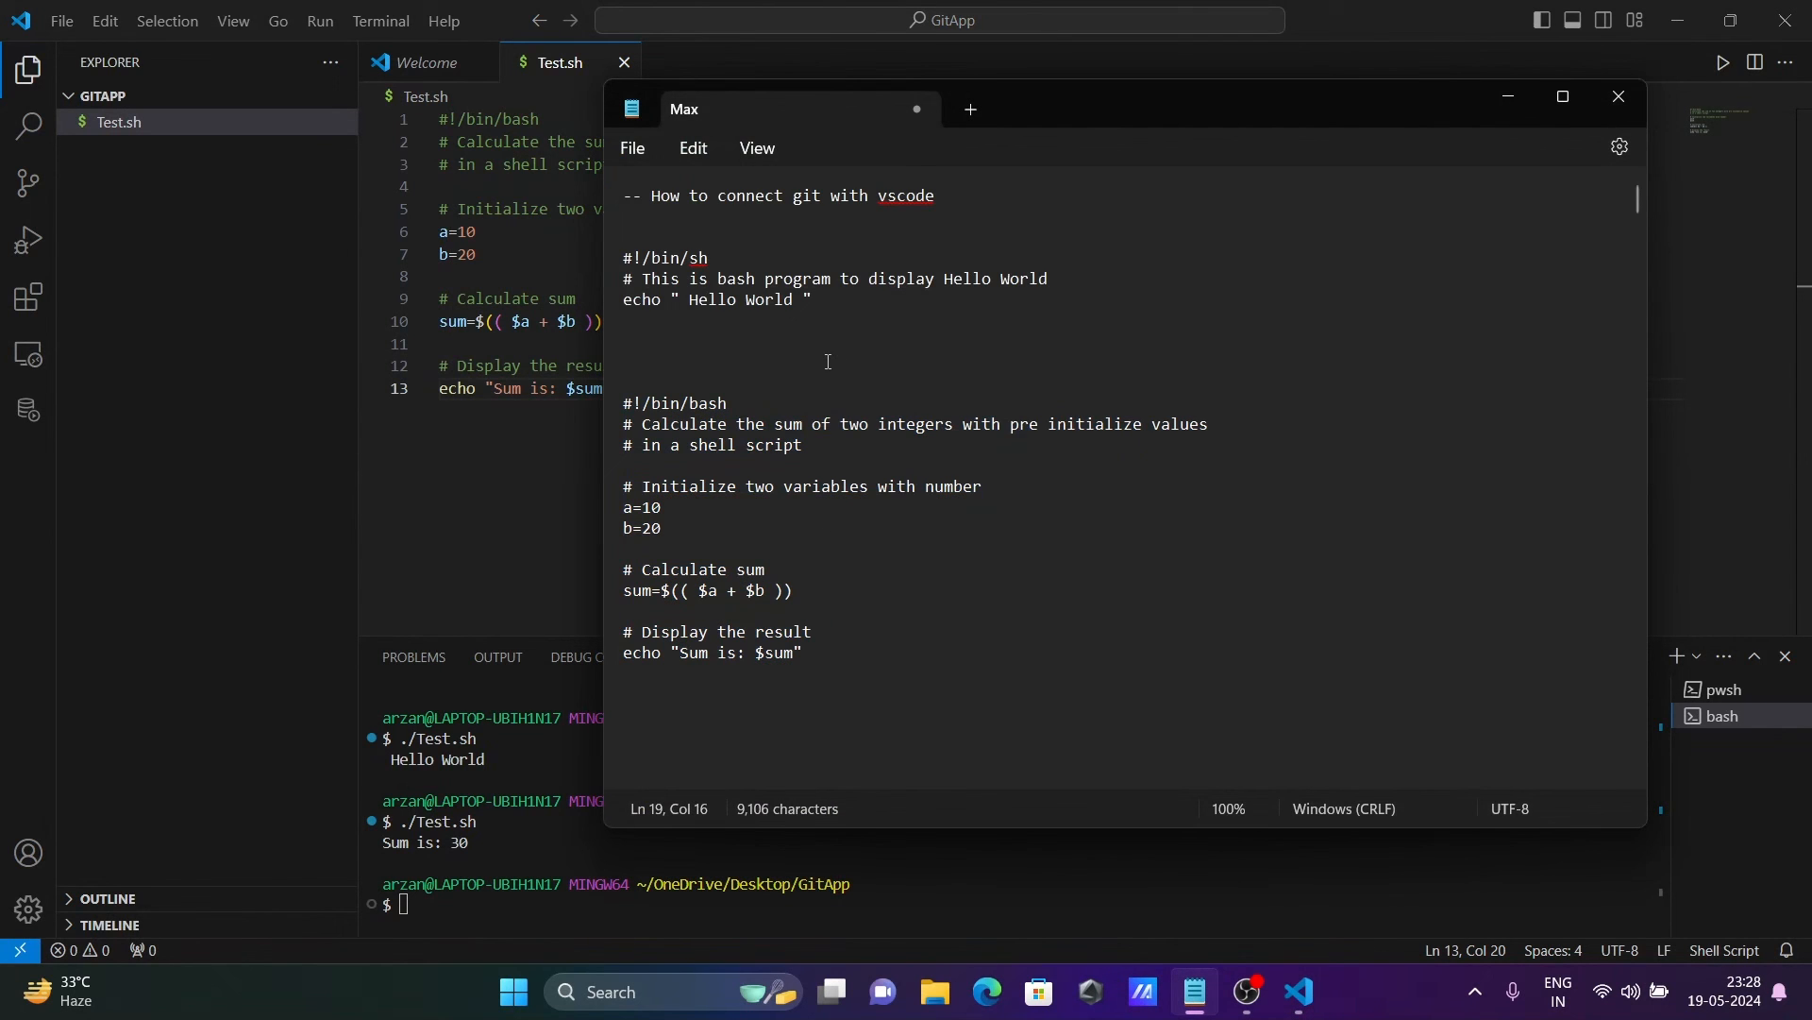